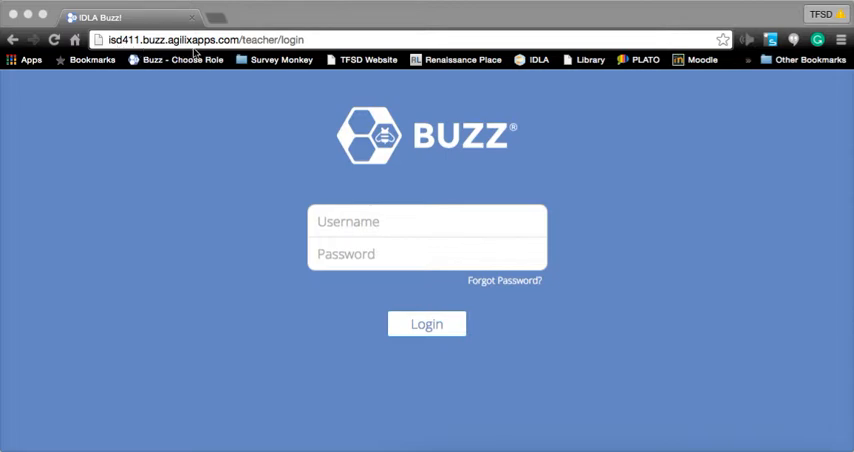
mouse_move(679, 297)
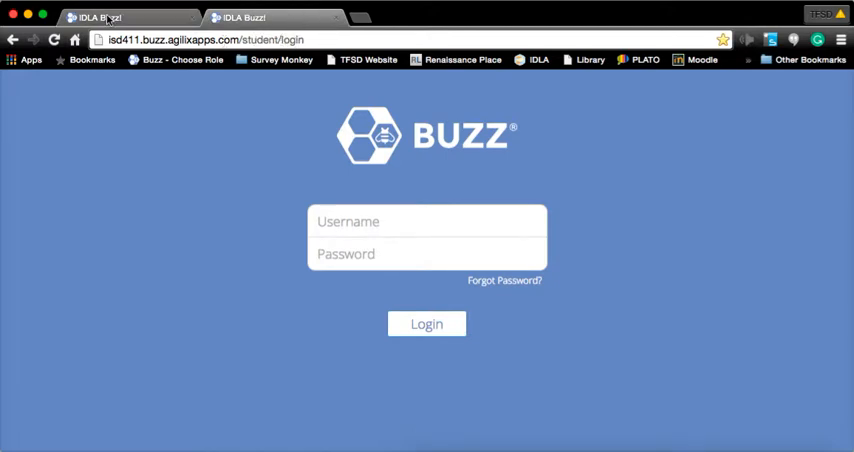
mouse_move(110, 17)
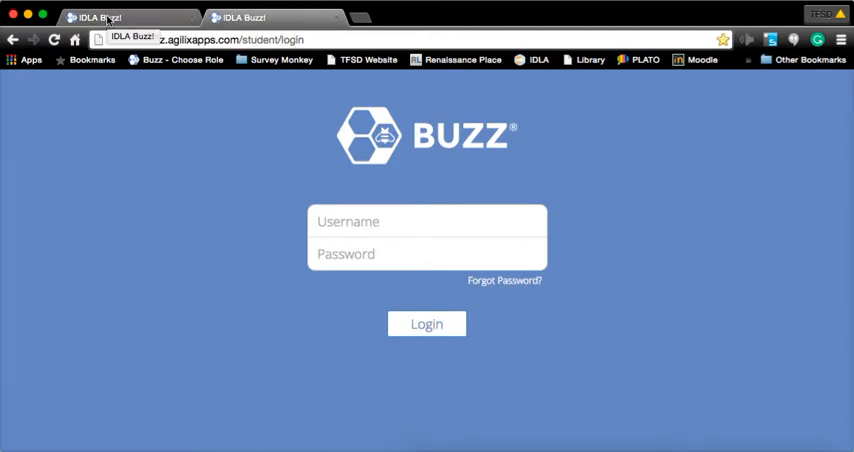
- Switch back to the teacher login tab, keeping the student login tab open
click(427, 221)
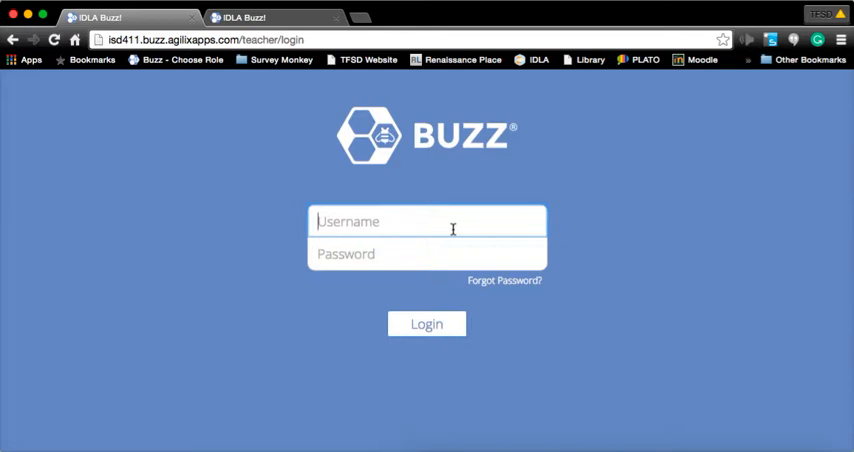
- Log in to Buzz with the teacher username 'maureen.' and its password
text(maureen.padilha)
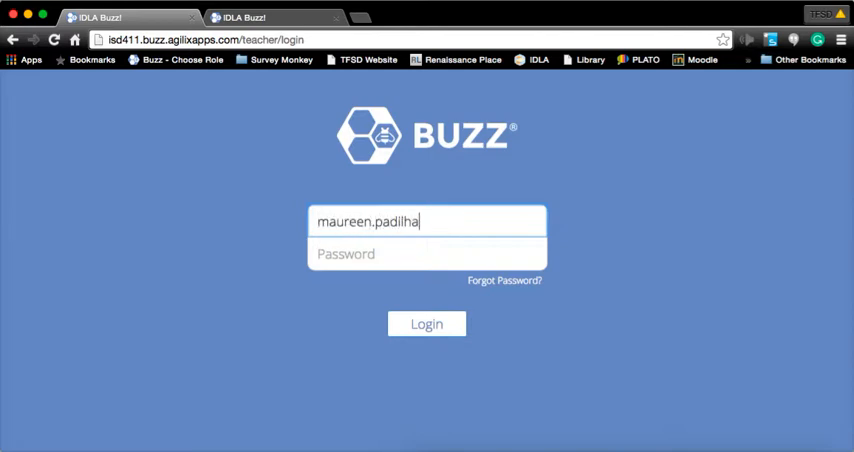
text(•••)
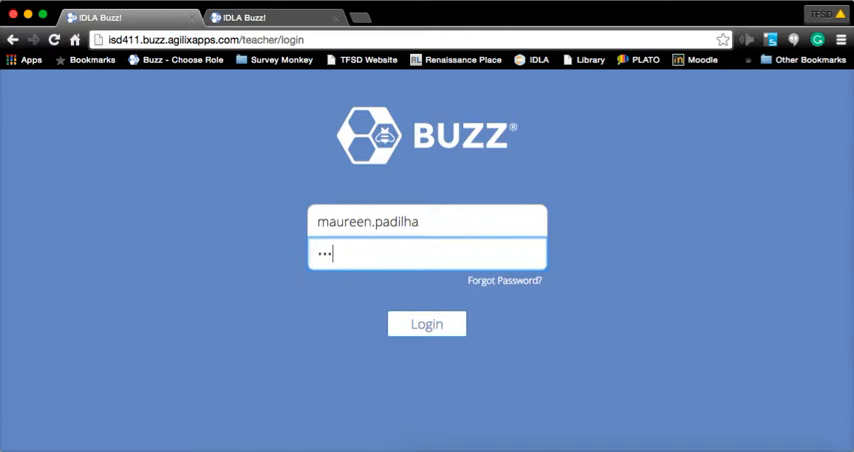
click(426, 323)
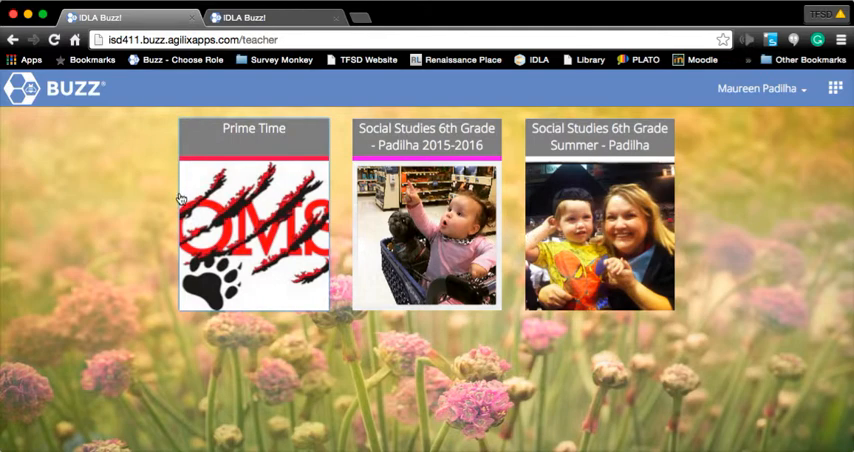
mouse_move(571, 98)
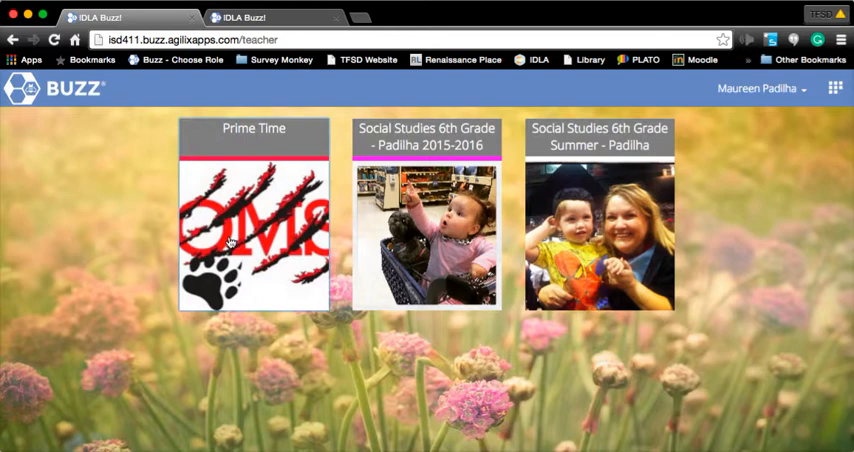
- Enter the Prime Time course from its home-page tile and scroll the dashboard
click(253, 225)
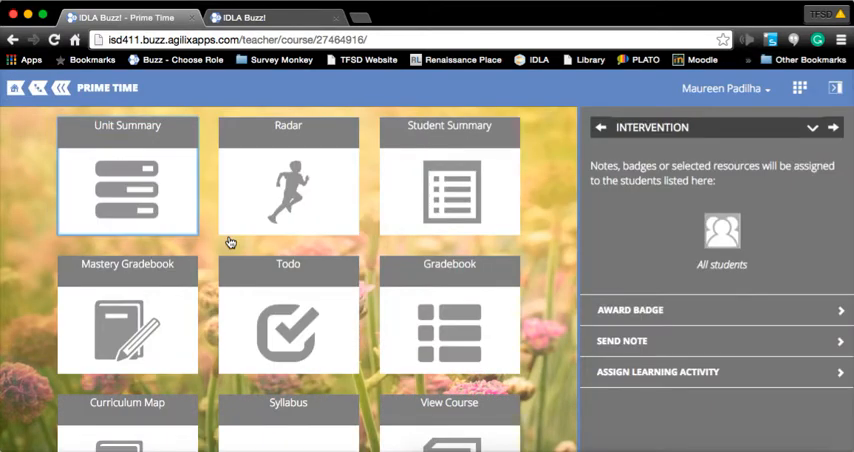
mouse_move(238, 245)
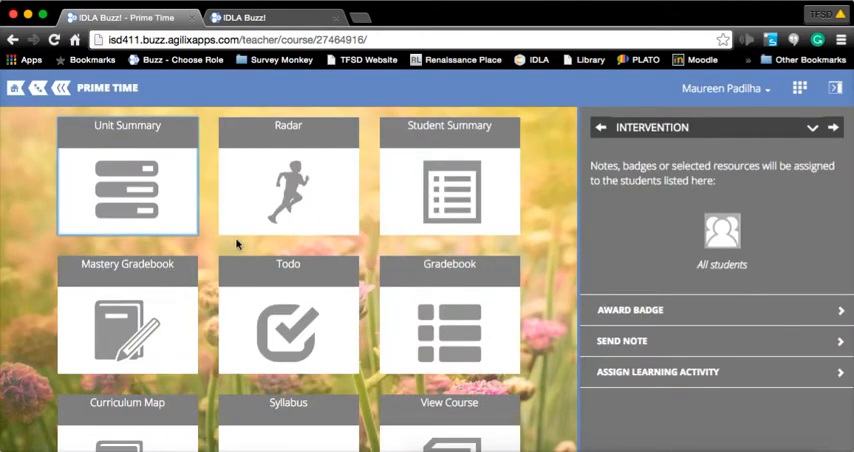
mouse_move(200, 232)
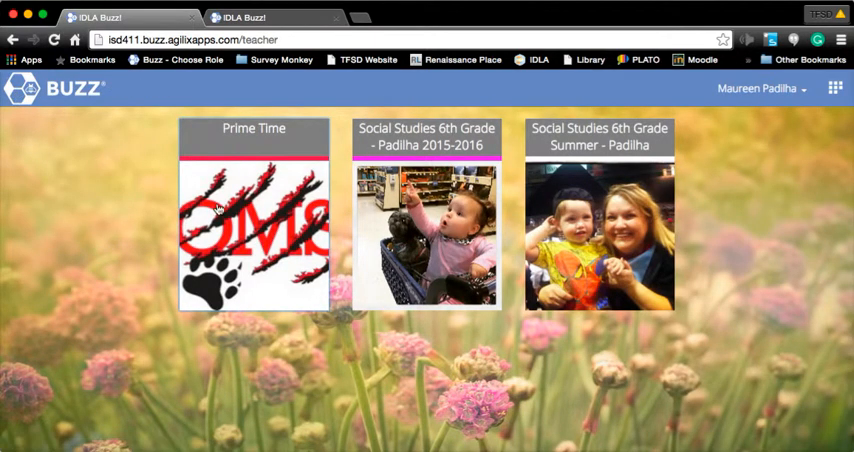
click(426, 215)
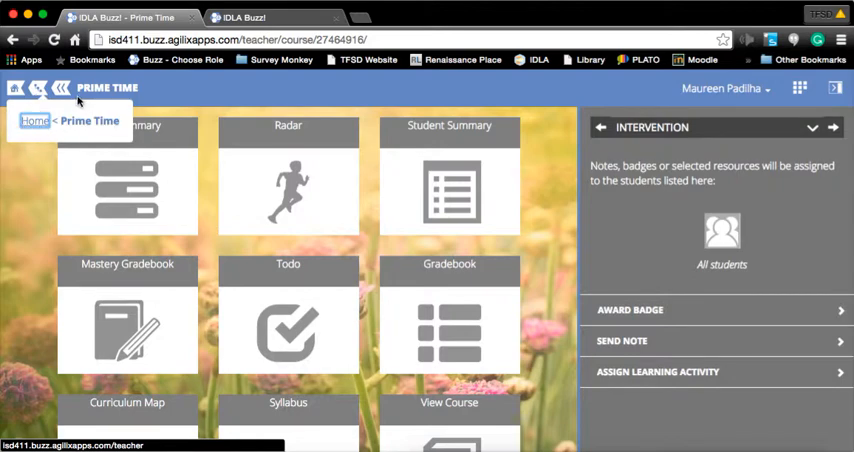
click(35, 121)
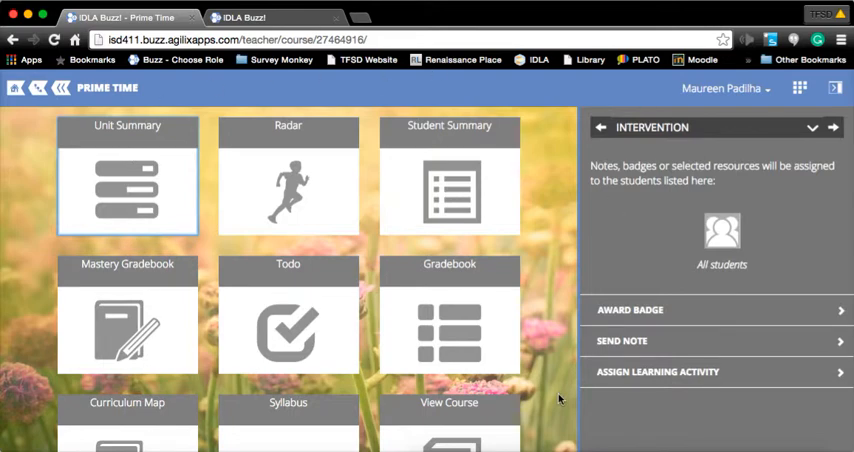
scroll(down, 3)
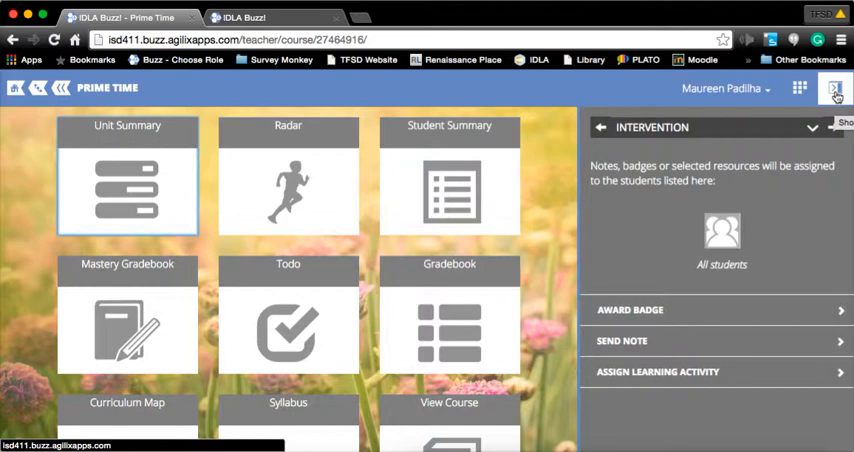
- Collapse the Intervention sidebar using the toggle in the course header
click(836, 88)
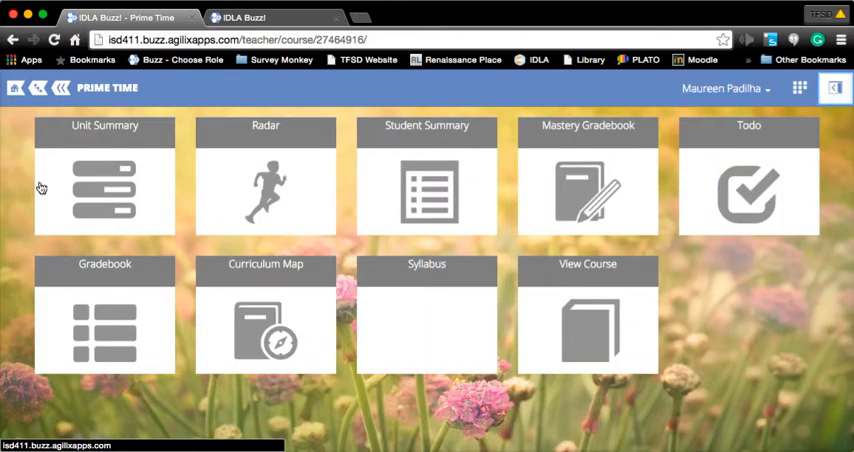
mouse_move(568, 404)
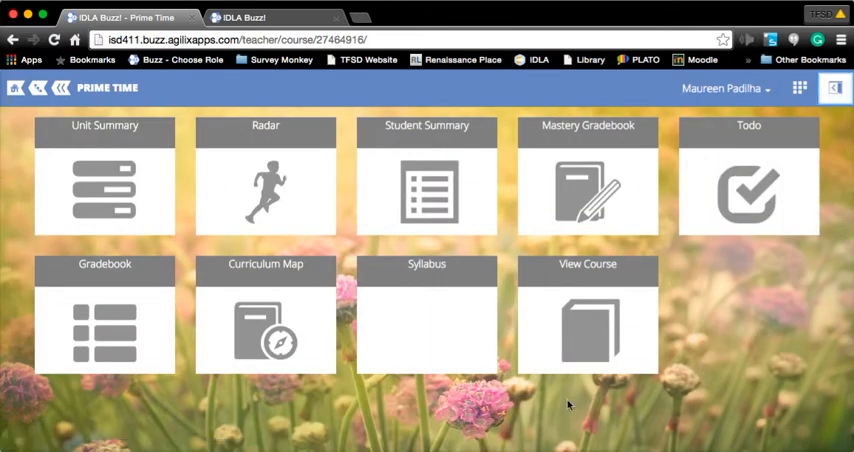
mouse_move(388, 336)
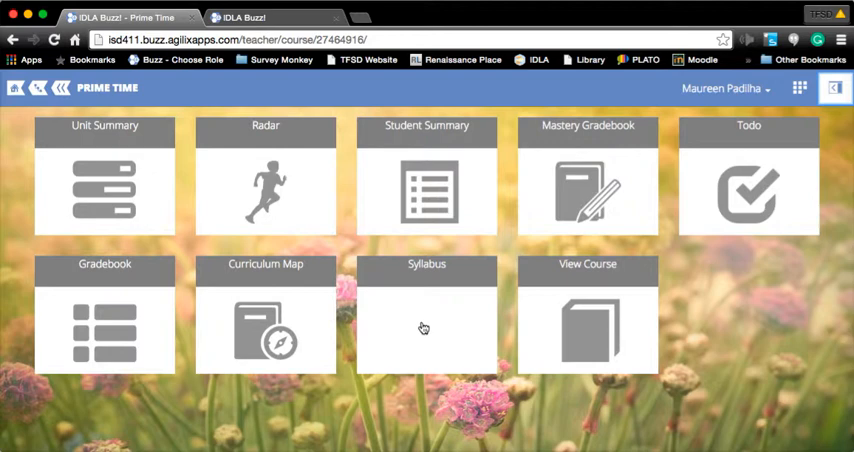
mouse_move(311, 331)
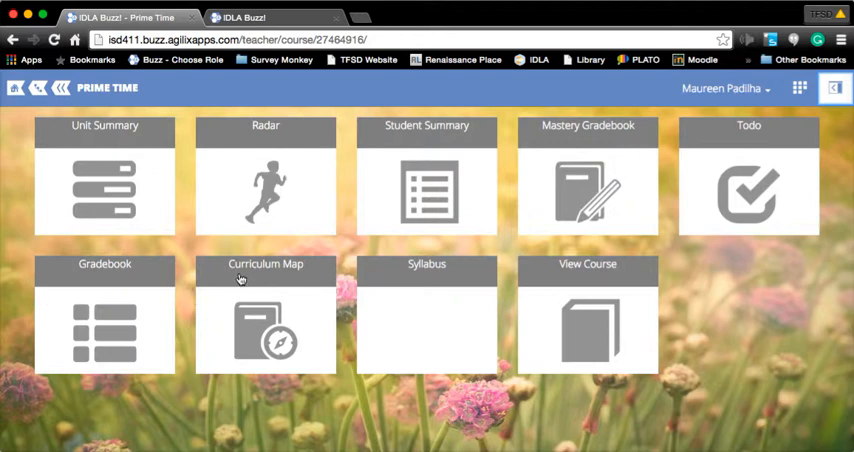
mouse_move(236, 304)
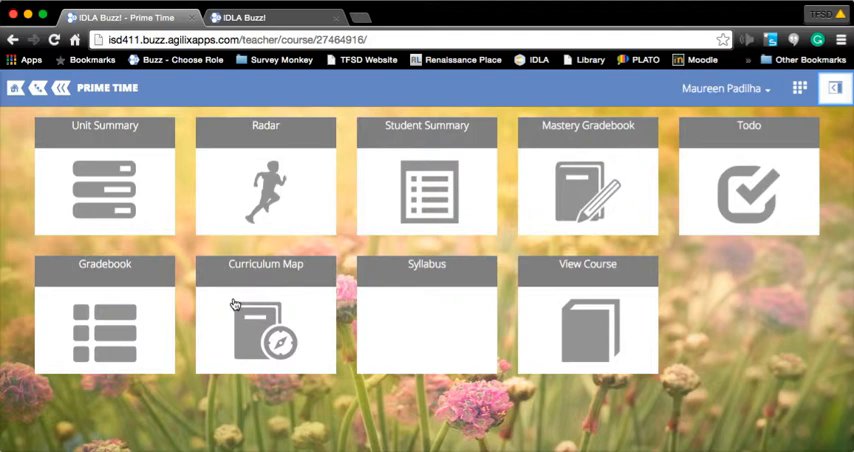
mouse_move(264, 293)
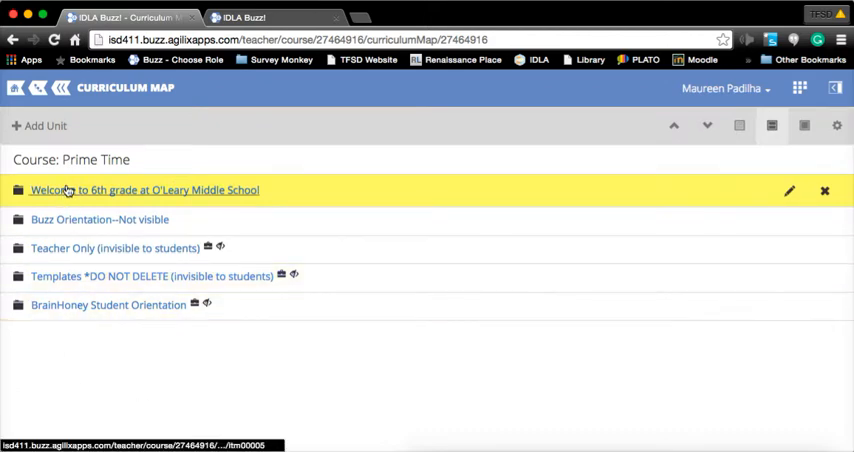
mouse_move(95, 248)
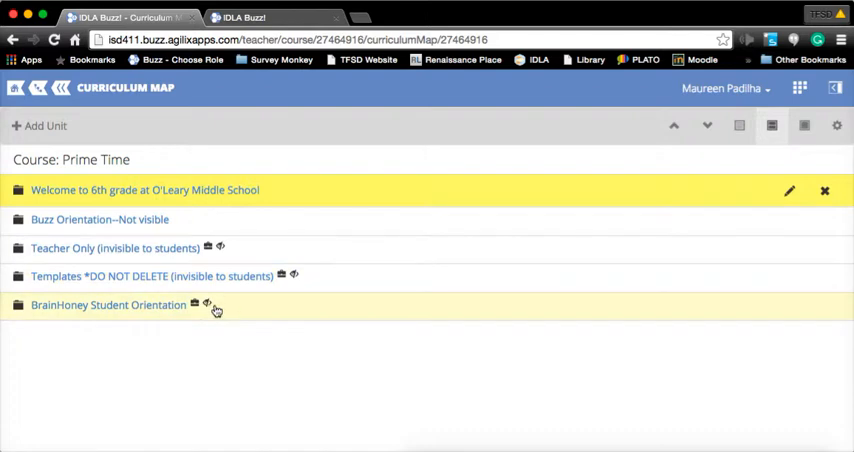
mouse_move(318, 300)
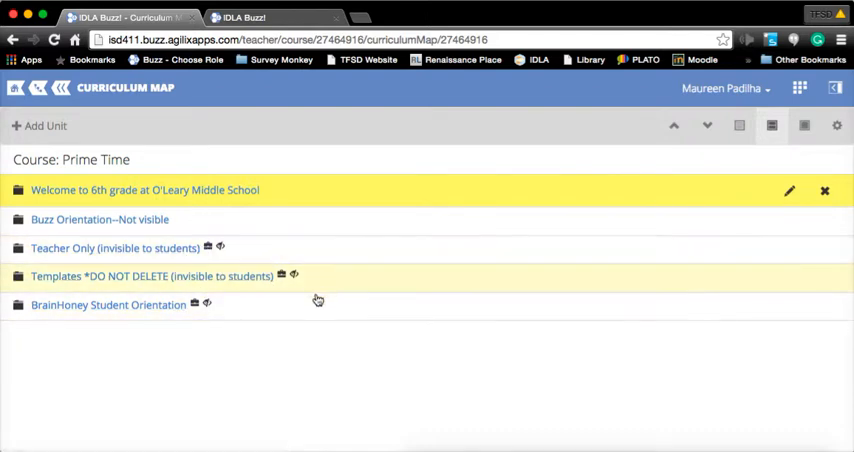
mouse_move(100, 219)
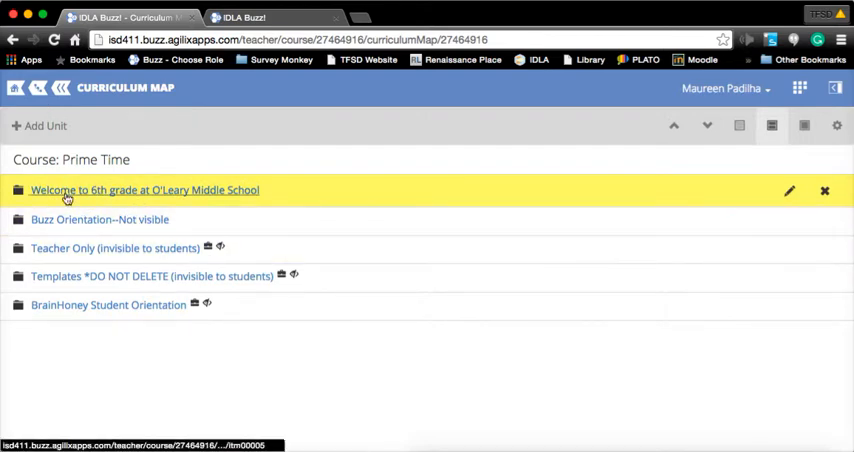
- Go into the 'Welcome to 6th grade at O'Leary Middle School' unit from the Curriculum Map
click(144, 190)
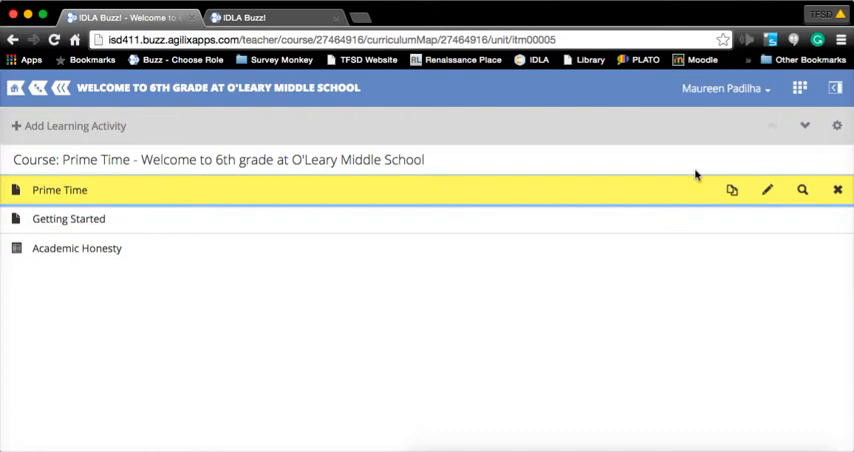
- Preview Prime Time, then scroll through Getting Started and close its preview
click(802, 190)
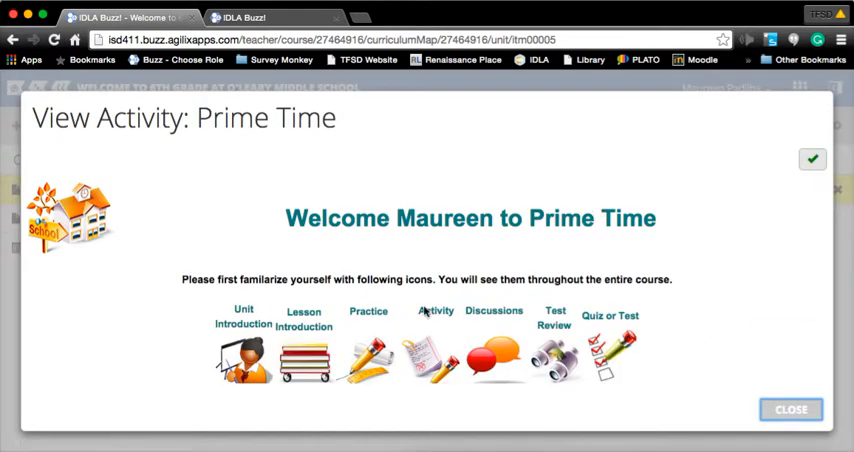
mouse_move(660, 240)
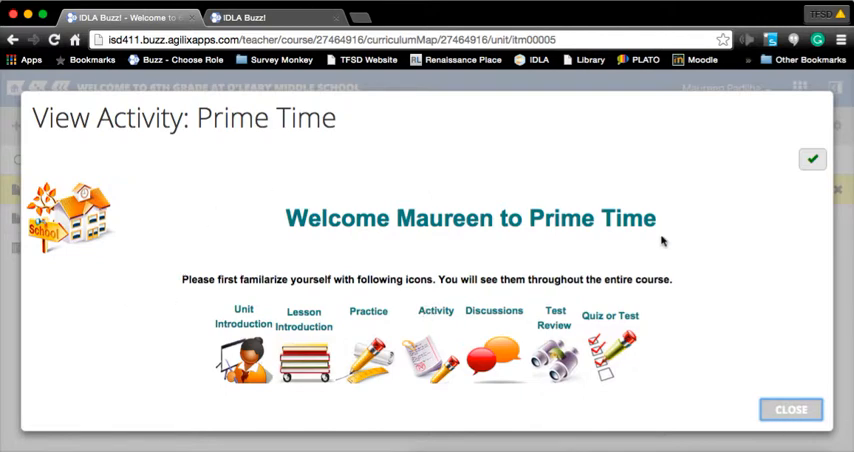
mouse_move(190, 361)
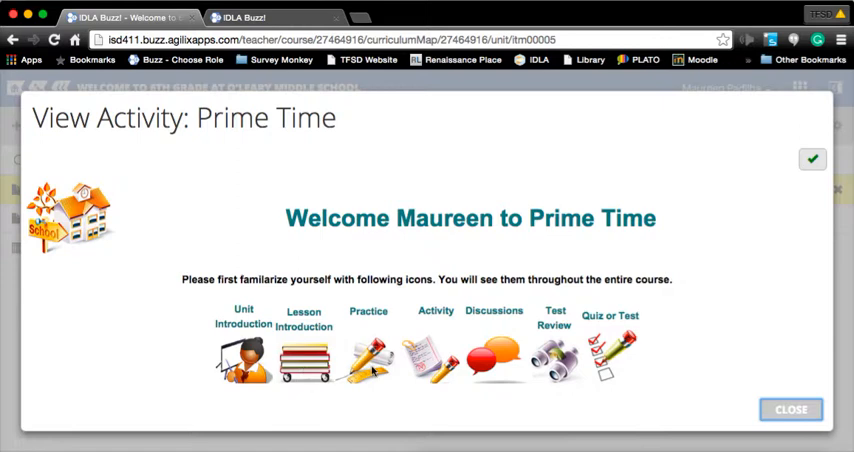
mouse_move(727, 395)
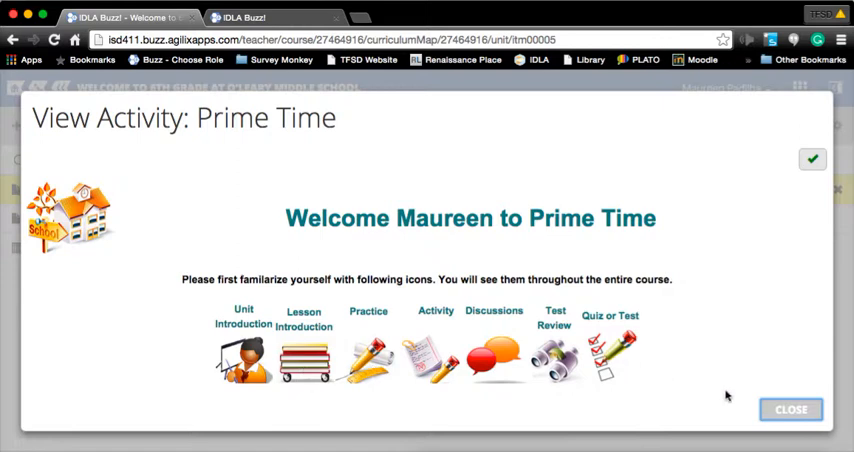
click(790, 409)
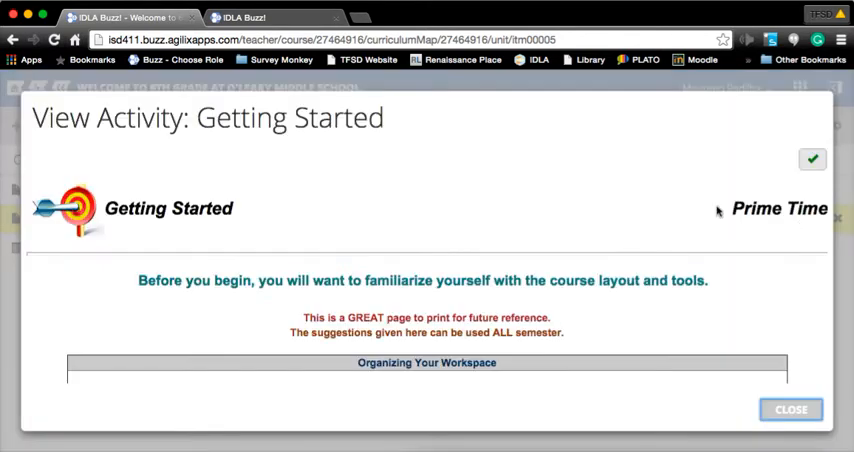
mouse_move(335, 343)
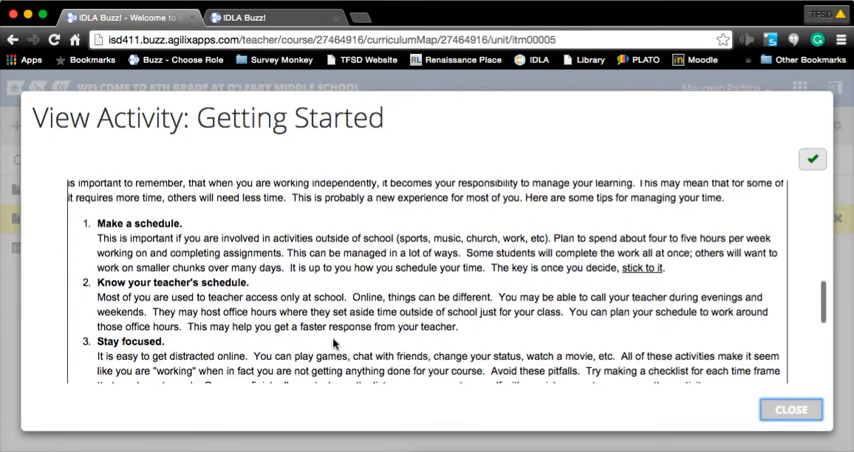
scroll(down, 3)
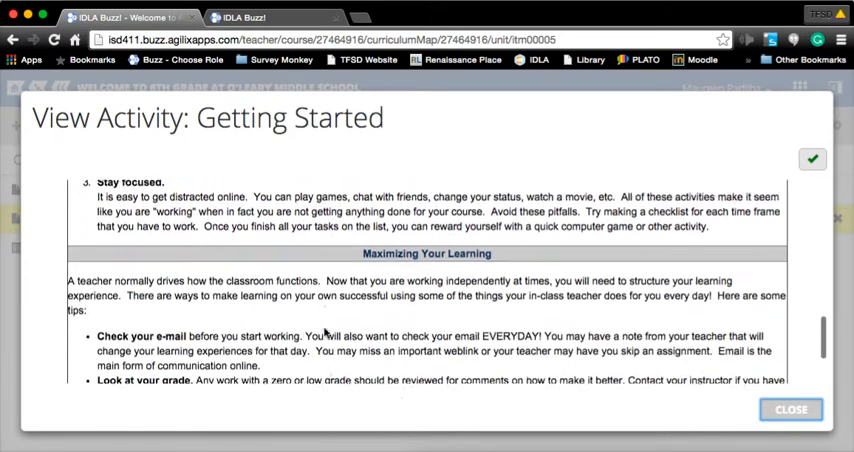
scroll(down, 3)
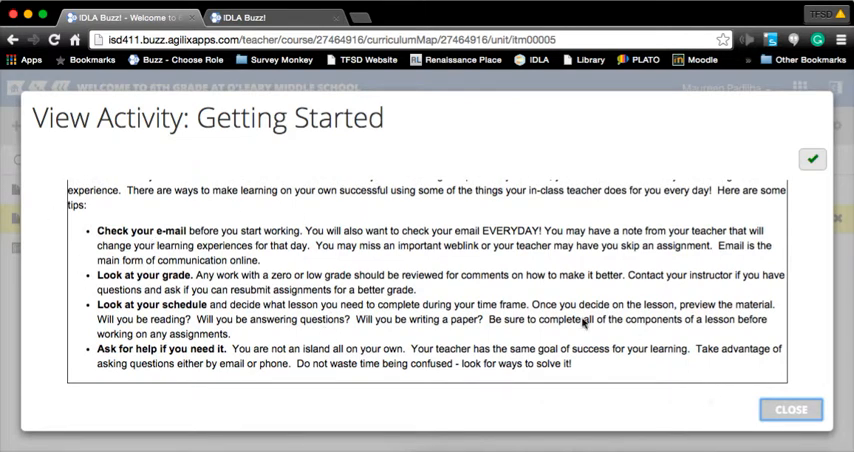
mouse_move(65, 270)
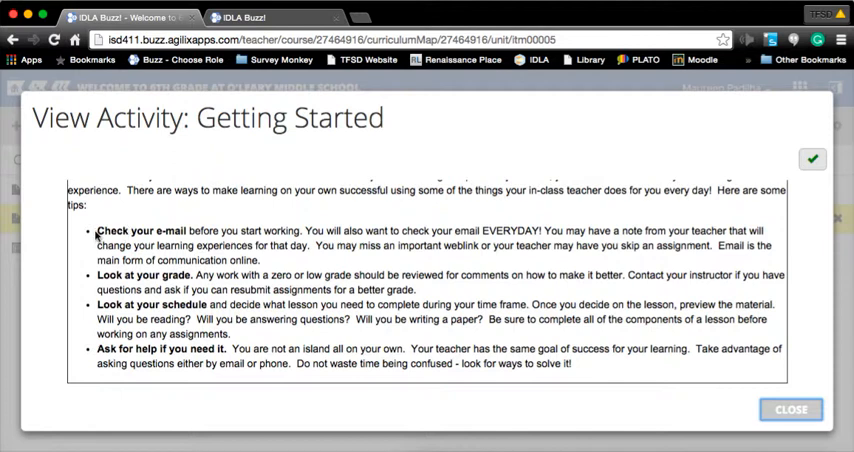
mouse_move(178, 238)
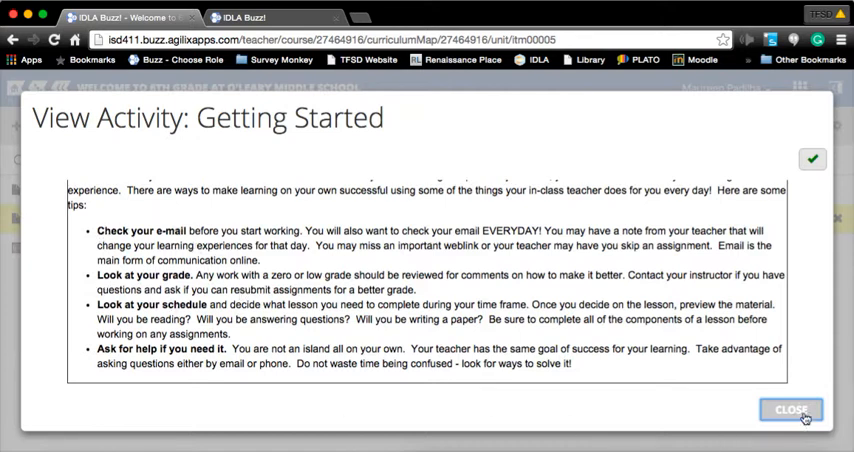
click(790, 409)
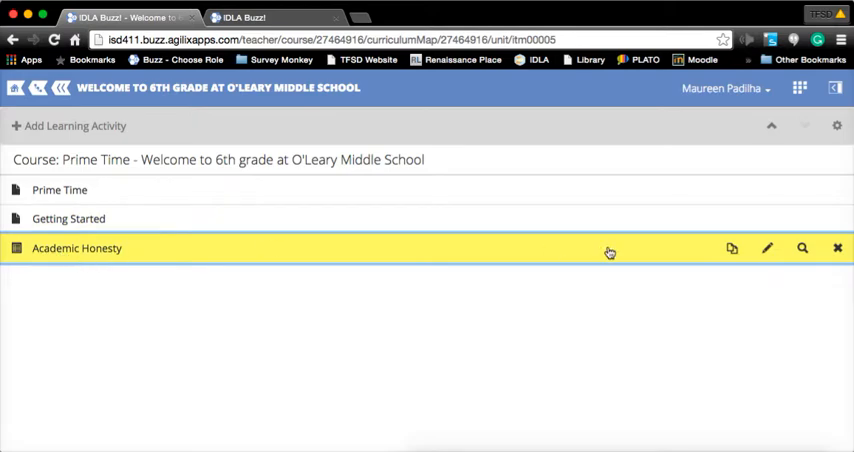
mouse_move(803, 248)
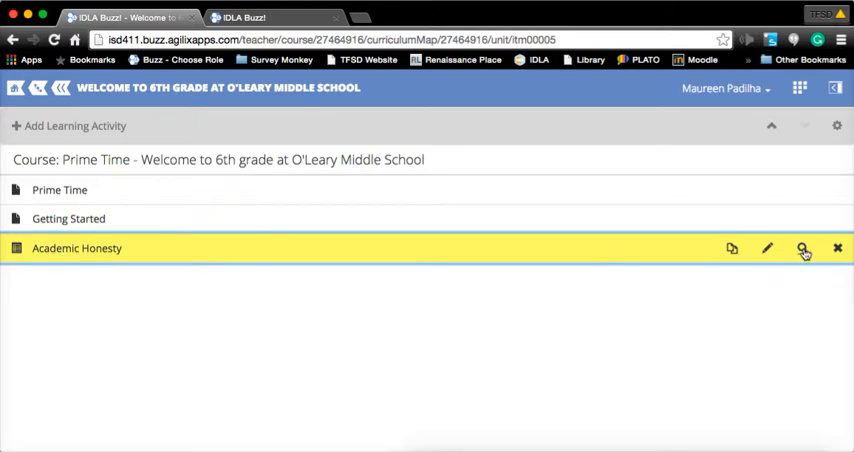
- Preview the Academic Honesty activity with its instructions and contract link
click(804, 248)
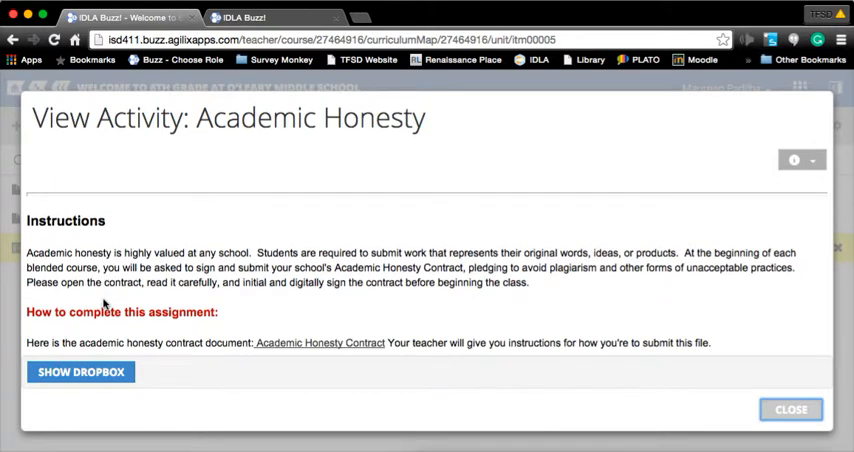
mouse_move(105, 345)
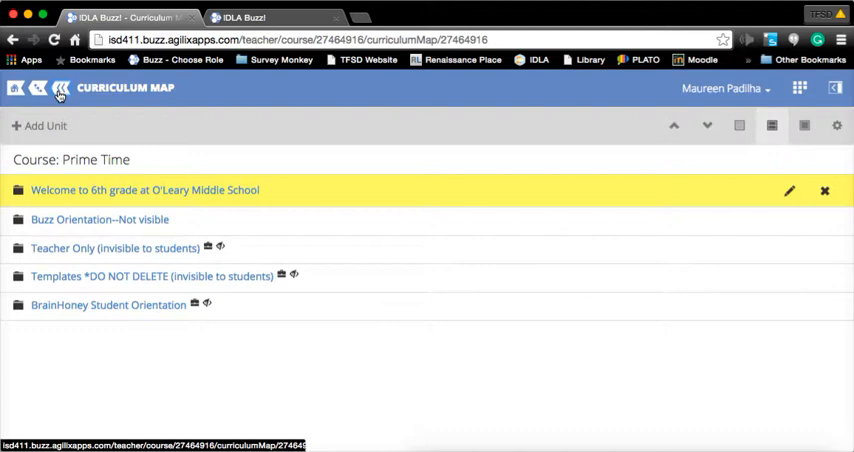
mouse_move(87, 150)
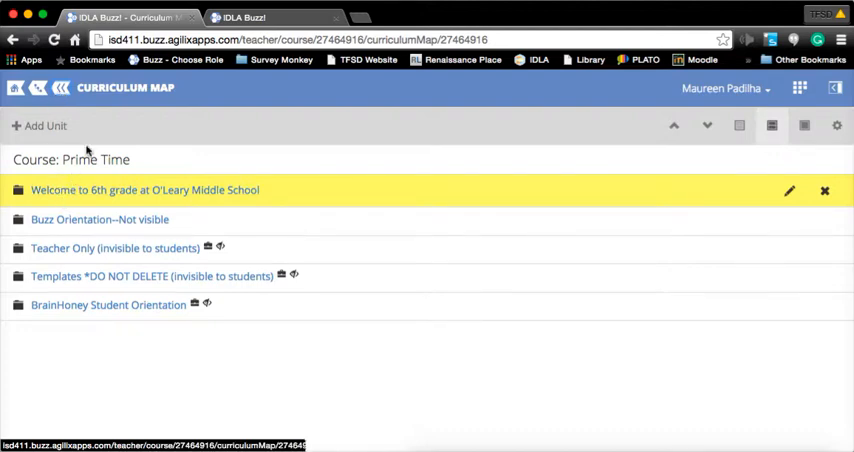
mouse_move(407, 218)
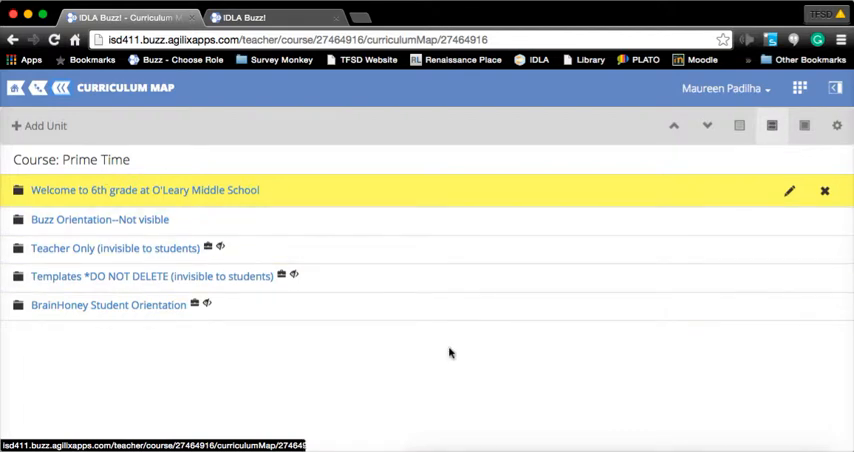
mouse_move(455, 350)
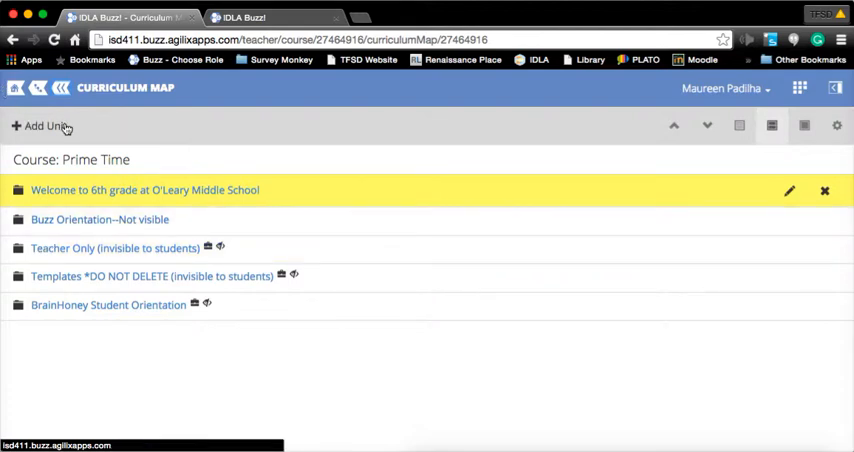
mouse_move(11, 135)
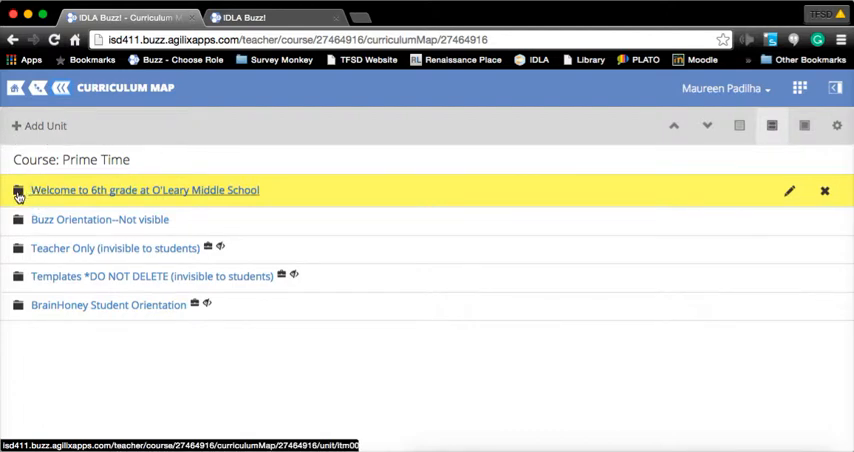
- Add a new unit titled 'Test Unit' to the curriculum map
click(44, 126)
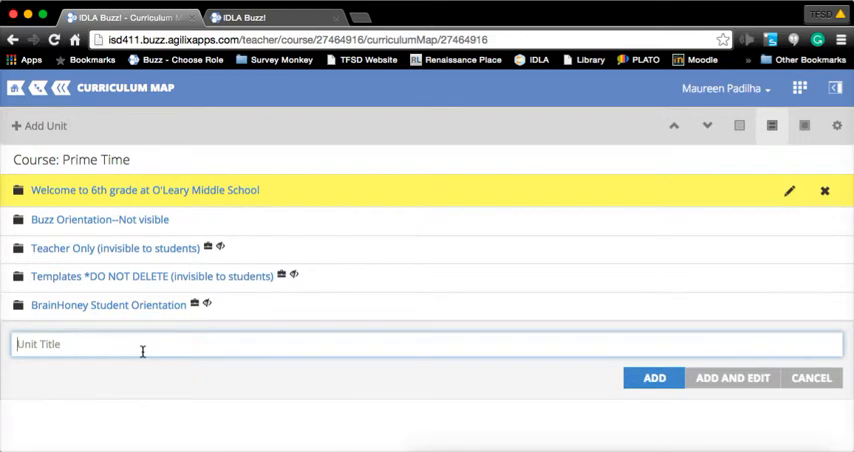
text(Test M)
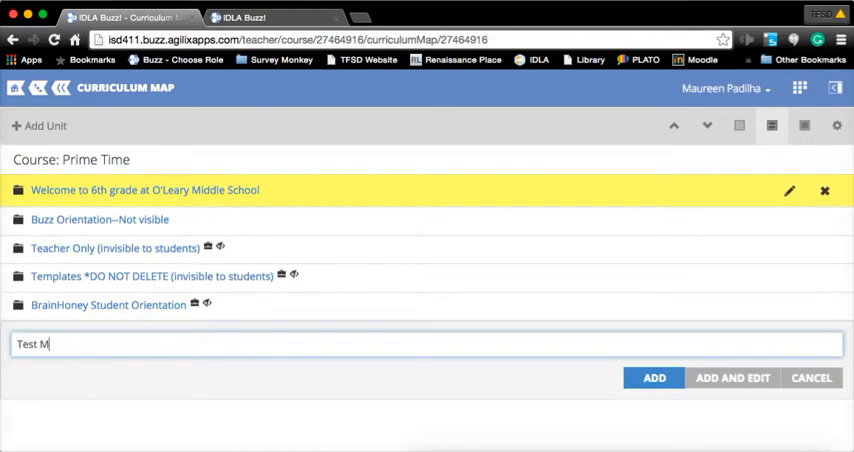
text(Unit)
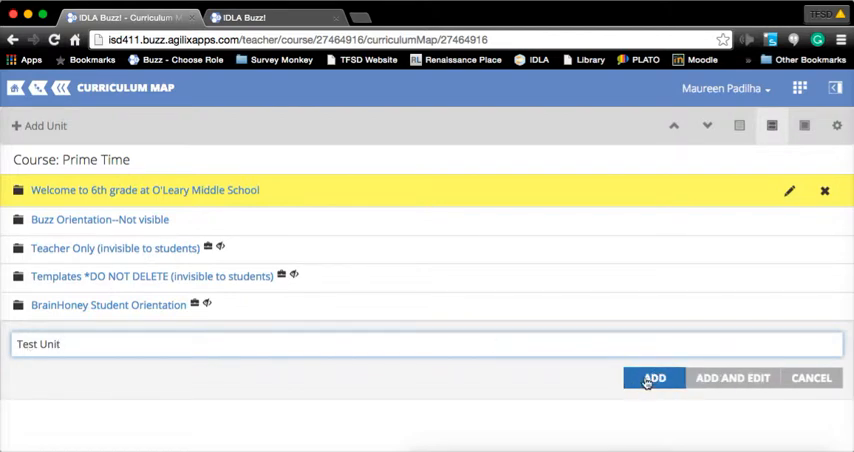
click(654, 377)
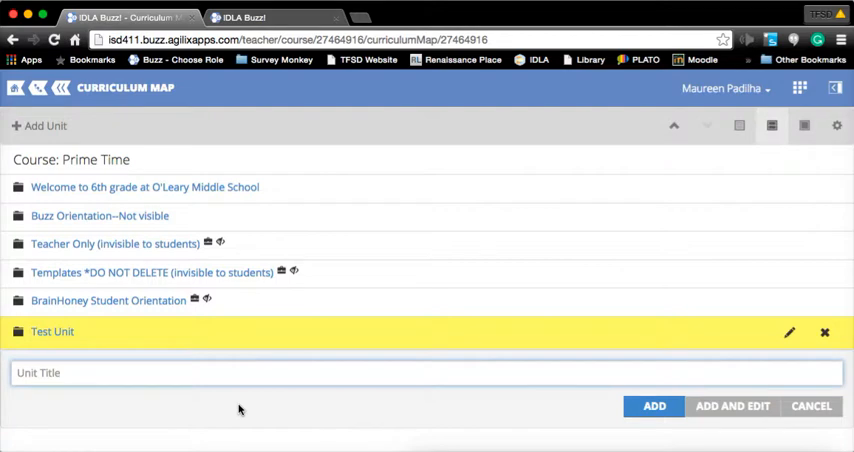
- Add a second unit, 'Test Unit 2', using Add and Edit
text(Test)
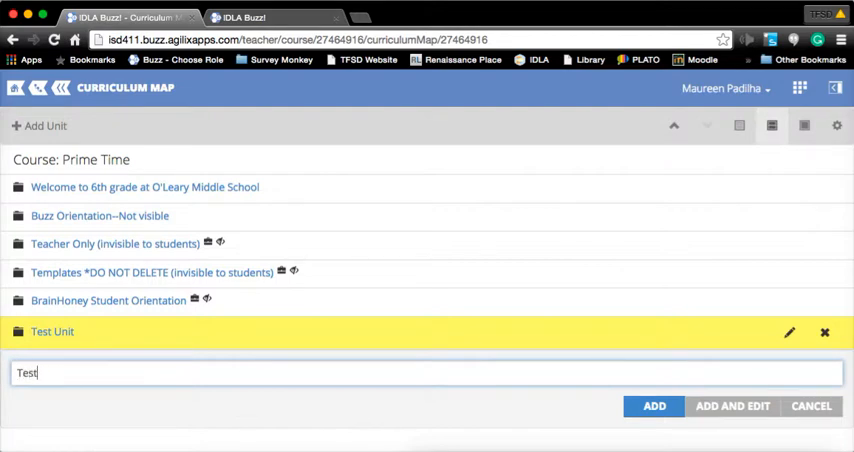
text(Unit 2)
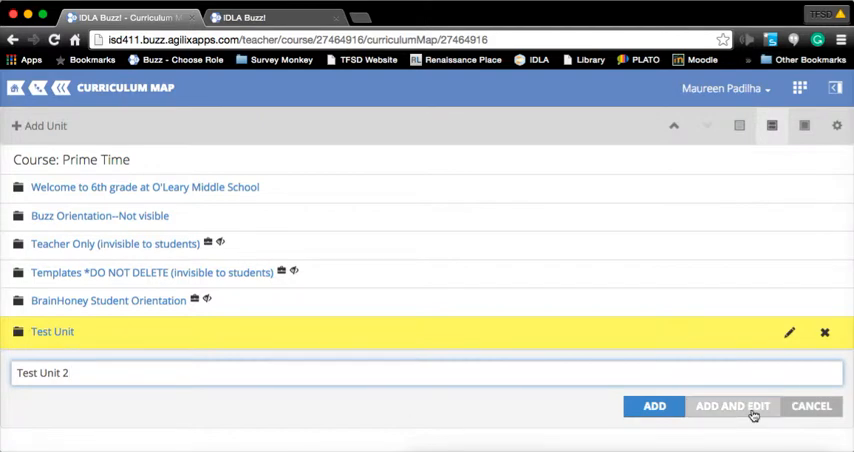
click(732, 405)
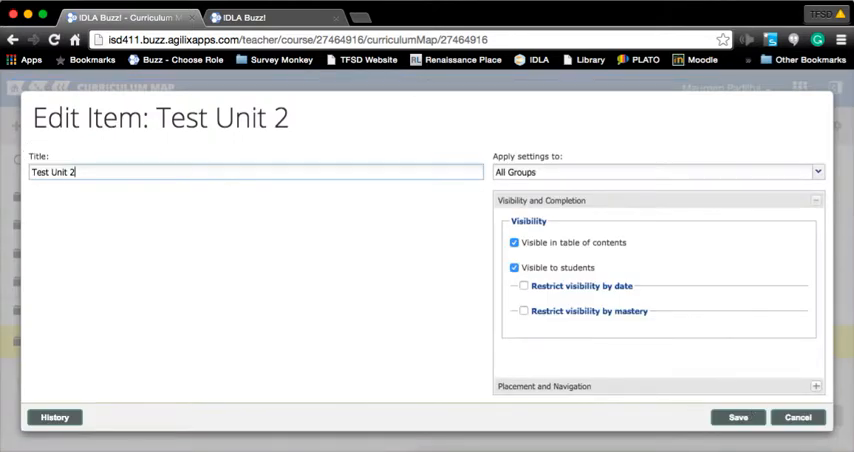
mouse_move(386, 293)
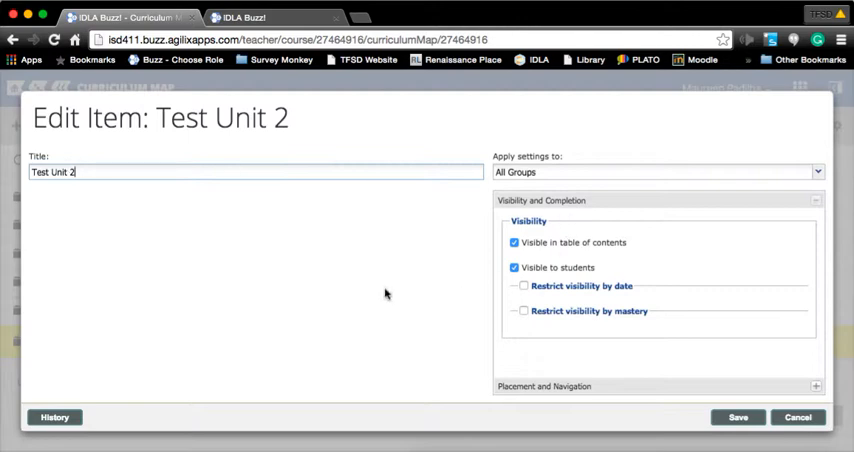
mouse_move(518, 254)
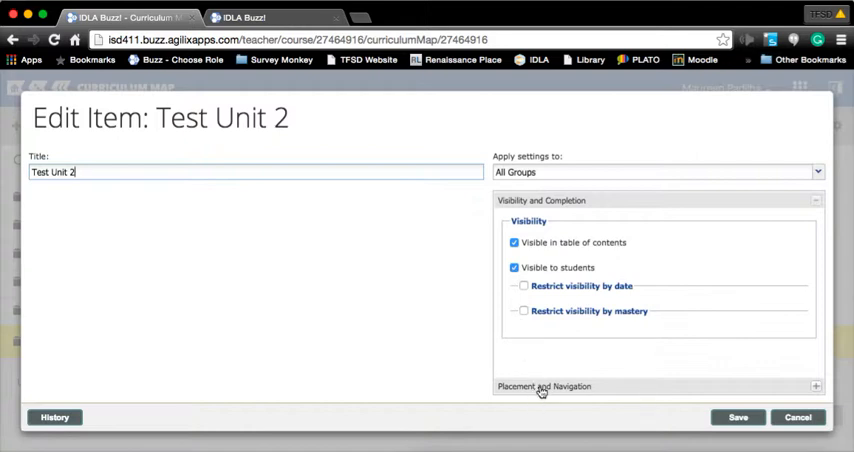
- Expand Test Unit 2's Placement and Navigation settings, then cancel without changes
click(543, 386)
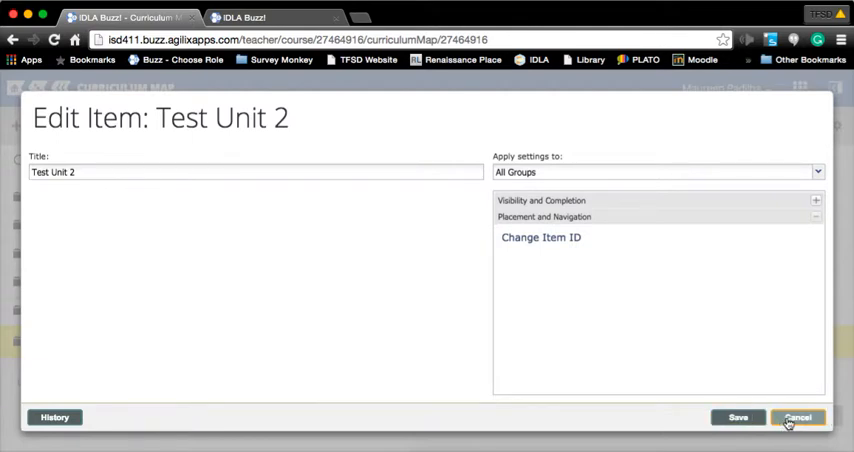
click(798, 417)
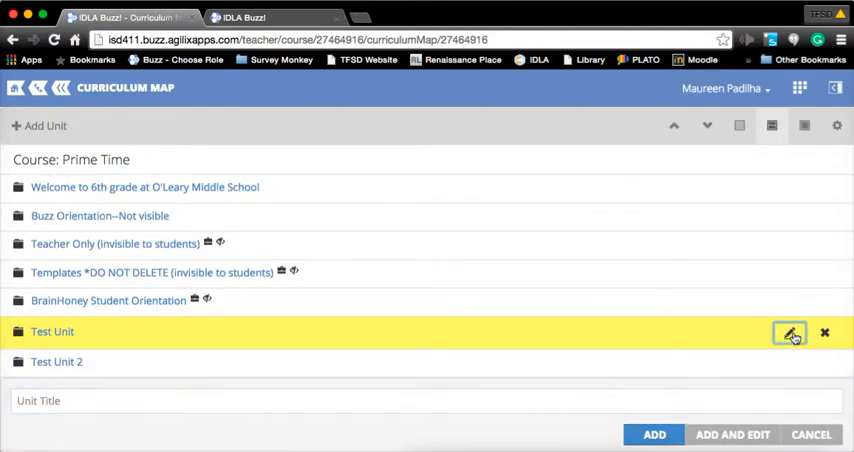
- Toggle Test Unit's mastery visibility restriction on and back off, then save
click(790, 332)
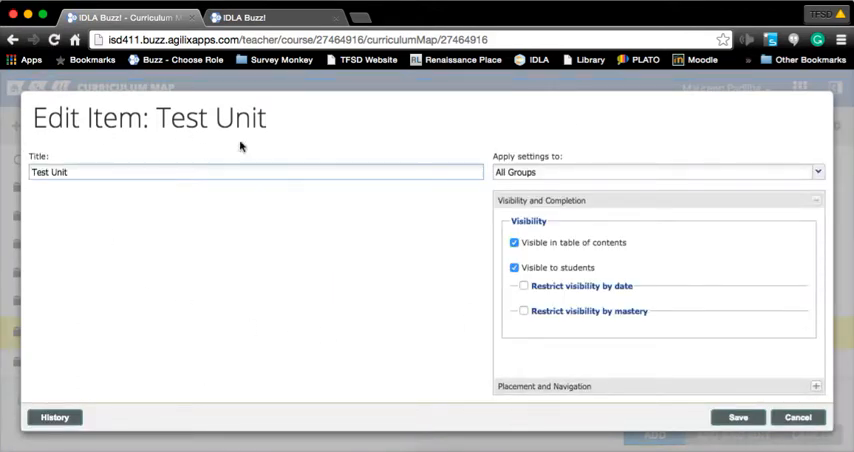
mouse_move(457, 309)
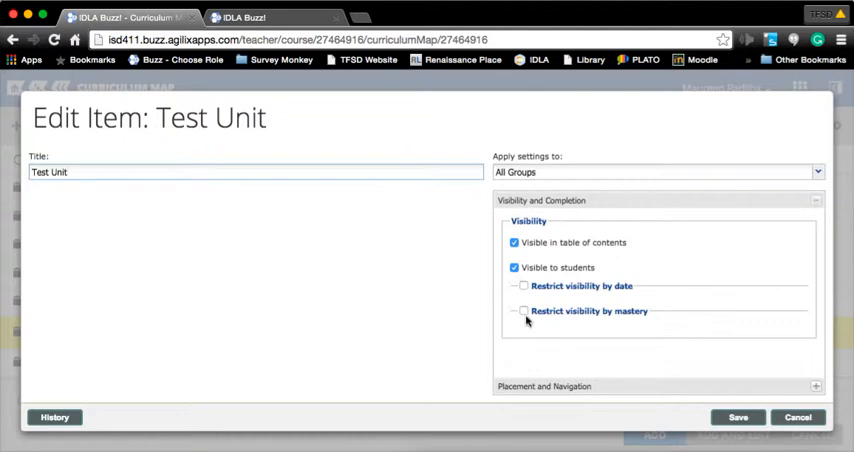
click(523, 311)
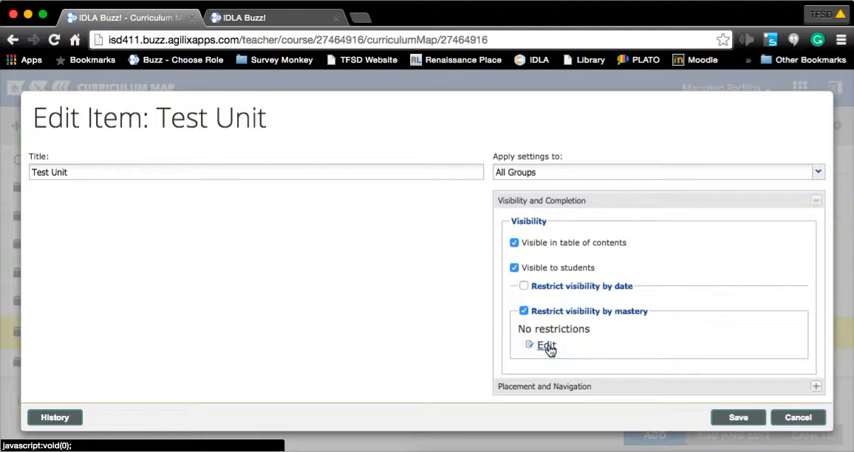
mouse_move(545, 360)
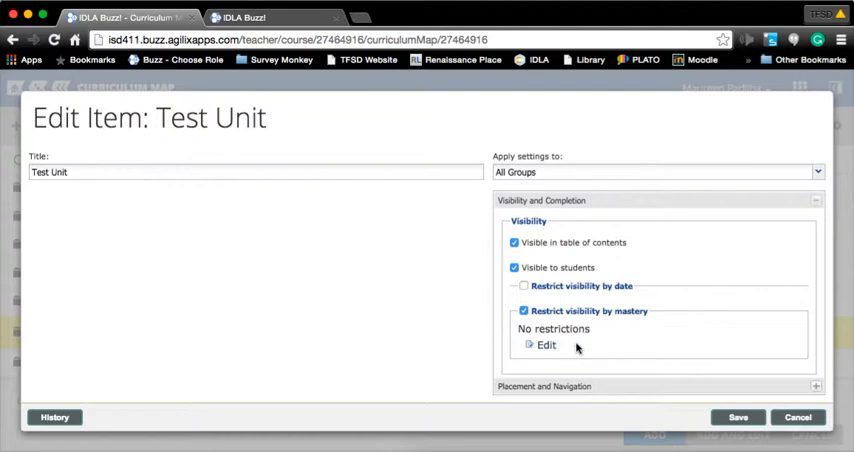
click(523, 311)
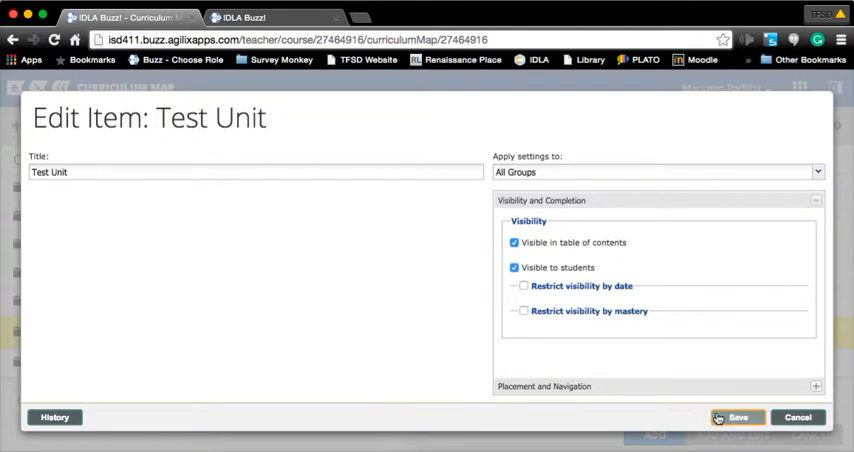
click(738, 417)
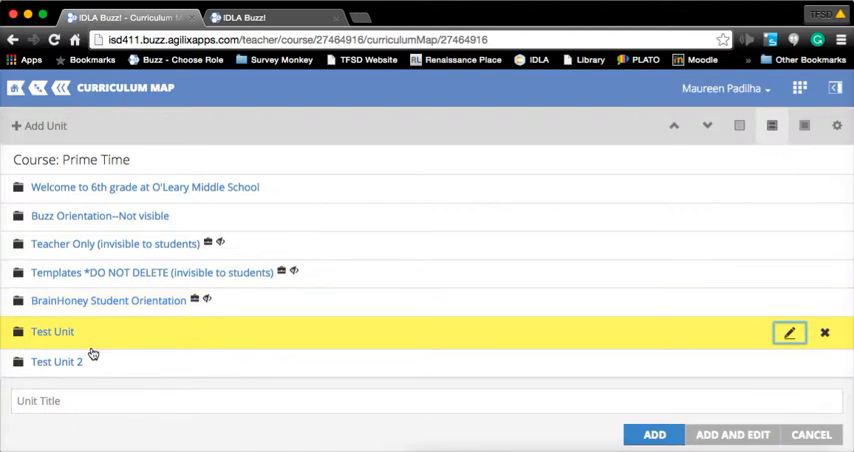
mouse_move(10, 315)
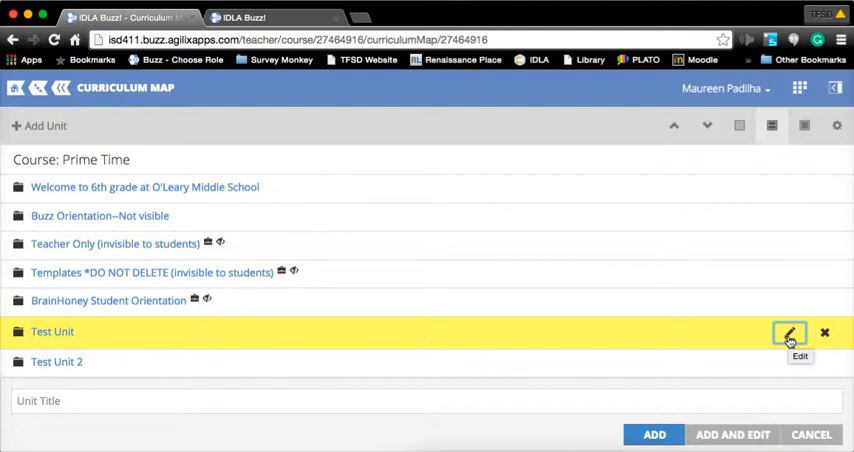
mouse_move(52, 332)
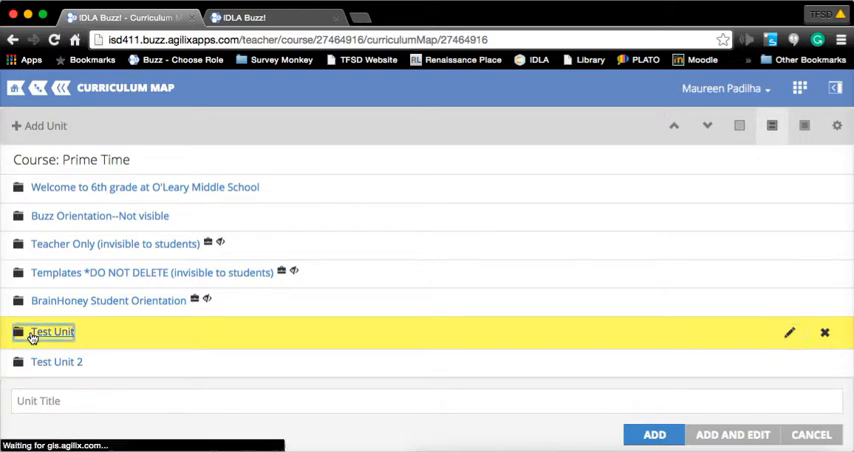
- Open Test Unit and check the Template list, keeping Editable Content selected
click(51, 331)
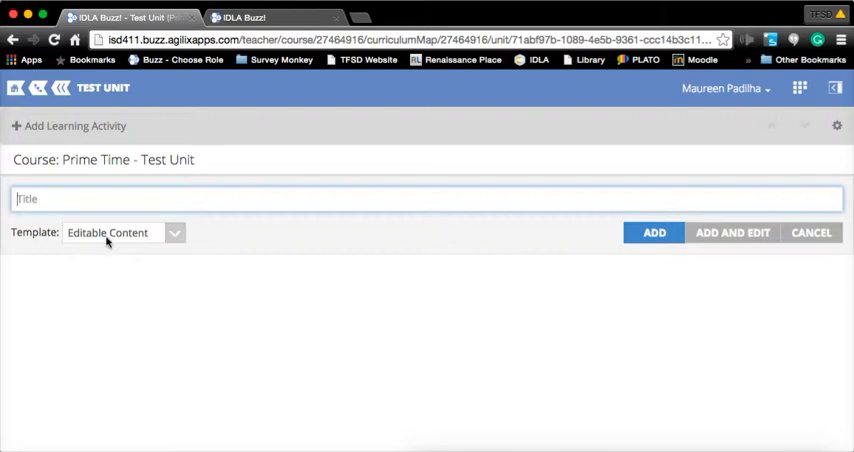
click(120, 232)
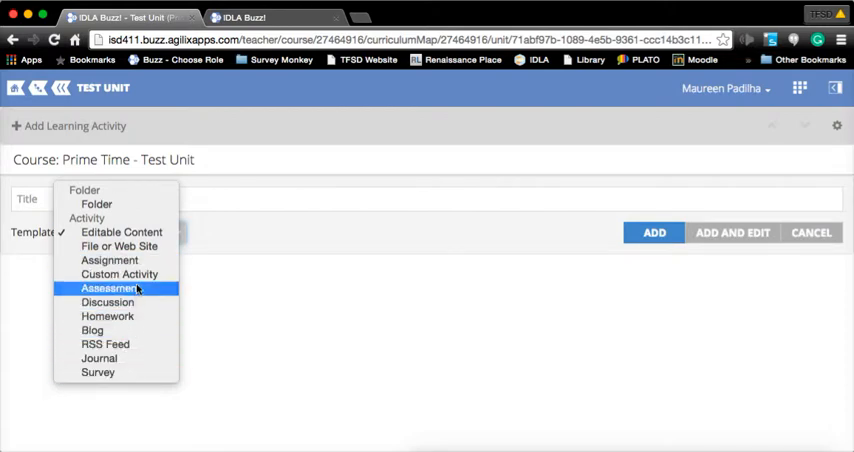
mouse_move(255, 293)
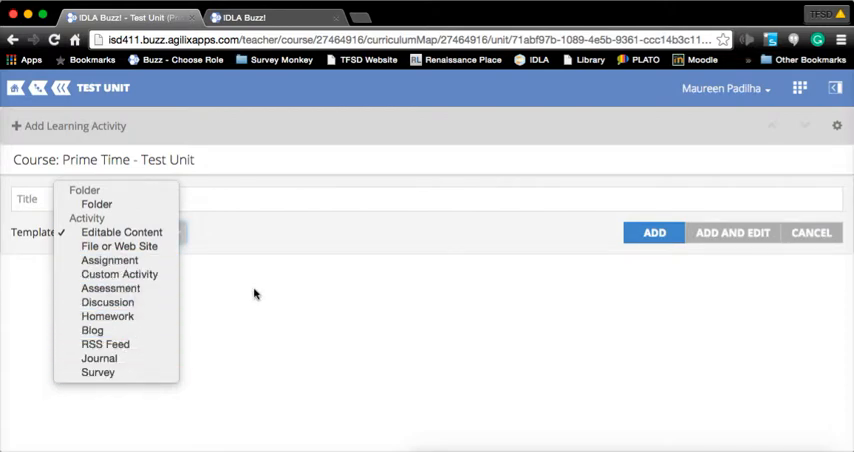
click(121, 231)
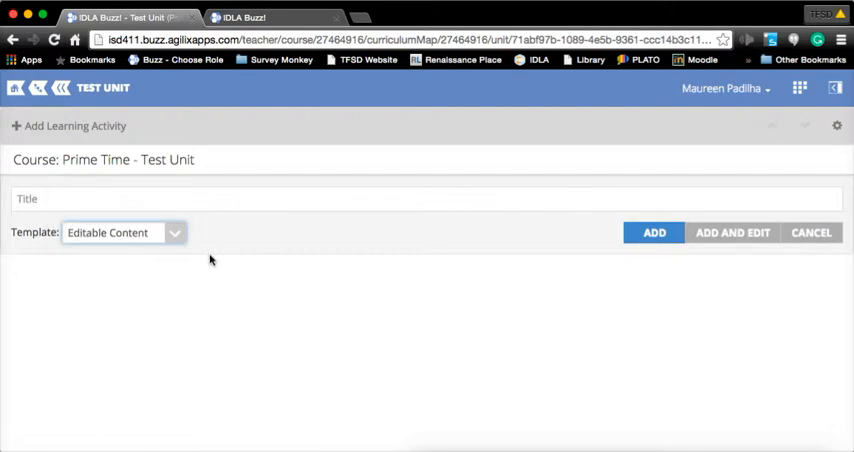
mouse_move(30, 130)
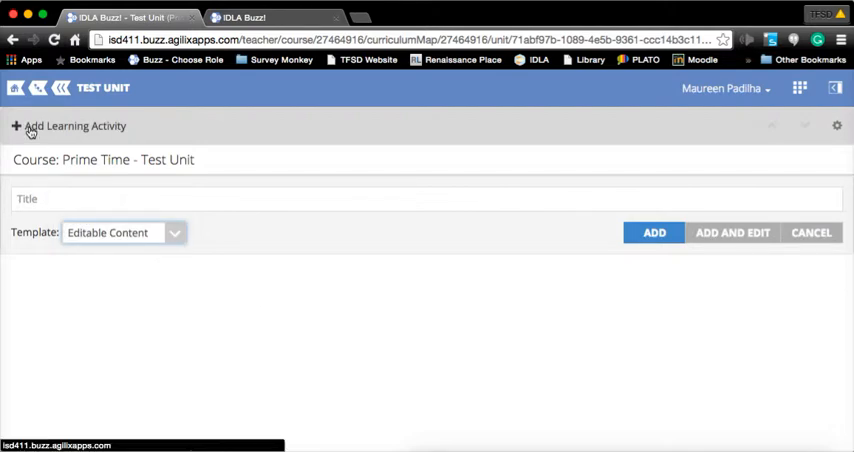
- Open the Digital Library and browse its collections to the Templates collection
click(70, 125)
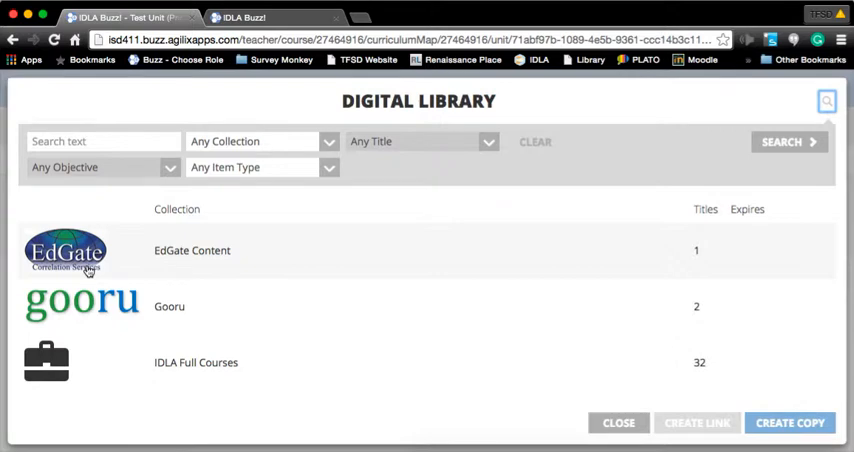
scroll(down, 3)
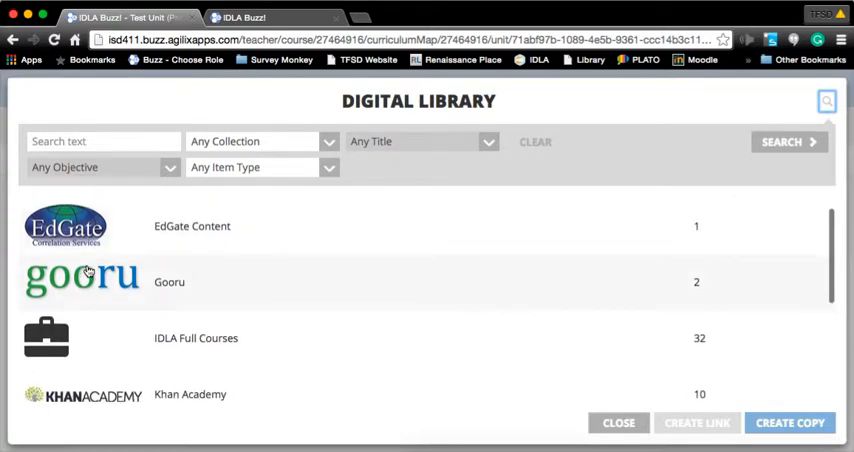
mouse_move(88, 327)
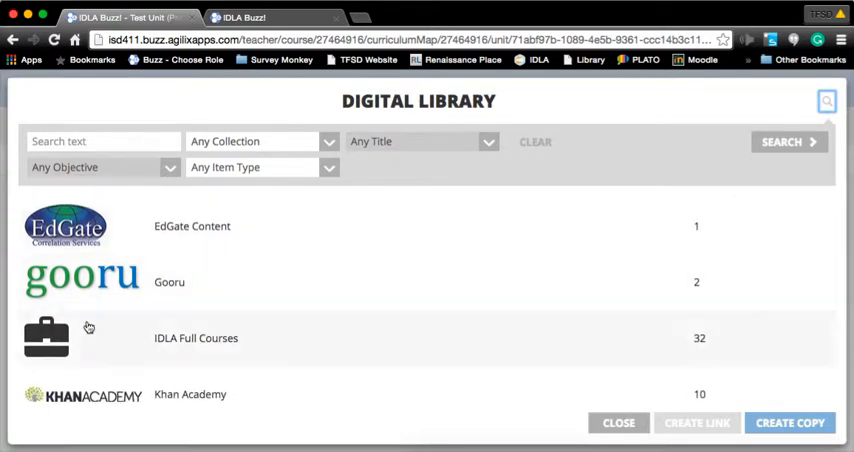
scroll(down, 3)
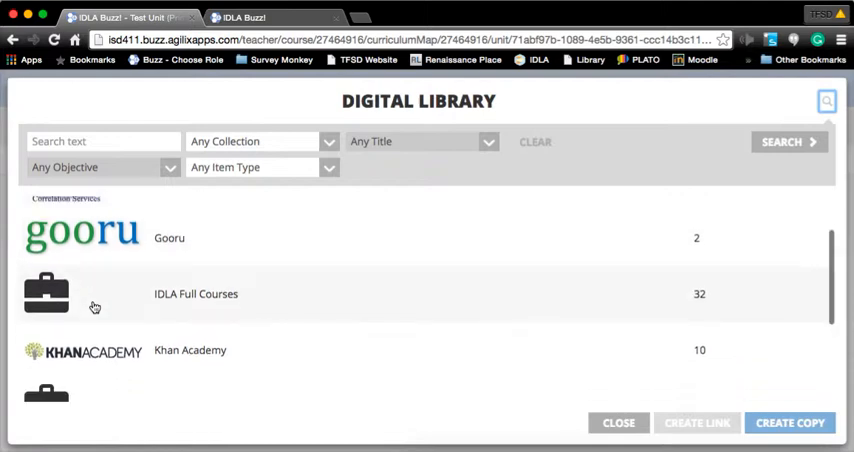
scroll(down, 3)
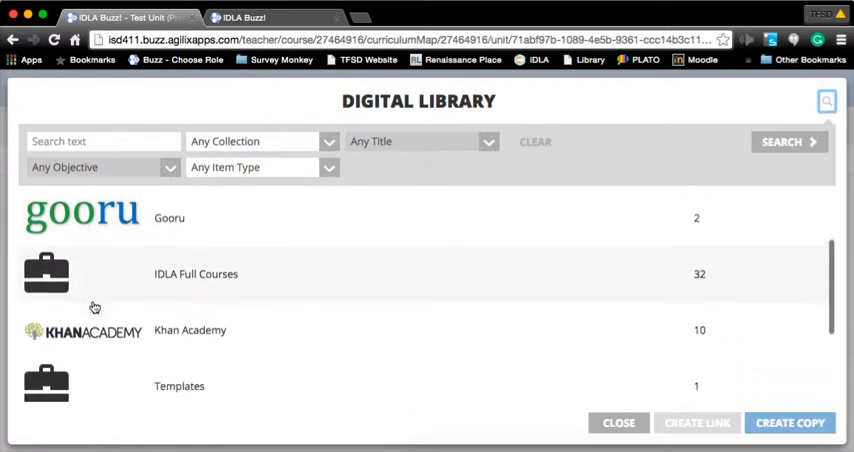
scroll(down, 3)
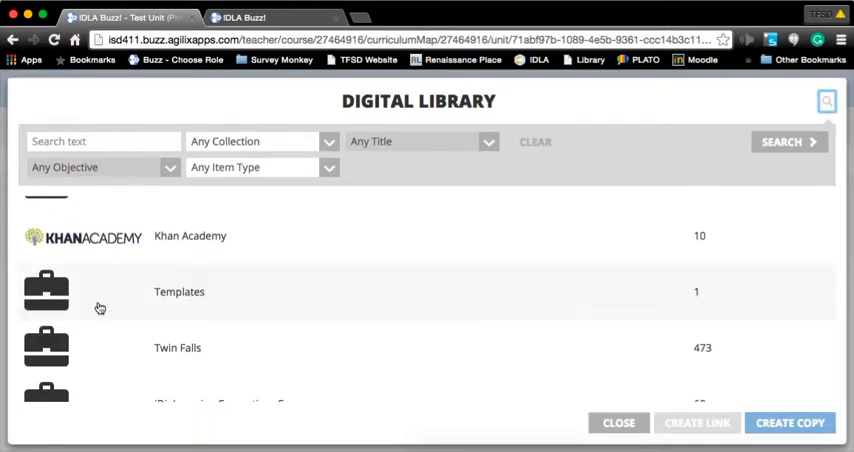
mouse_move(78, 305)
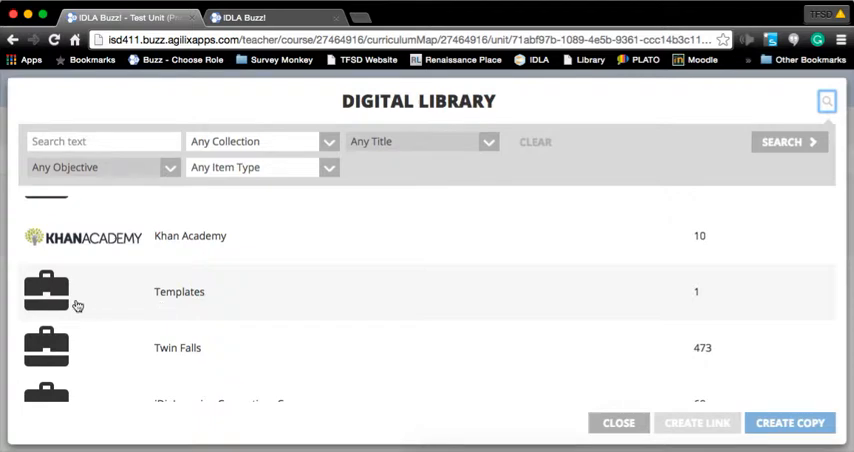
click(179, 291)
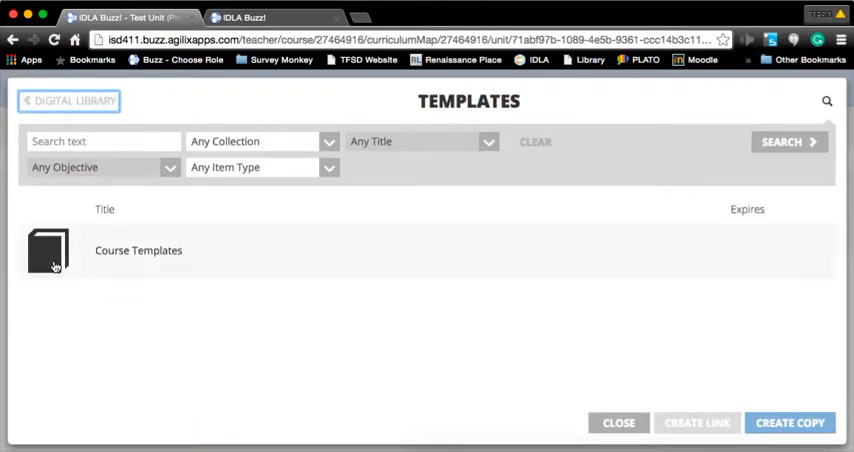
- Open Course Templates and preview the Template: Assessment page among the header templates
click(138, 250)
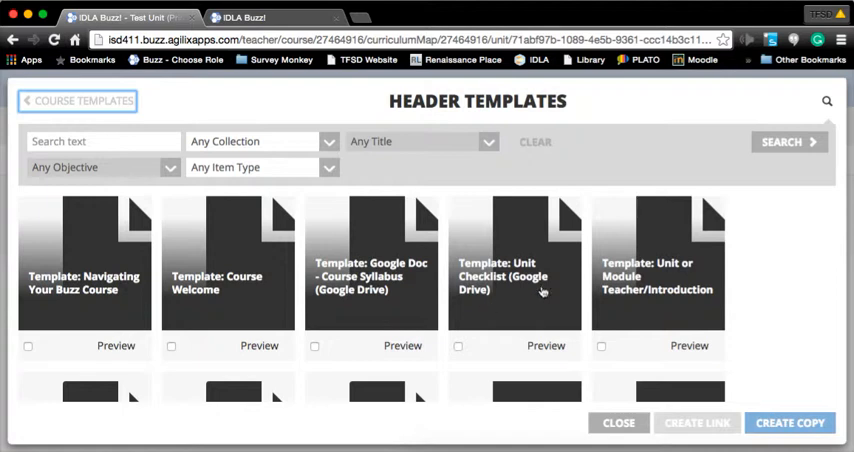
mouse_move(454, 294)
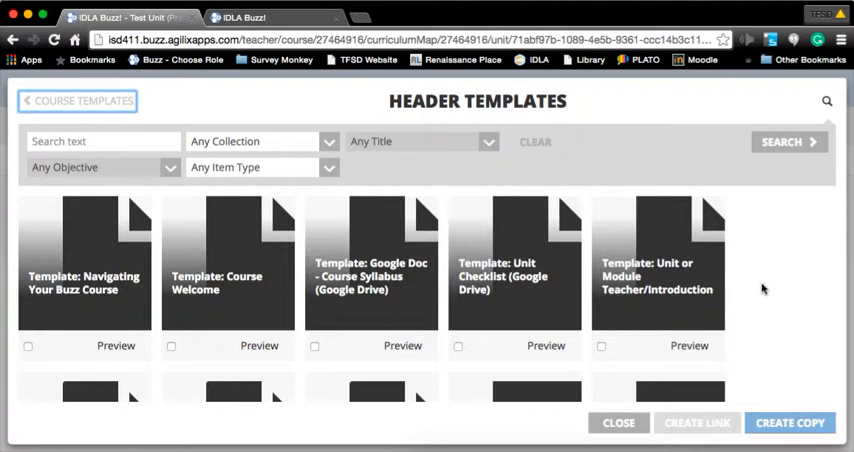
scroll(down, 3)
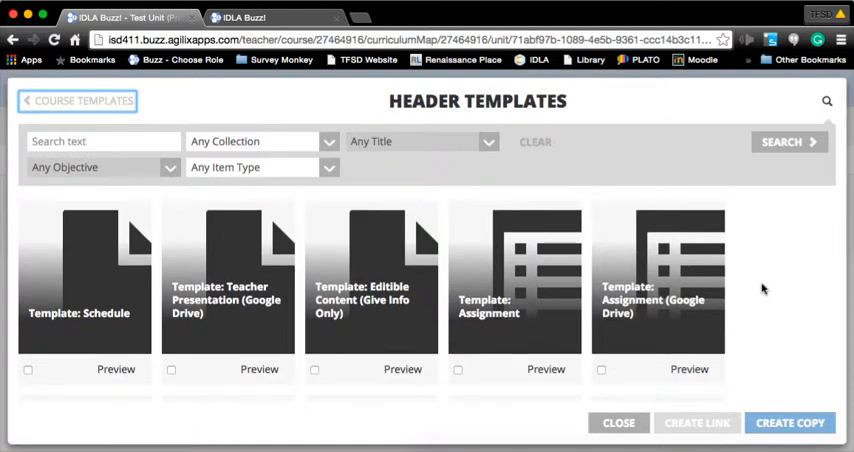
mouse_move(503, 325)
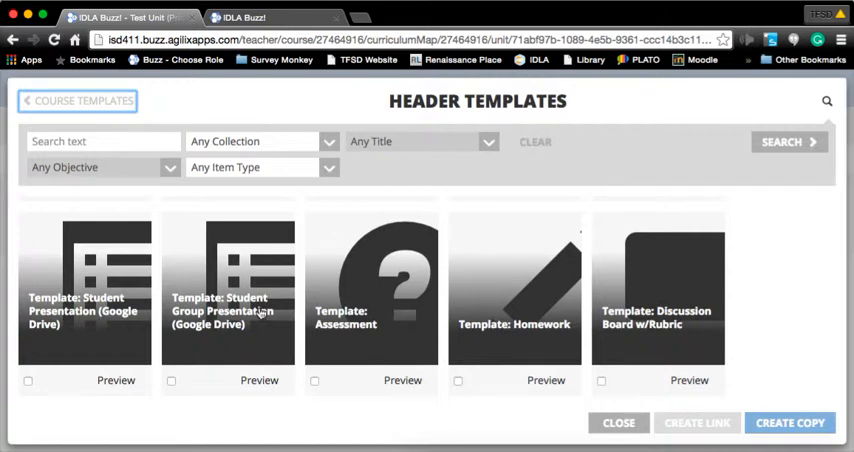
mouse_move(362, 380)
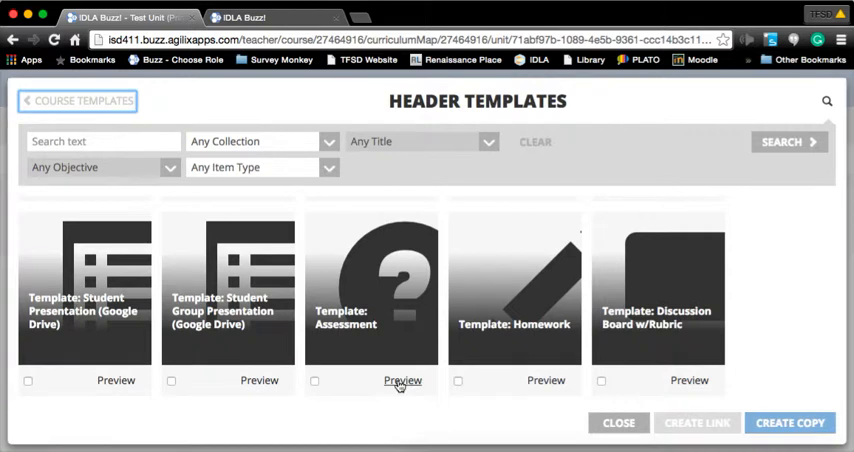
click(314, 380)
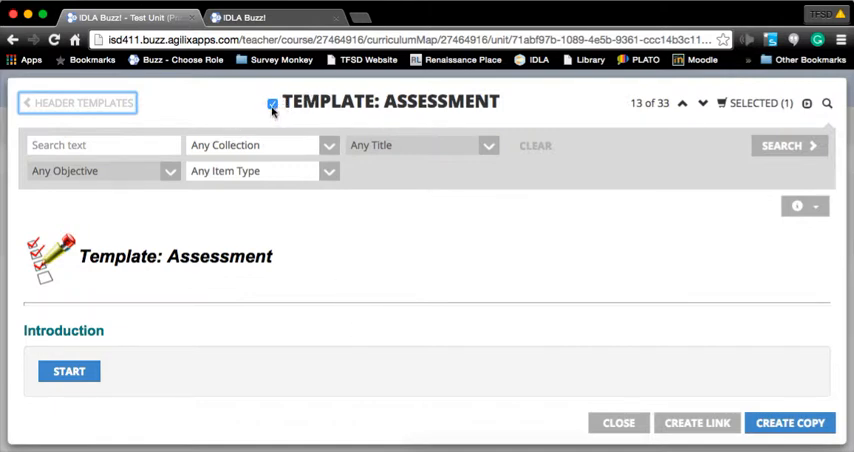
- Mark Template: Assessment as selected and copy it into Test Unit
click(272, 104)
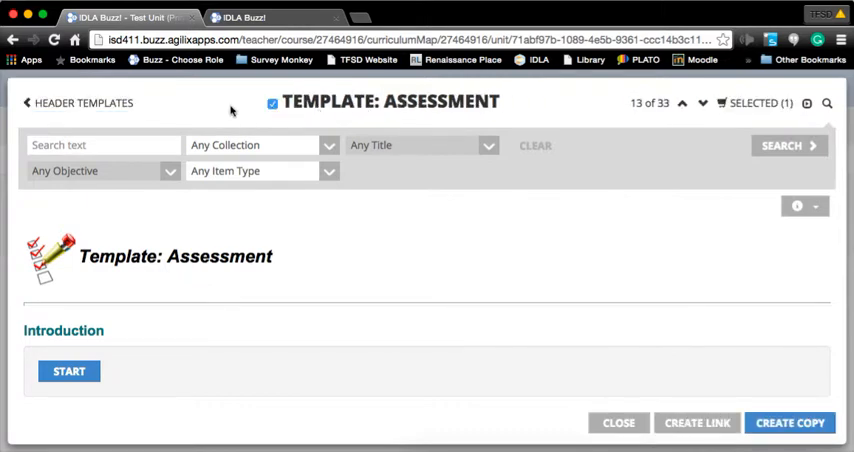
mouse_move(360, 367)
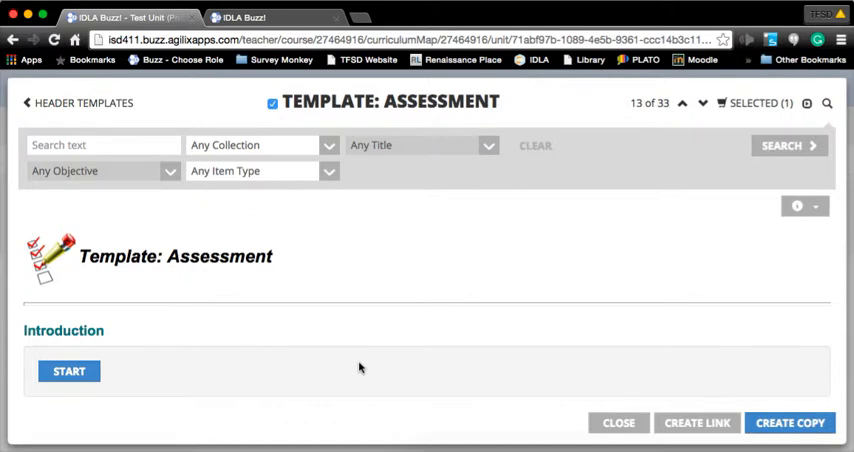
mouse_move(313, 270)
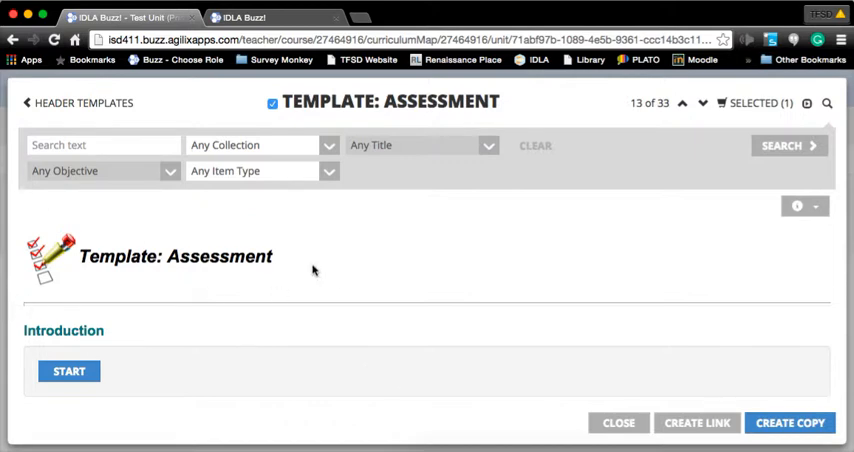
mouse_move(197, 283)
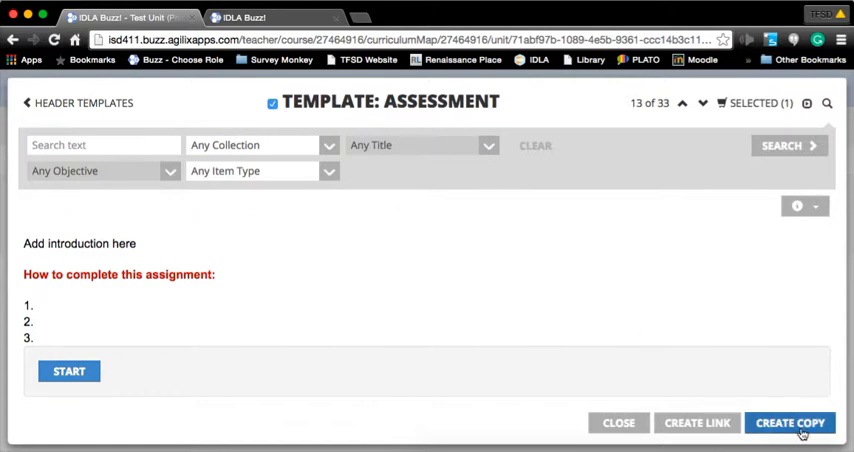
click(790, 422)
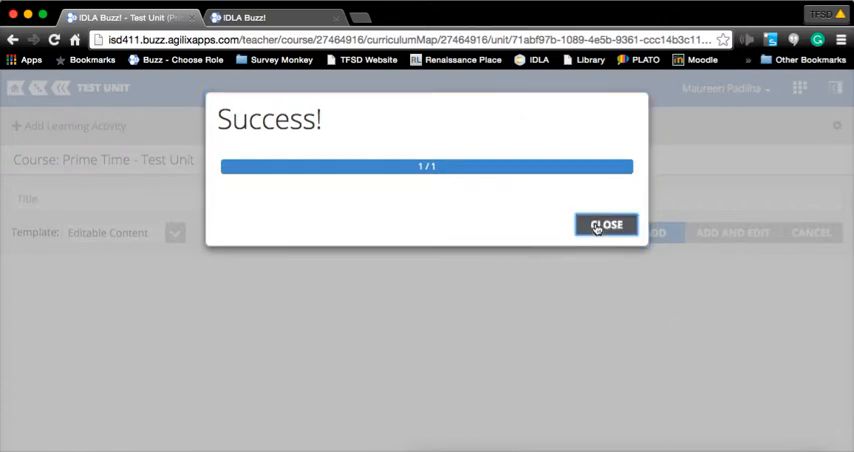
- Dismiss the success message and add an Assessment activity titled 'fun'
click(605, 224)
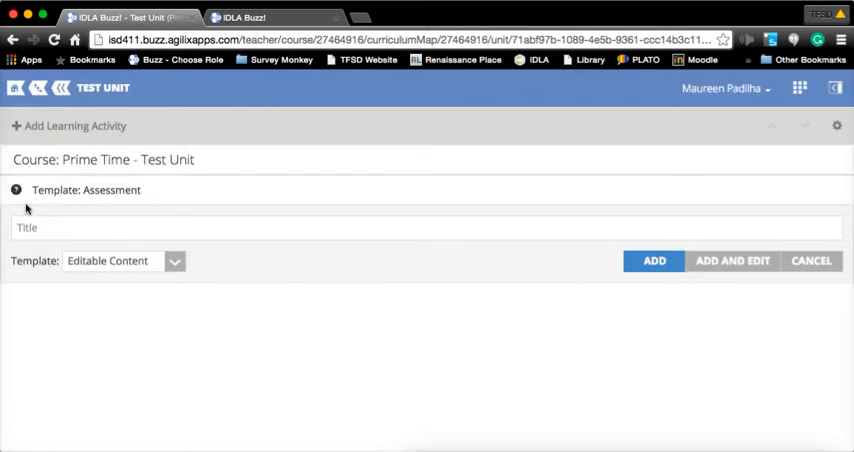
mouse_move(7, 240)
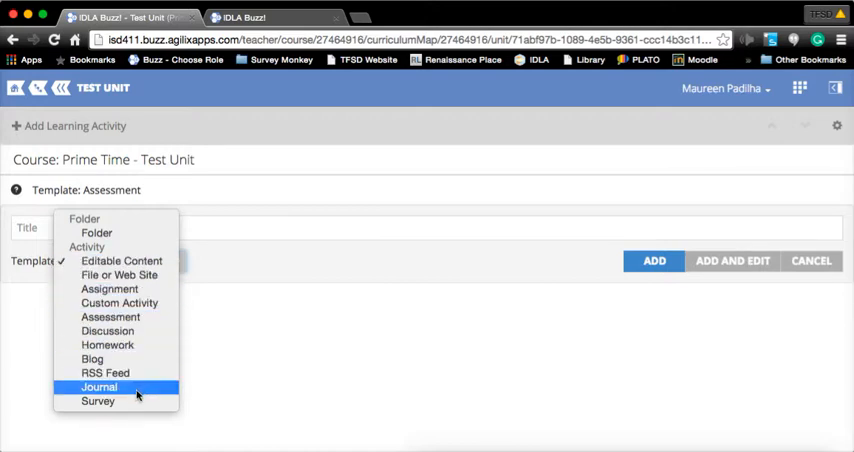
mouse_move(105, 373)
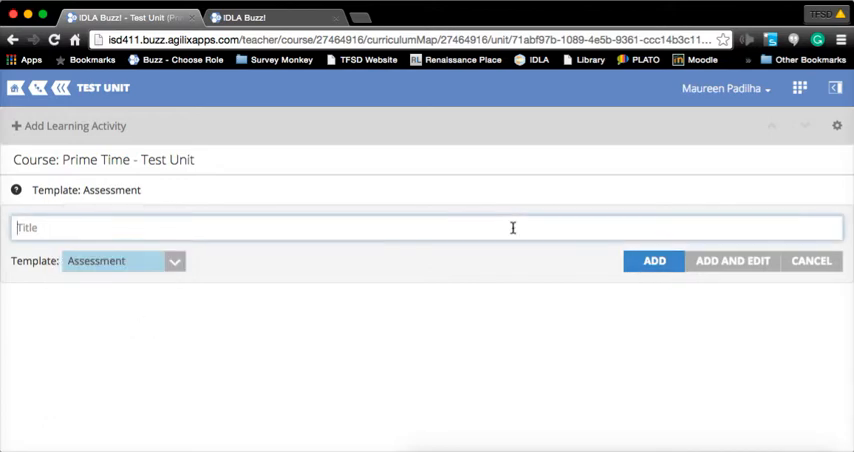
text(fun)
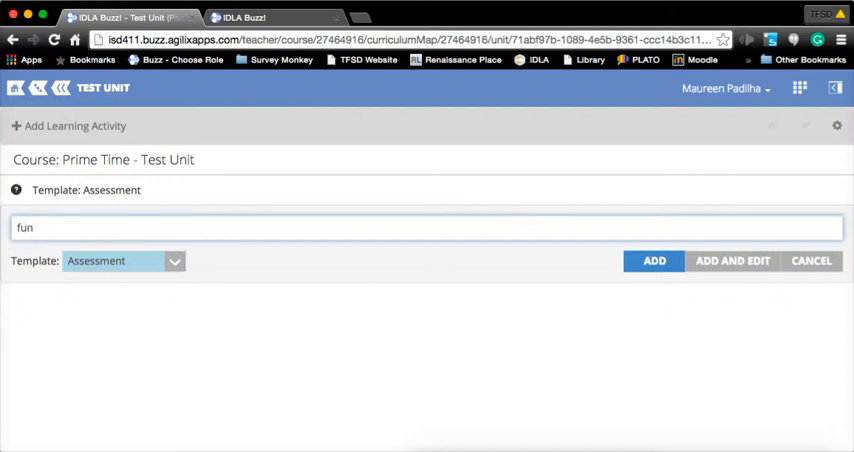
click(654, 260)
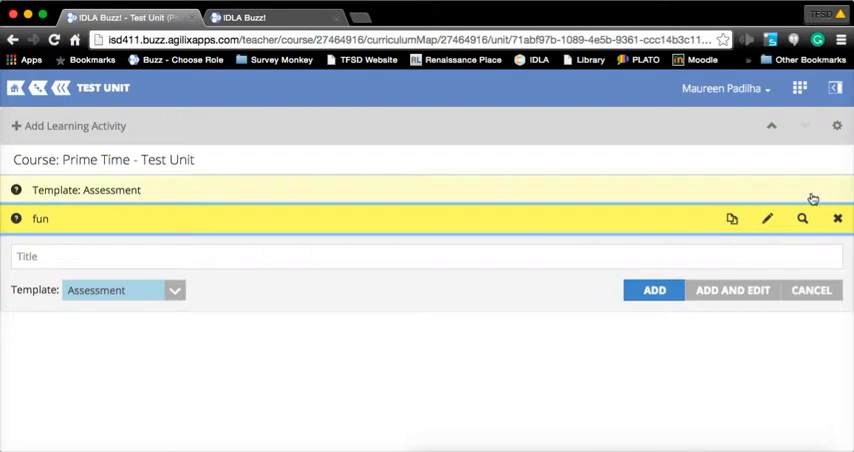
- Preview the copied Template: Assessment page, then close the preview
click(802, 218)
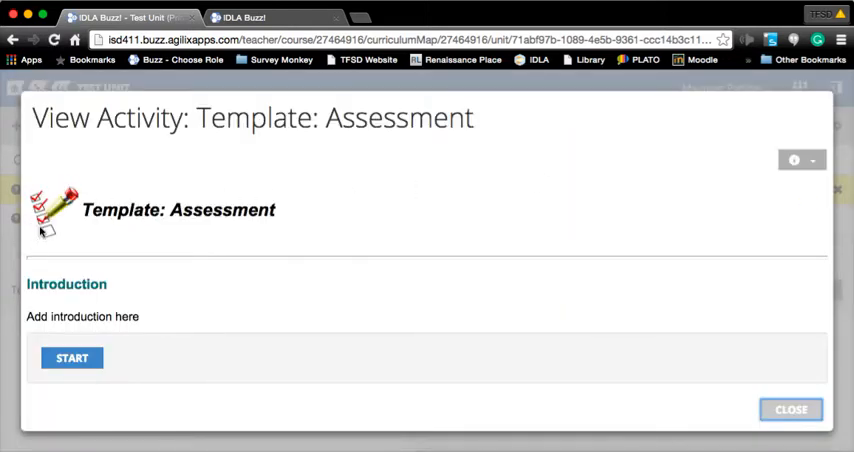
mouse_move(55, 210)
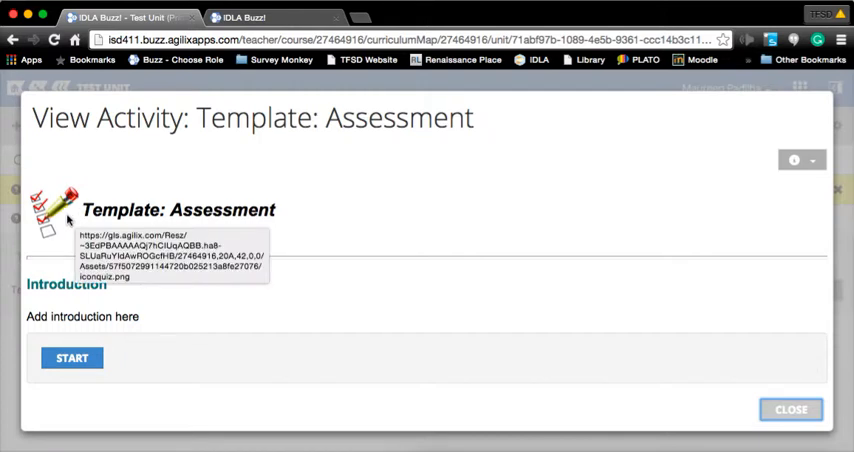
mouse_move(175, 215)
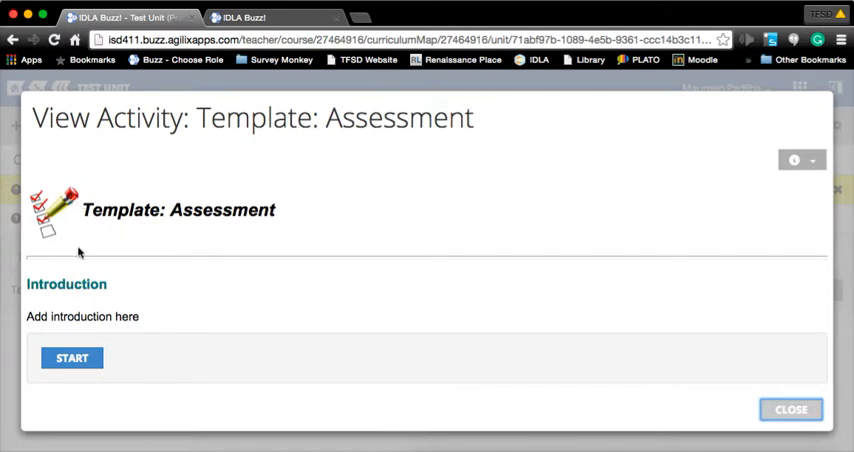
scroll(down, 3)
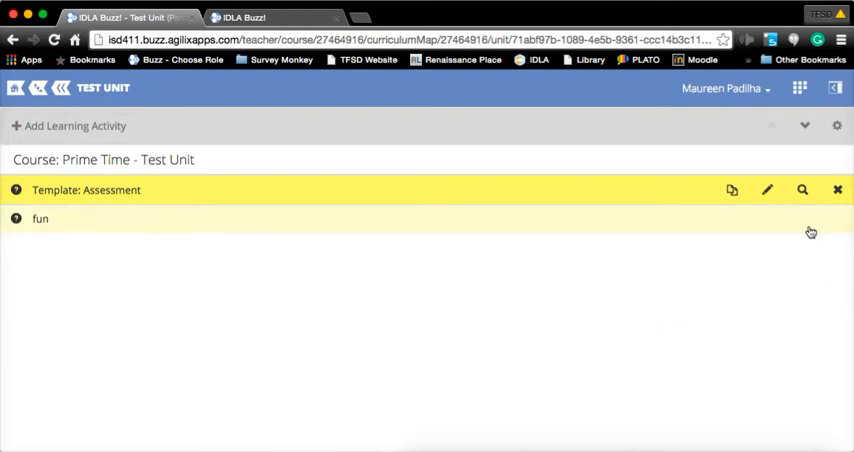
- Delete the 'fun' activity and open Template: Assessment in the Edit Item window
click(838, 219)
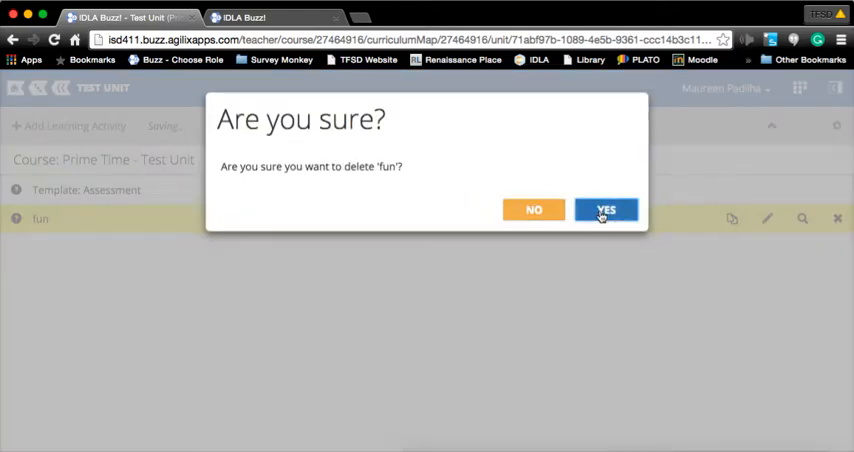
click(606, 210)
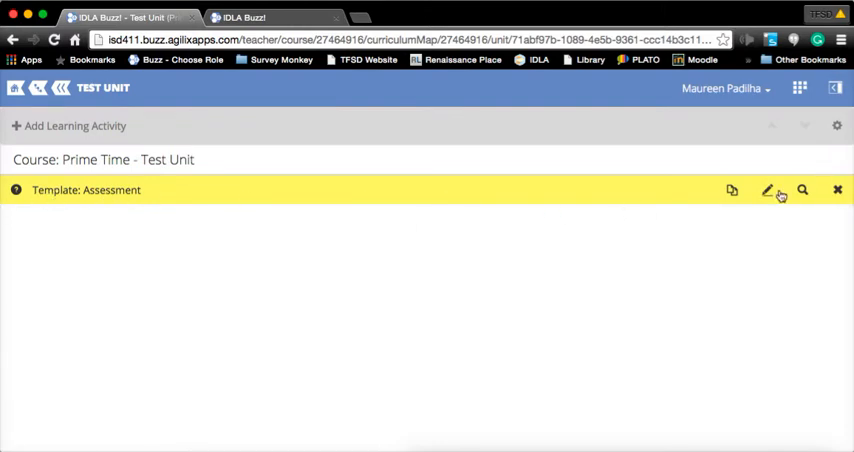
click(767, 190)
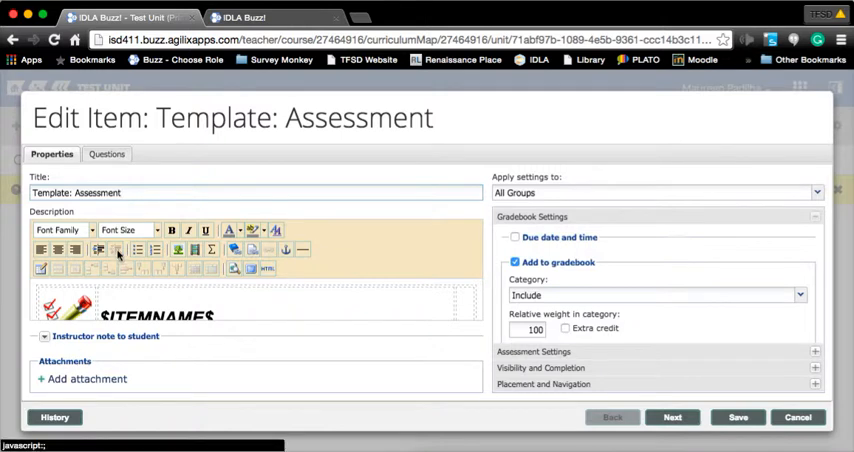
mouse_move(316, 159)
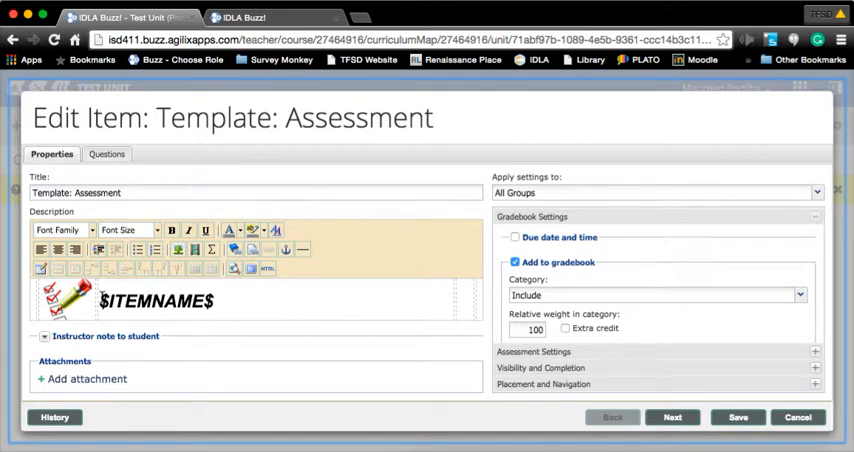
- Select the $ITEMNAME$ placeholder heading in the Description editor
double_click(155, 301)
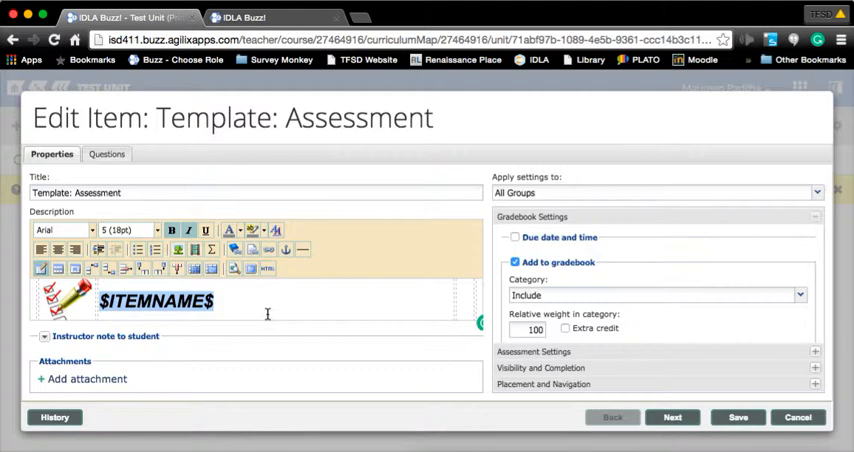
- Replace the assessment's existing title with 'Fun Test'
click(154, 192)
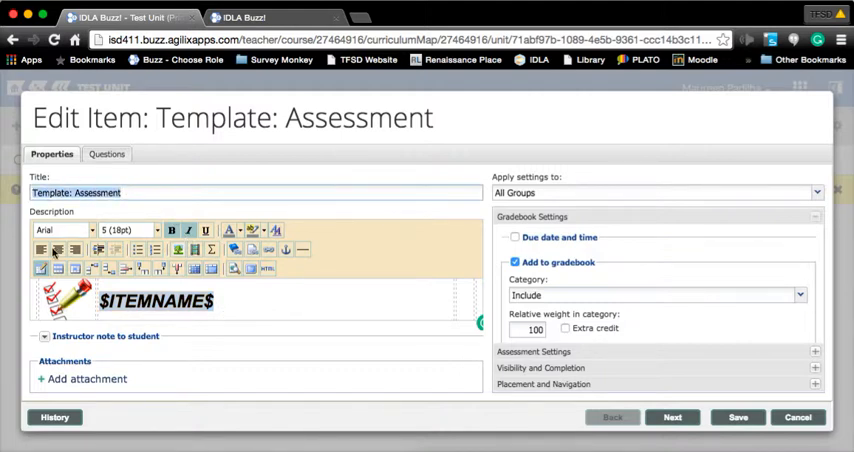
mouse_move(373, 312)
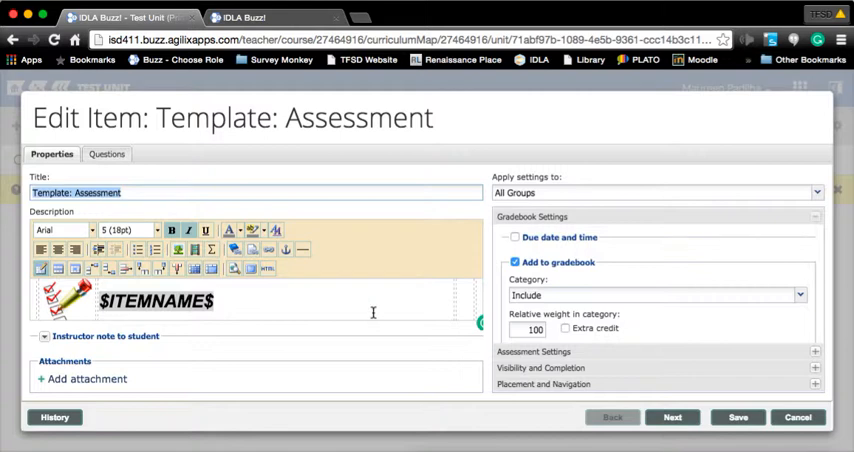
text(Fun)
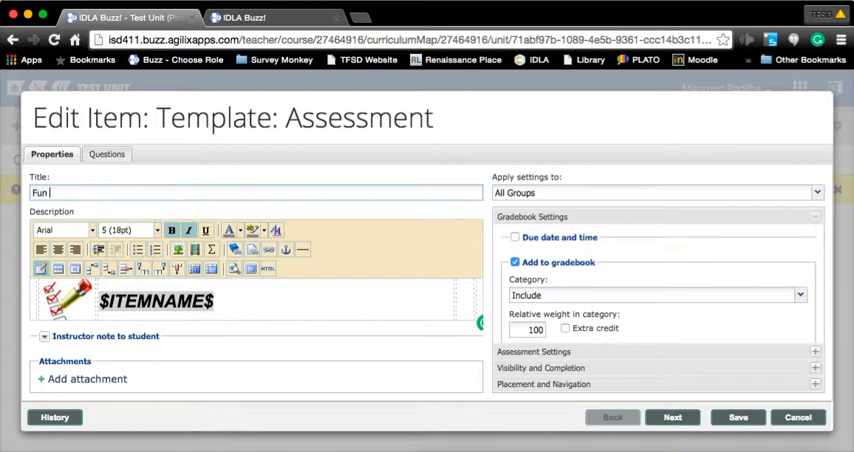
text(Test)
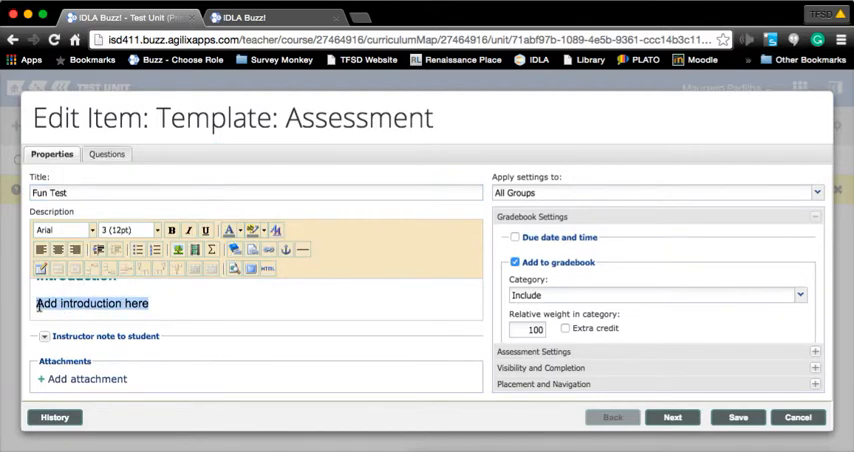
- Type 'Welcome to 6th grade!' over the introduction placeholder
text(Welco)
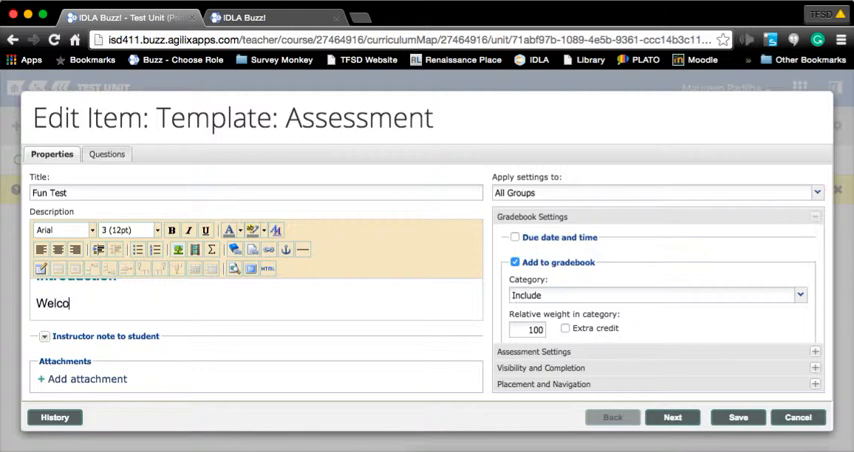
text(me to 6th g)
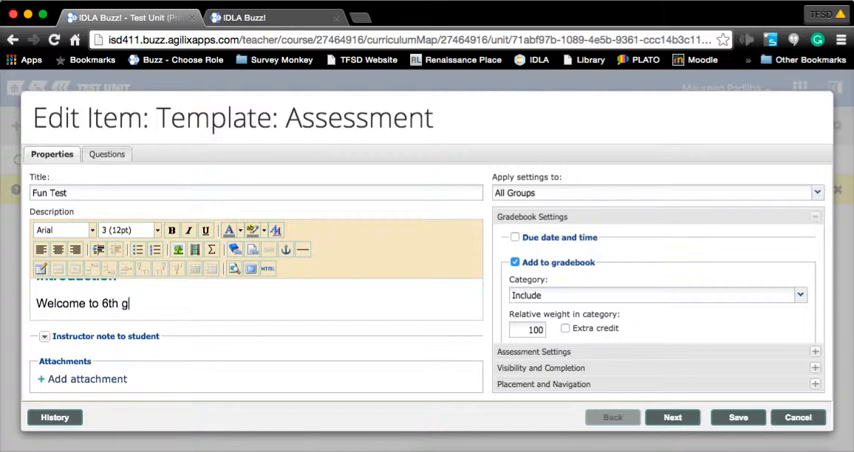
text(rade!)
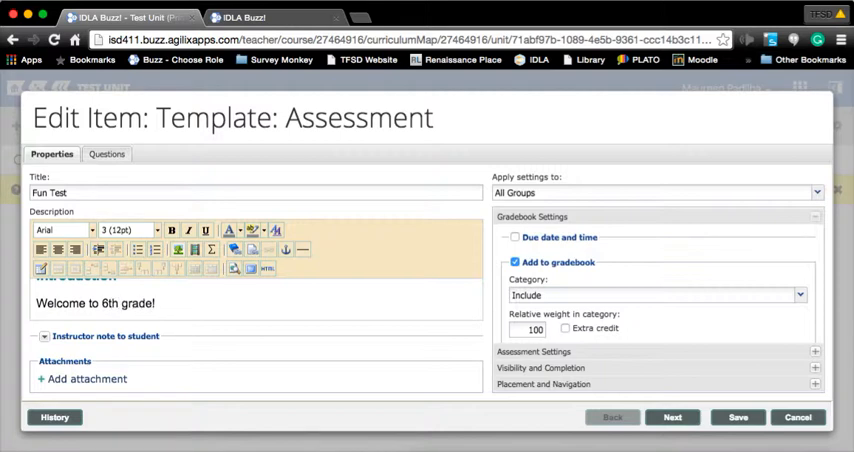
- Fill the numbered steps Start the test, Answer honestly, Be happy, fixing doubled numbering
click(155, 303)
text(1. Start the test)
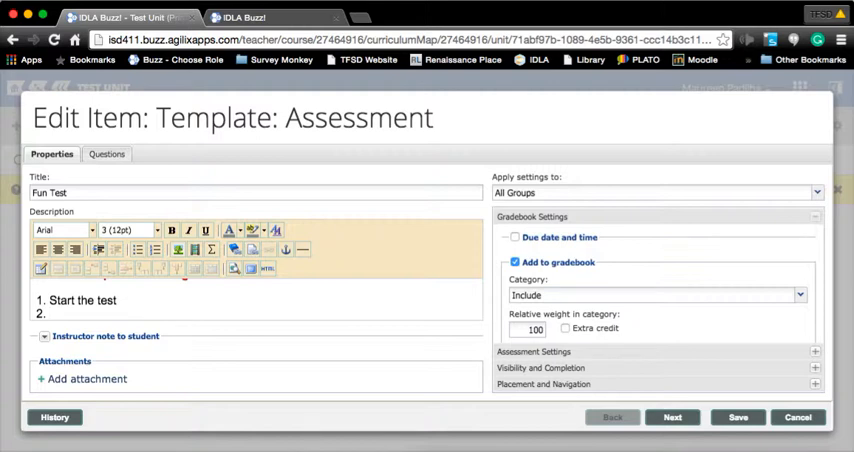
text(Answer)
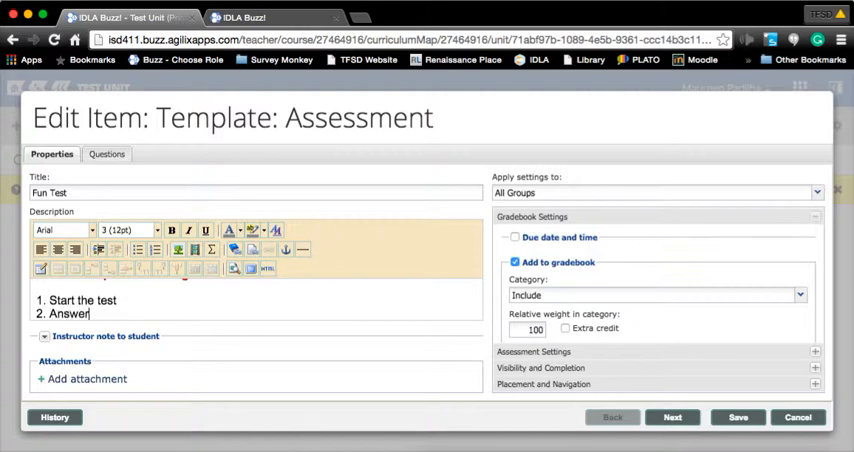
text(honestly)
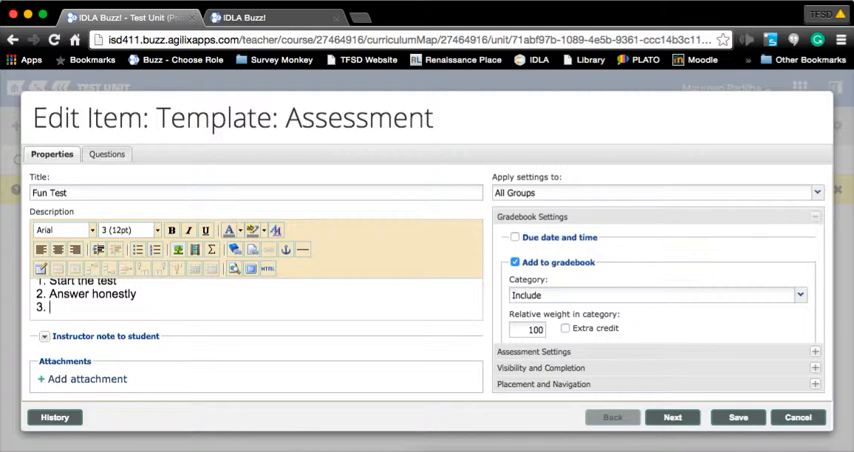
text(Be happy)
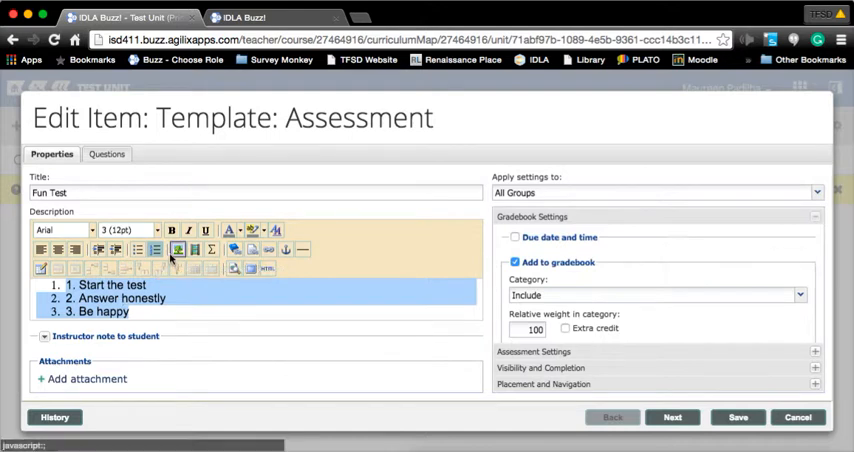
click(178, 249)
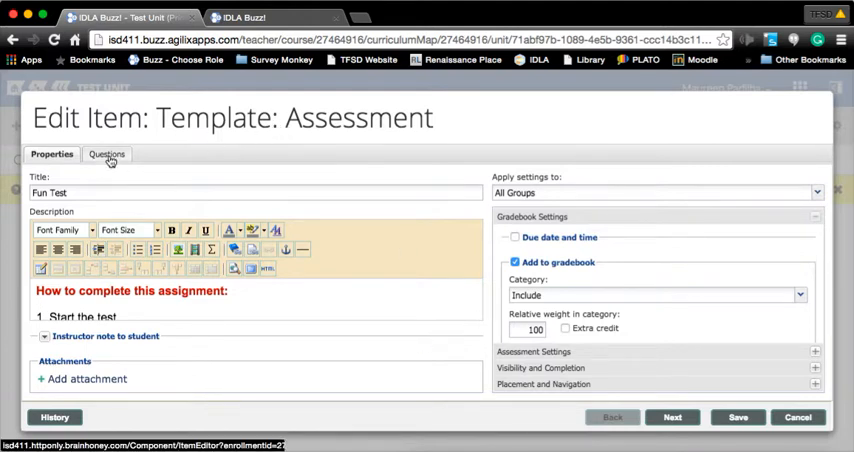
- Switch between the Fun Test's properties and questions views
click(103, 154)
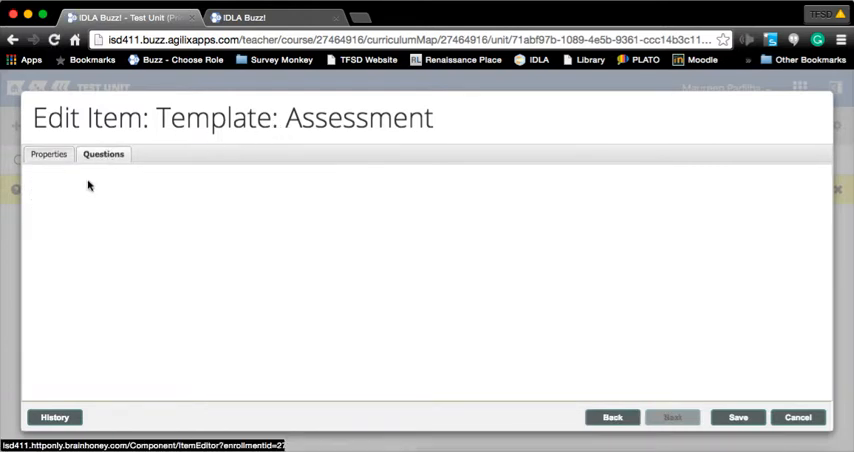
click(103, 154)
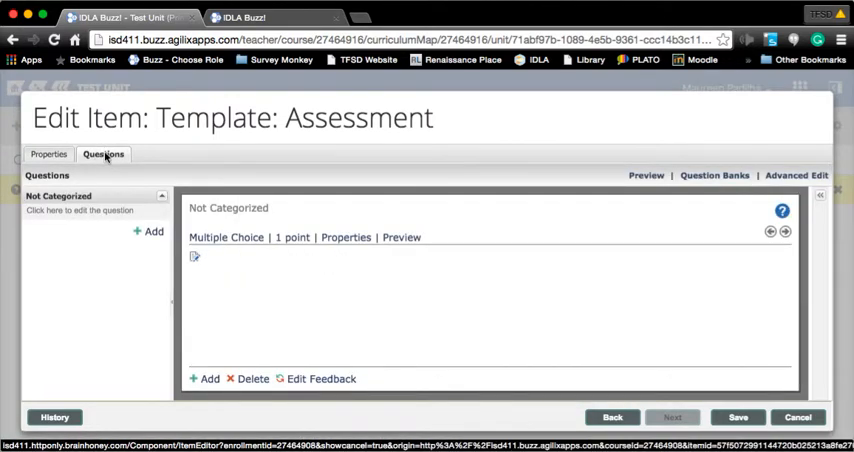
click(51, 154)
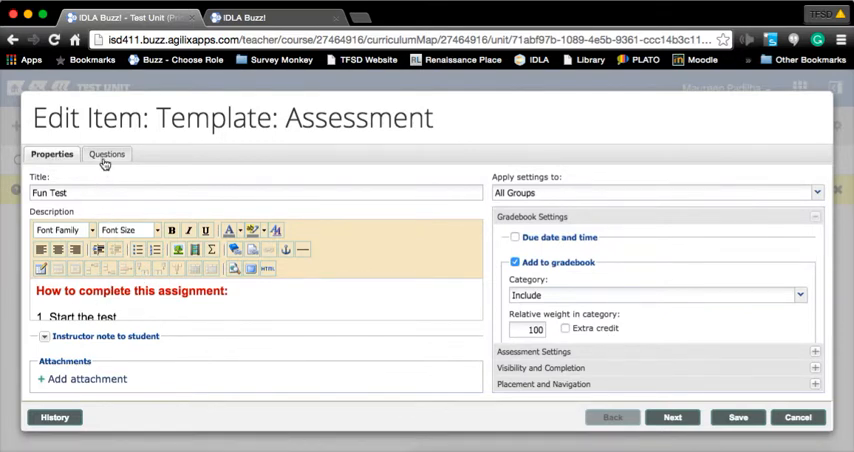
click(106, 153)
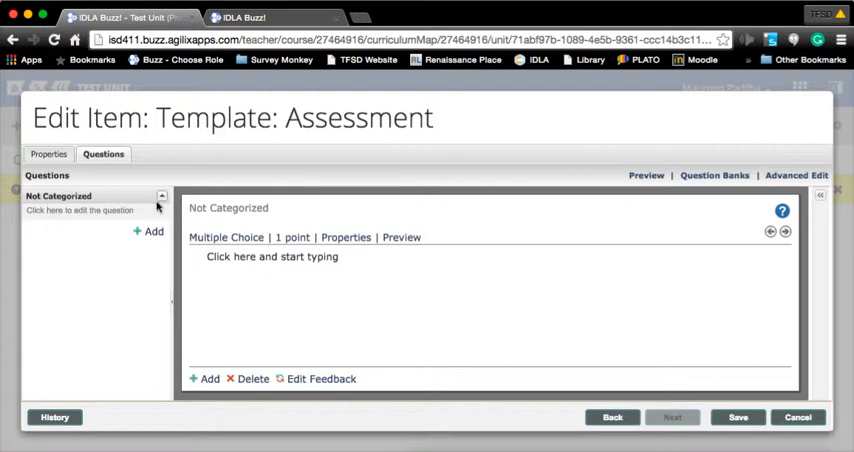
- Add a 1-point multiple choice question, leaving the question group blank
click(149, 231)
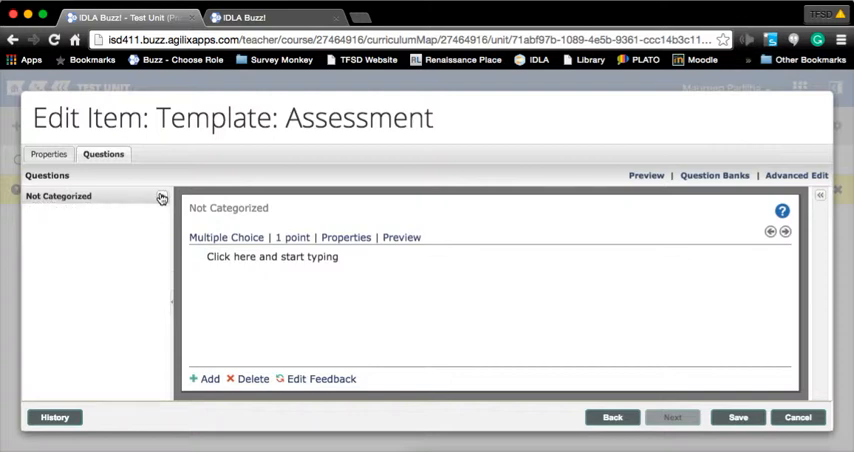
mouse_move(160, 368)
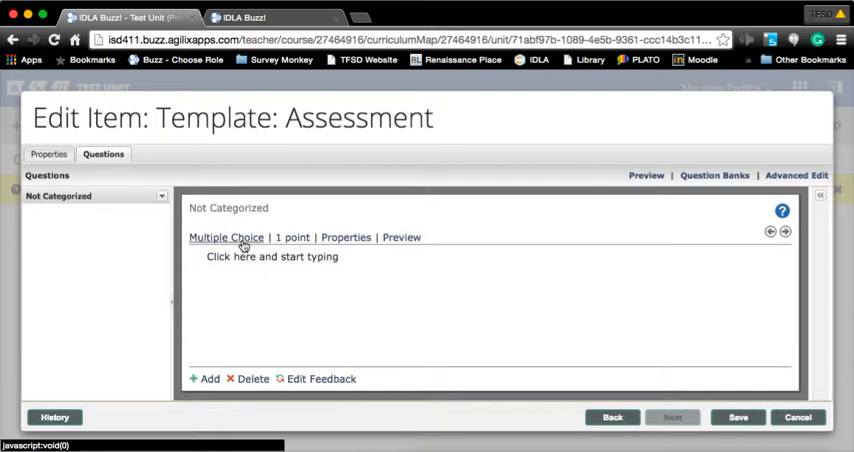
click(226, 237)
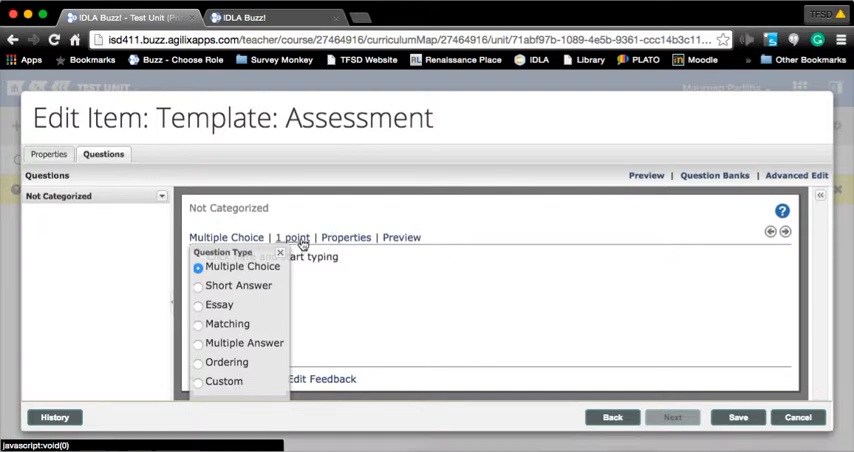
click(292, 237)
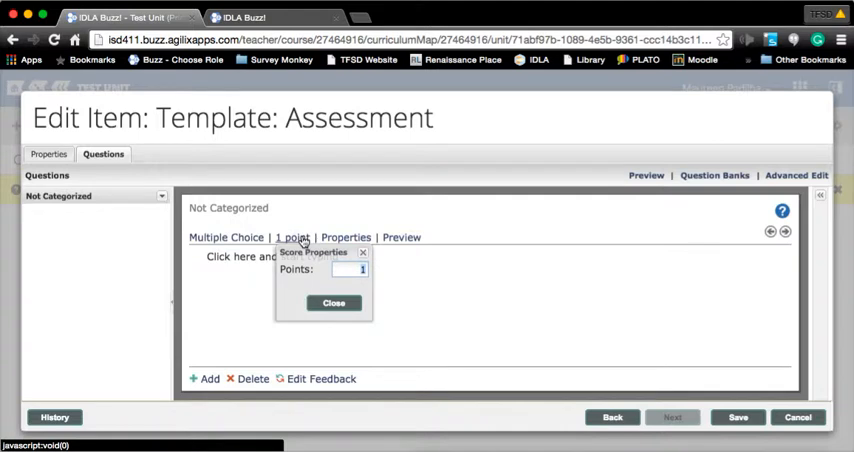
click(346, 237)
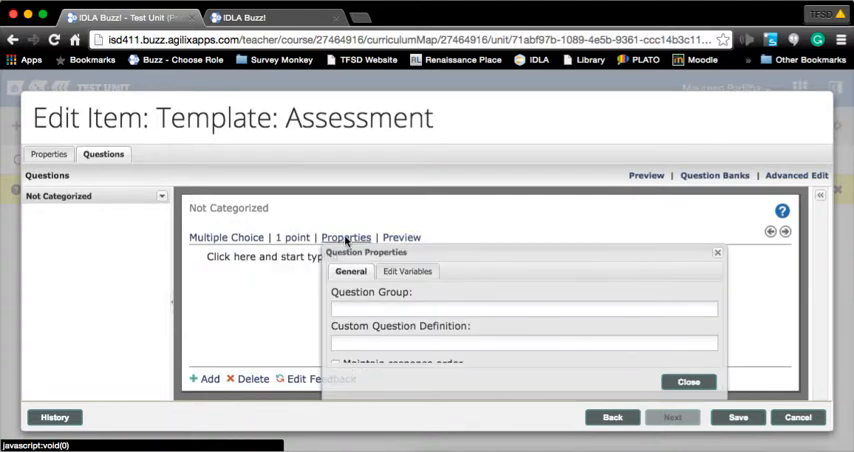
click(524, 309)
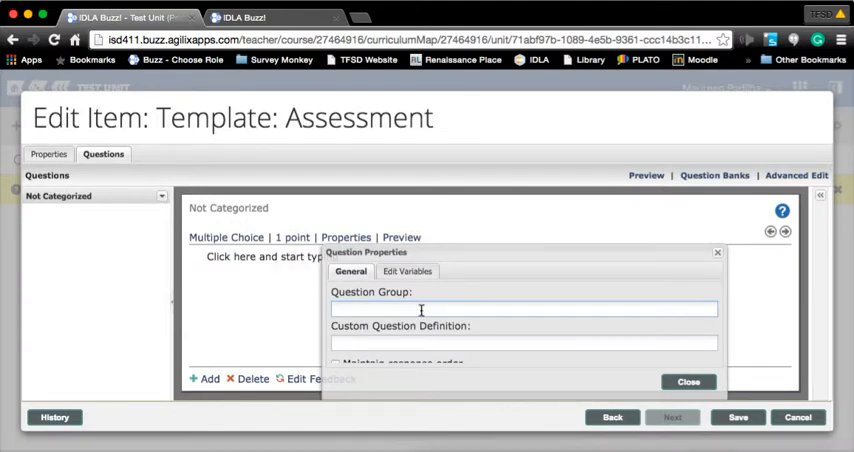
click(401, 237)
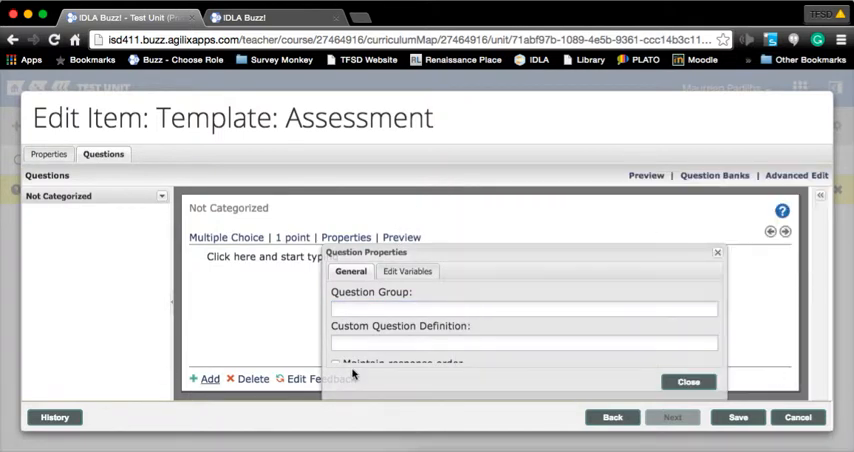
click(688, 381)
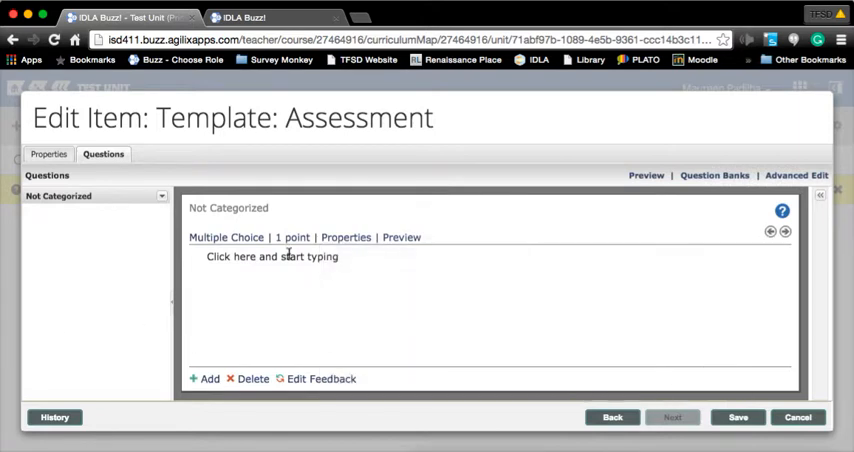
mouse_move(224, 247)
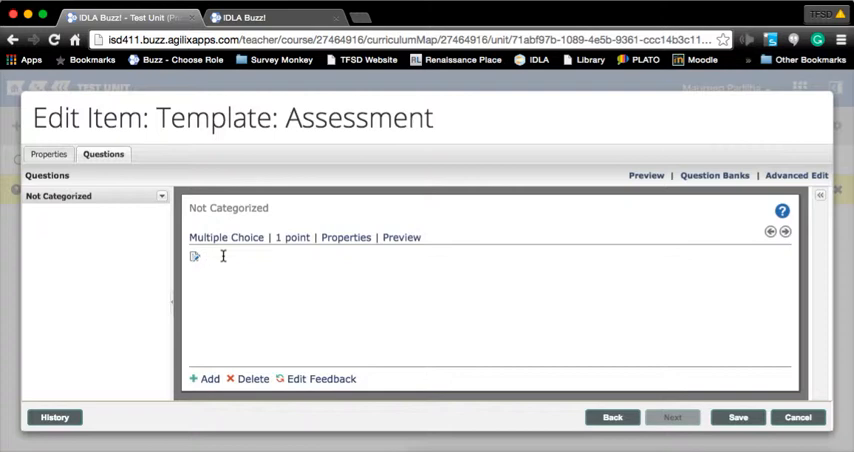
- Enter the question text 'What is the time that school starts?'
text(What is the)
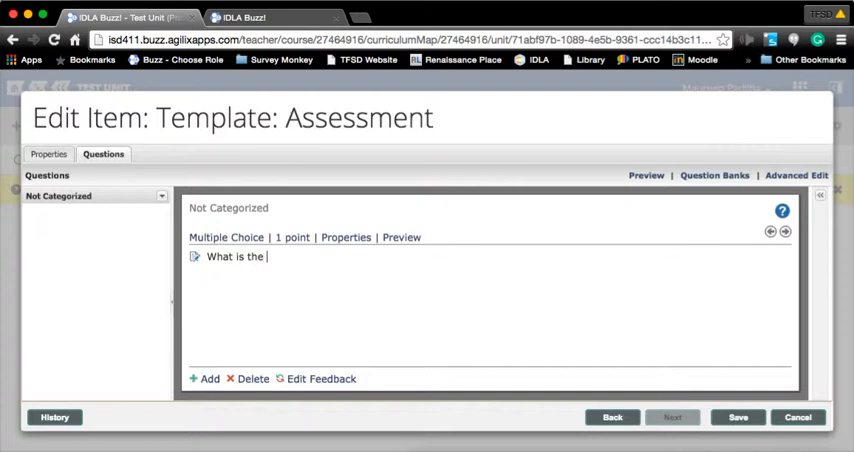
text(time)
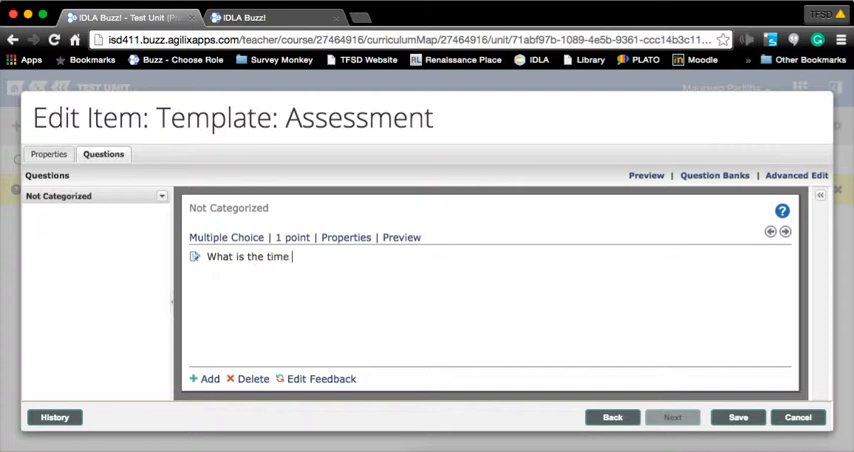
text(that school starts)
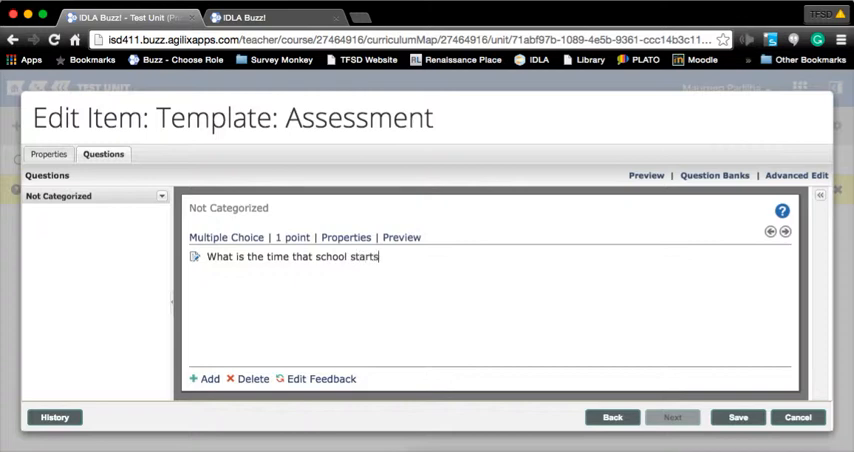
text(?)
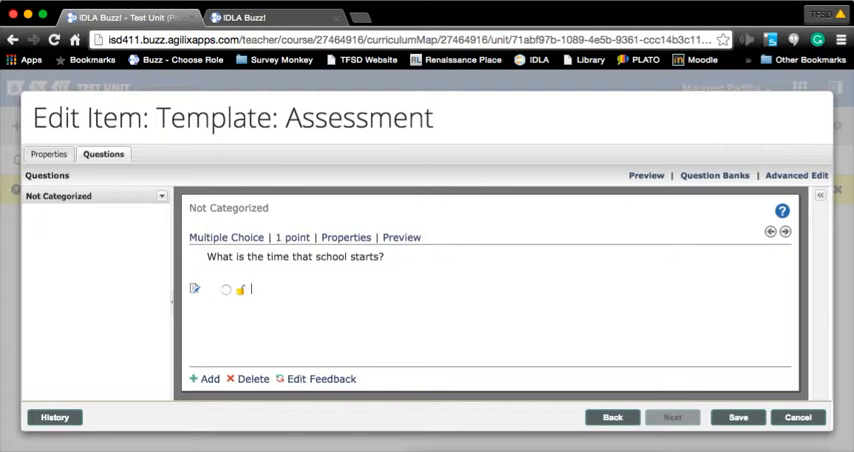
- Add four answer choices, including 7:50 a.m. and 8:00 a.m., marking 7:50 a.m. correct
text(Before the)
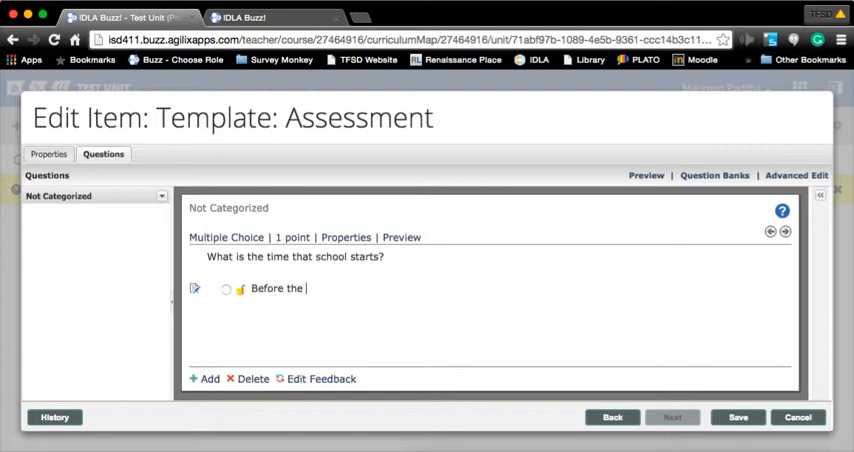
text(roosters crow)
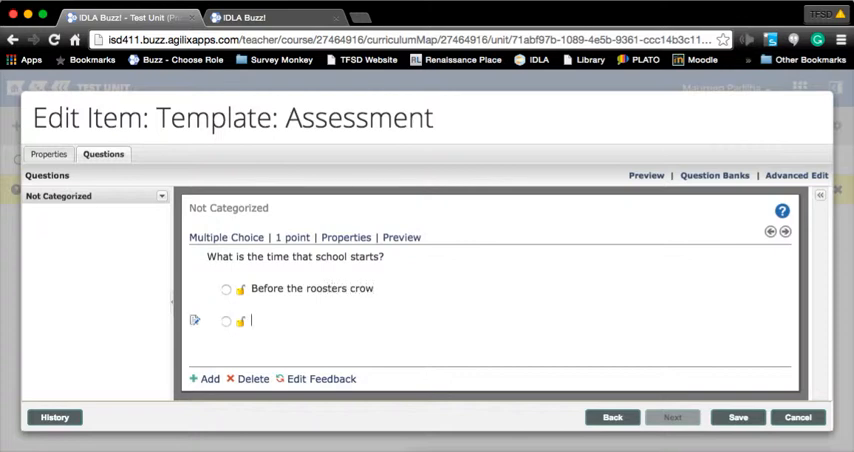
text(7:)
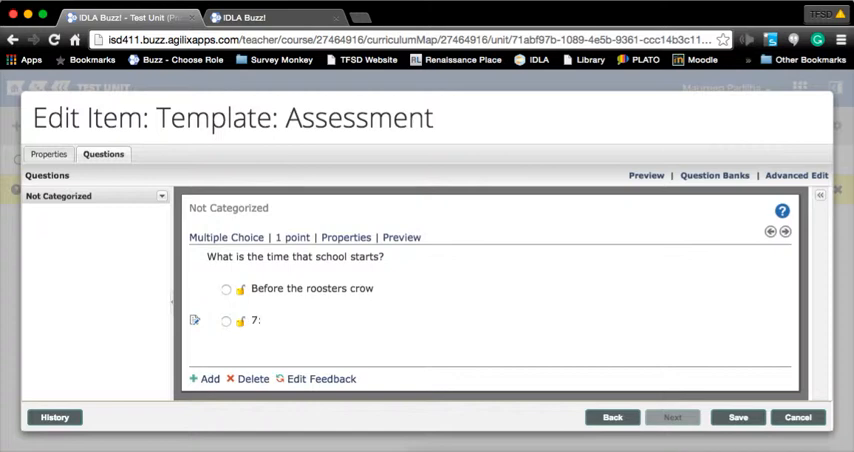
text(:50 a.m.)
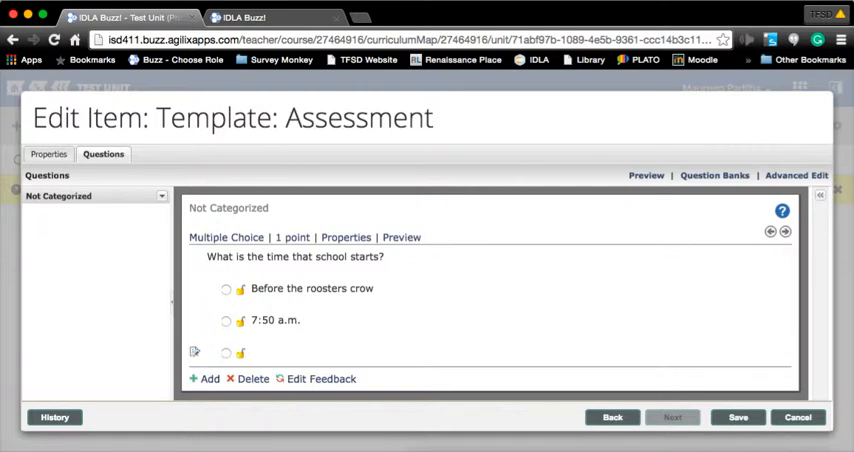
text(When)
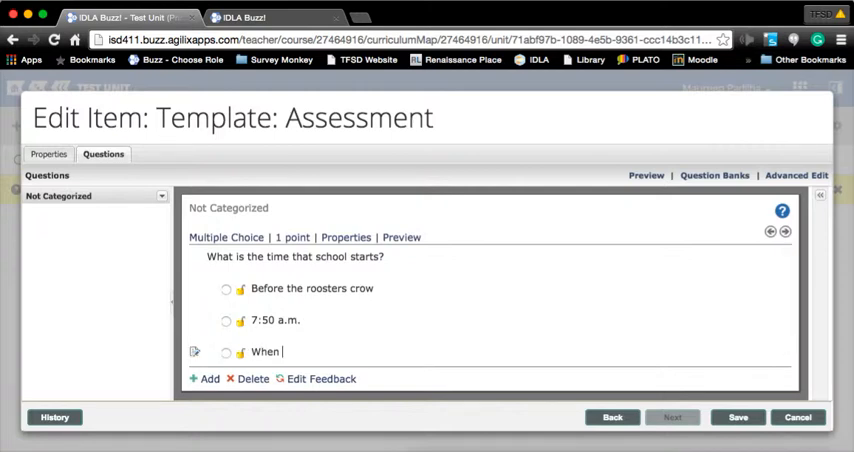
text(my eyes open)
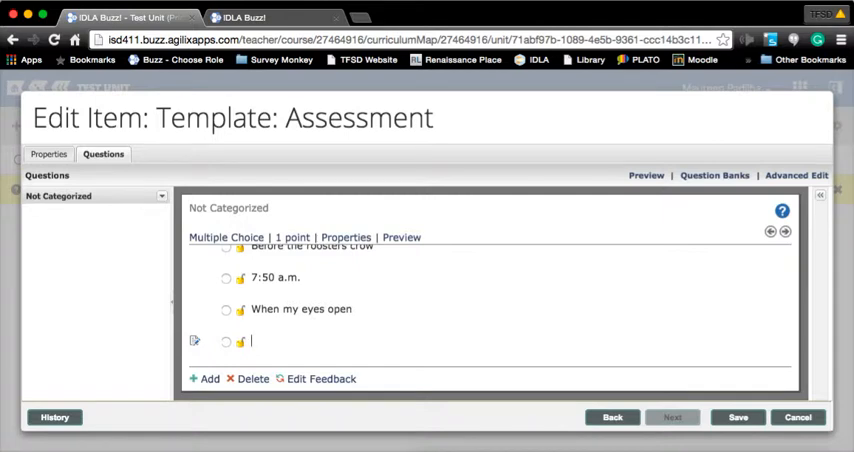
text(8:00 a.)
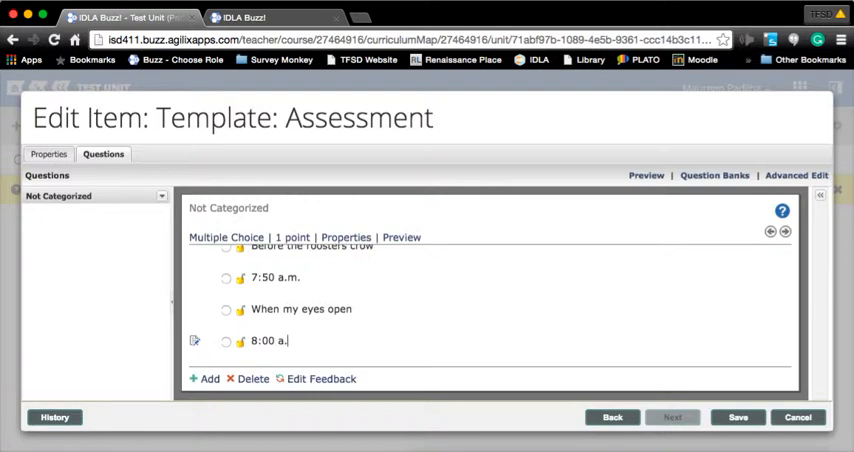
text(m.)
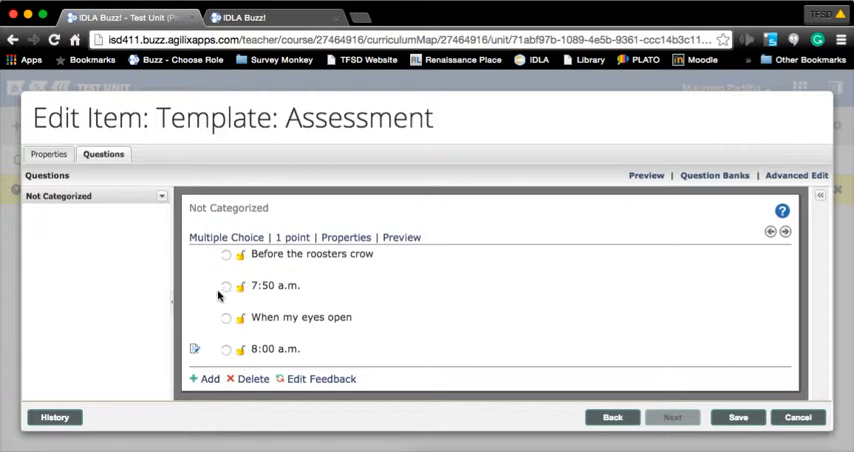
click(226, 286)
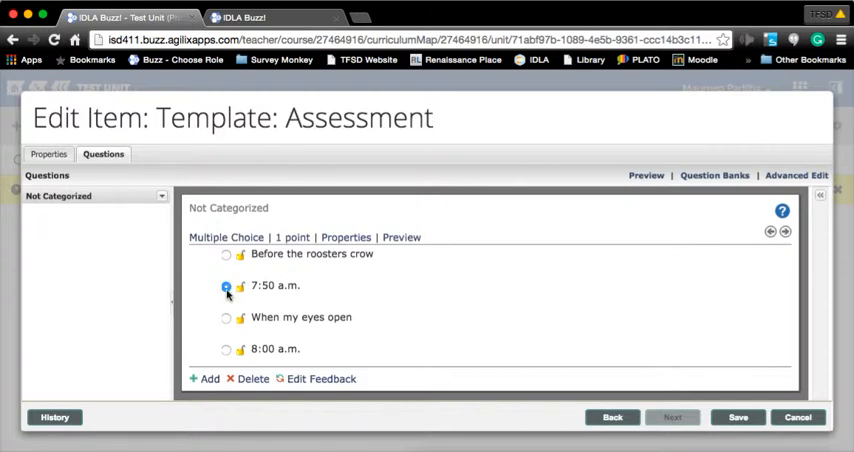
click(226, 286)
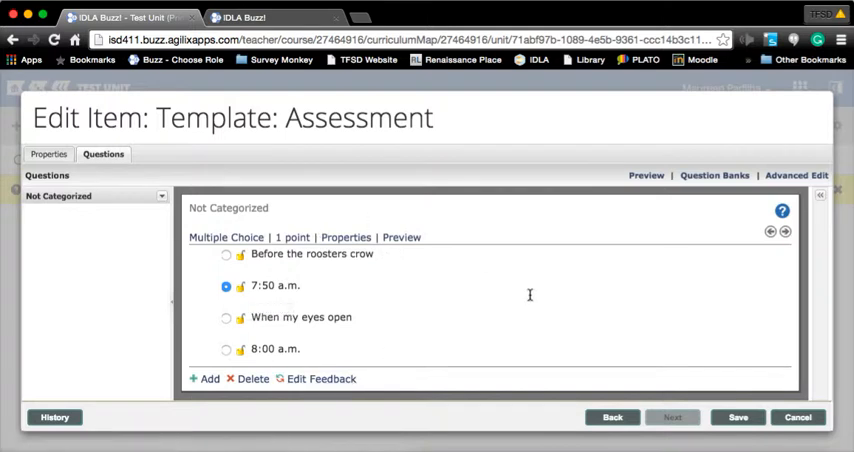
click(253, 378)
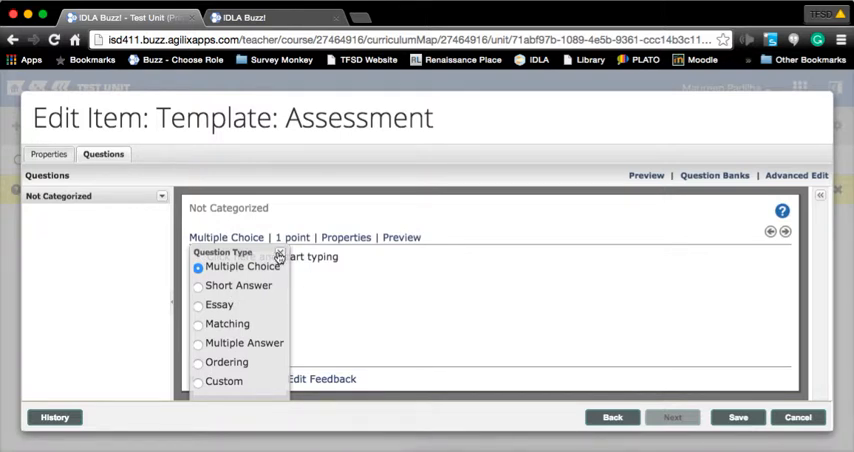
- Add a multiple choice question 'Dress code is not enforced at OMS.' with False correct
click(281, 252)
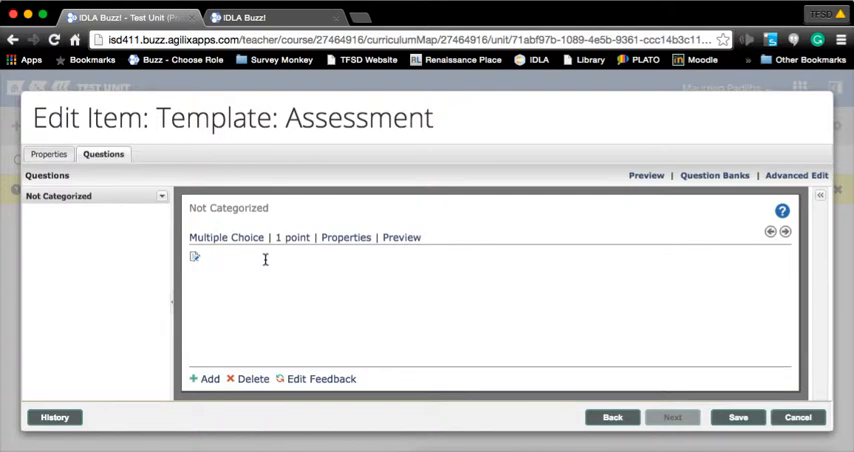
text(Dress code is not inforced at)
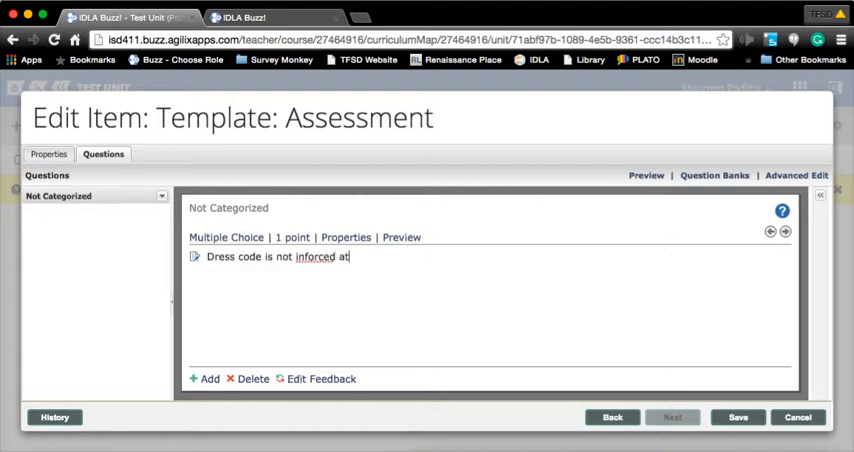
key(BackSpace)
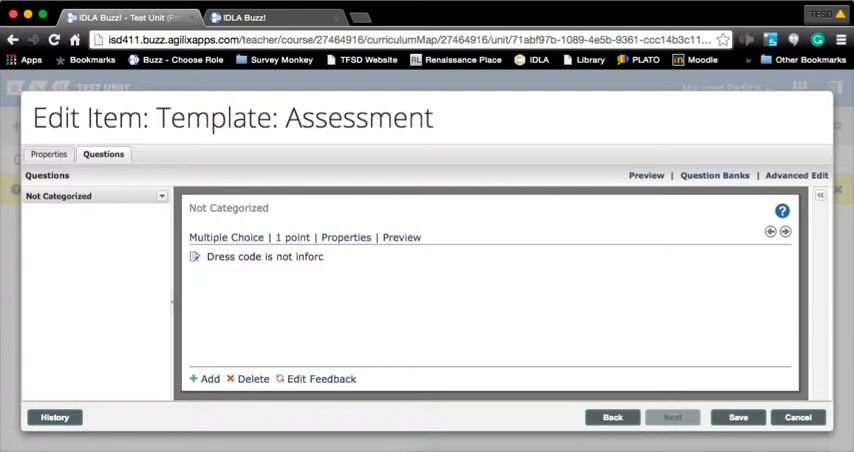
key(Backspace)
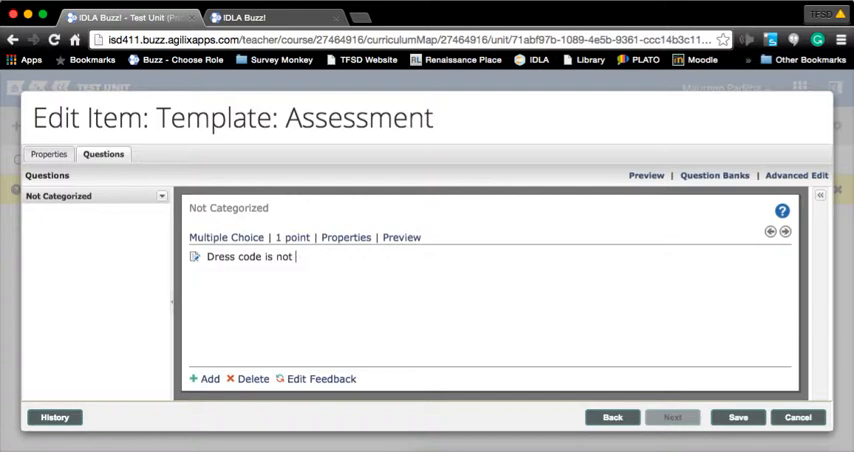
text(enforced at)
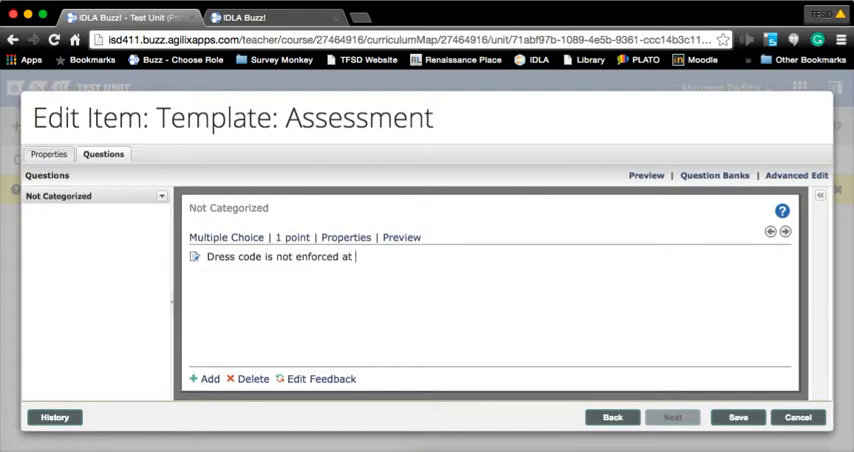
text(OMS.)
text(False)
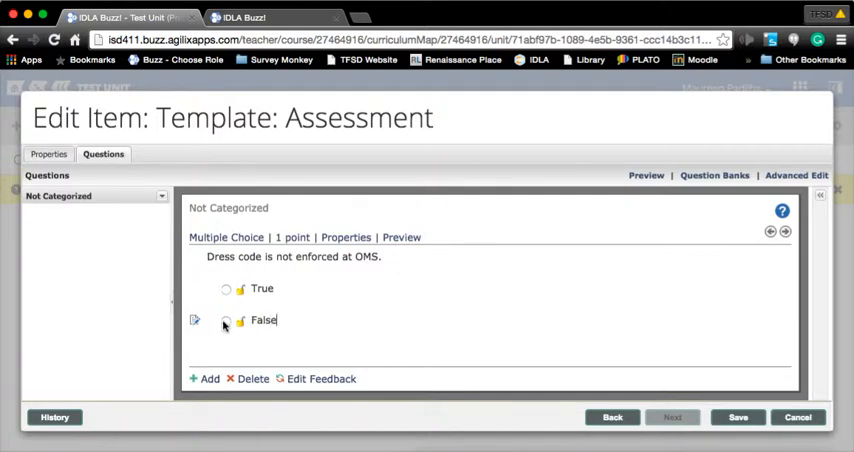
click(226, 320)
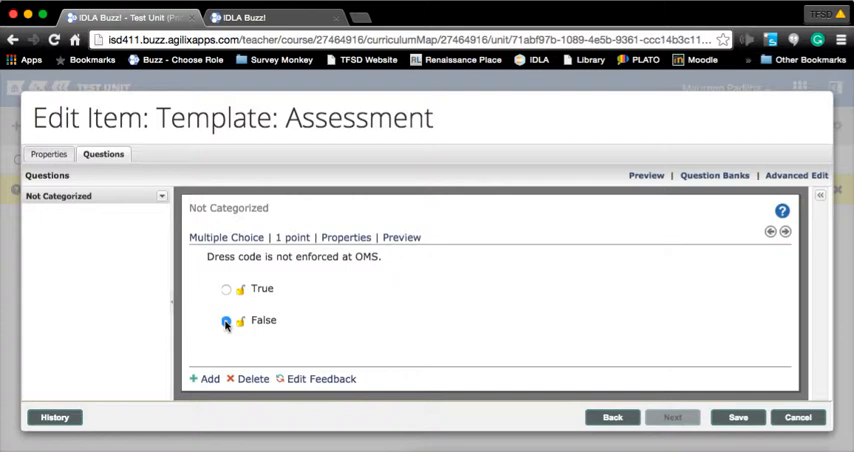
click(226, 320)
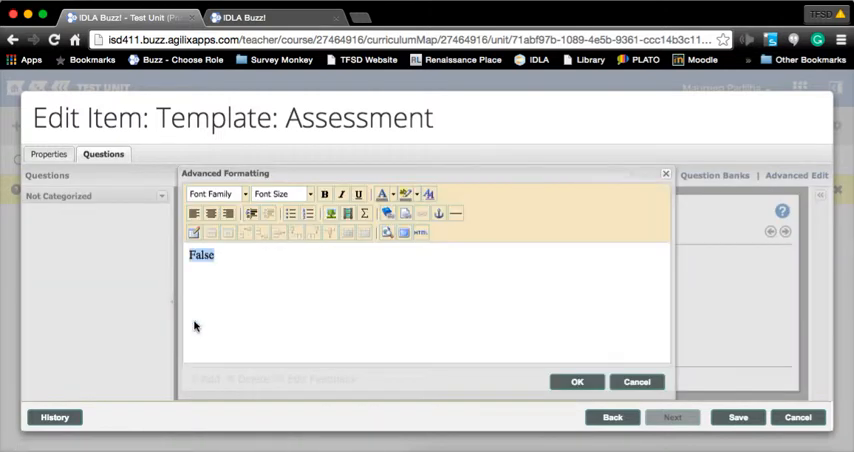
- Format the False answer text as bold and red in Advanced Formatting
click(193, 232)
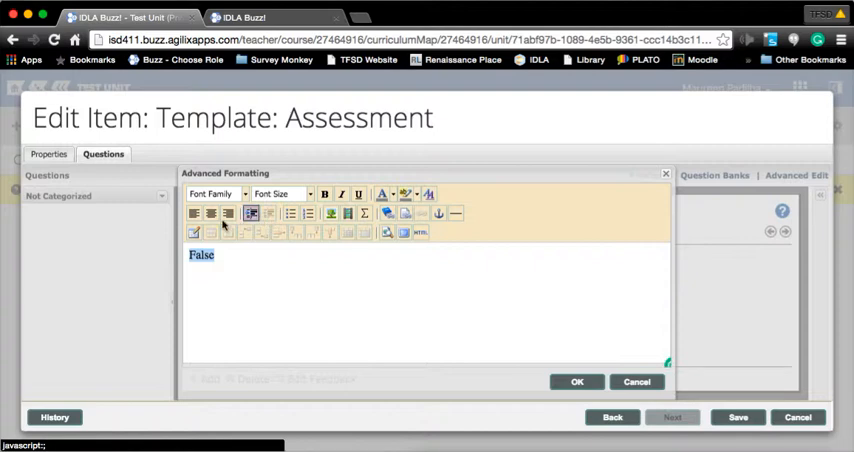
click(324, 193)
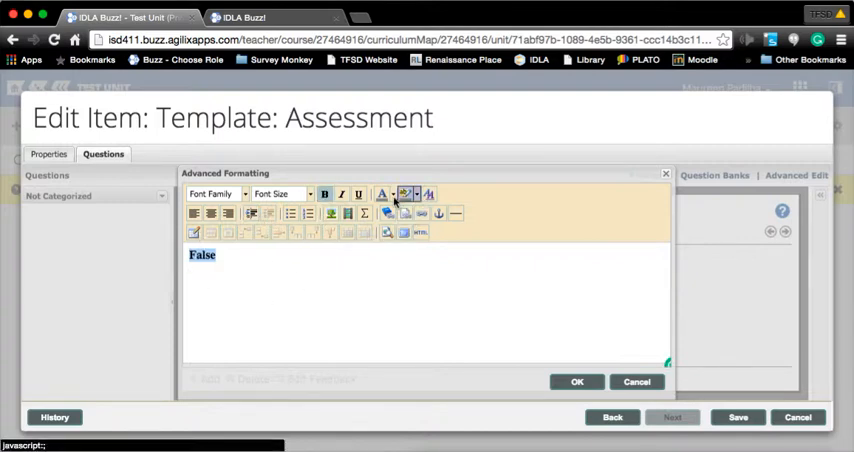
click(391, 194)
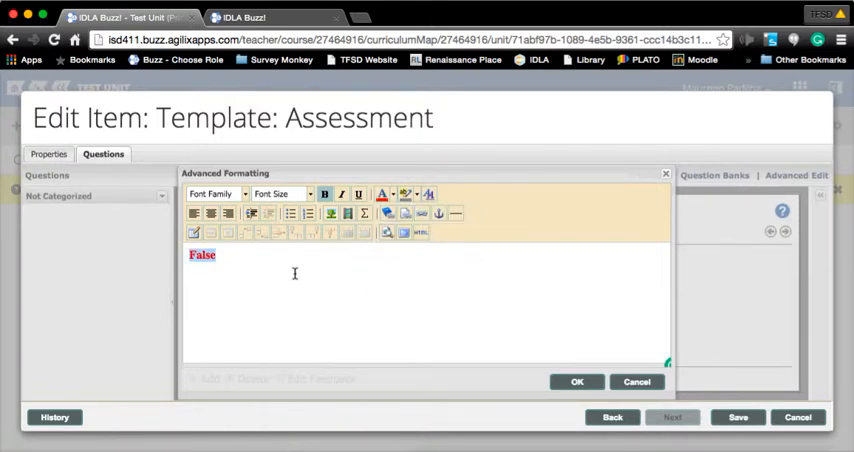
click(330, 213)
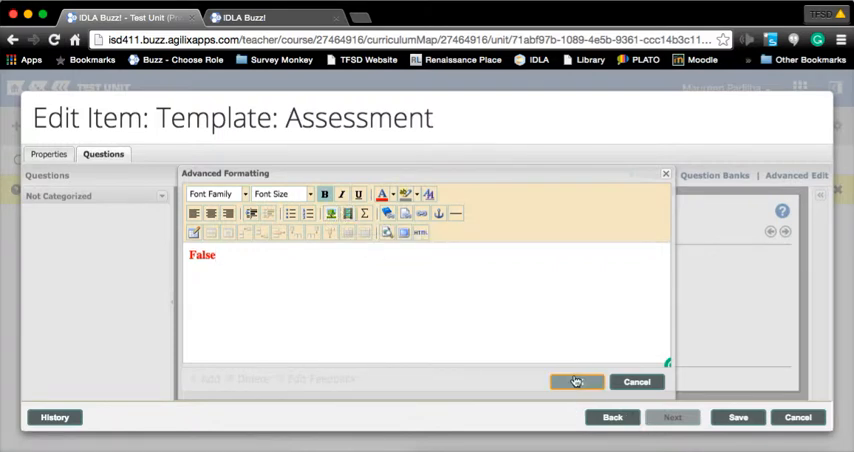
click(576, 381)
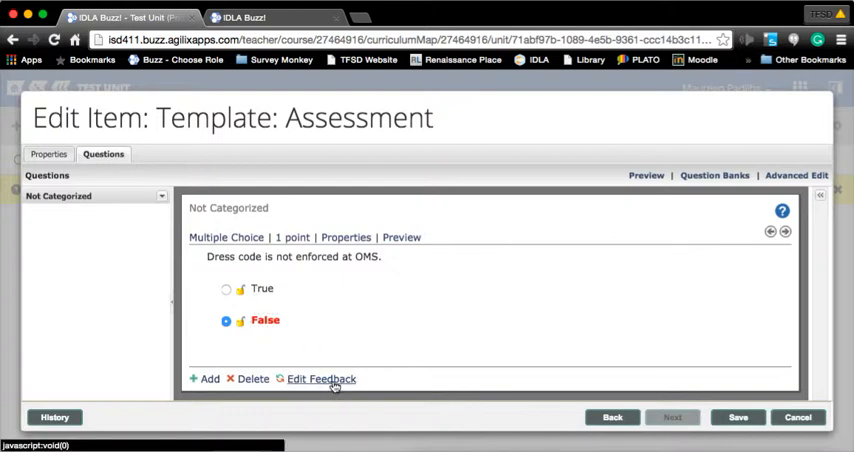
- Add general feedback 'Look at your agenda page 5.' to the dress code question
click(321, 378)
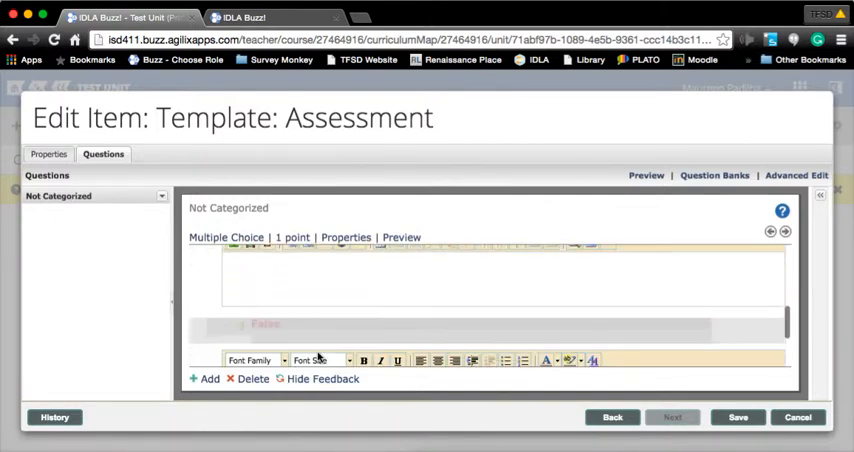
click(322, 378)
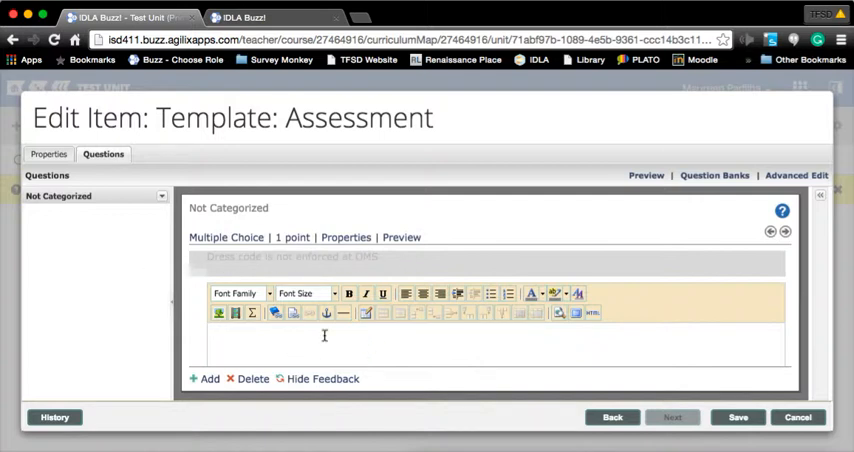
mouse_move(374, 356)
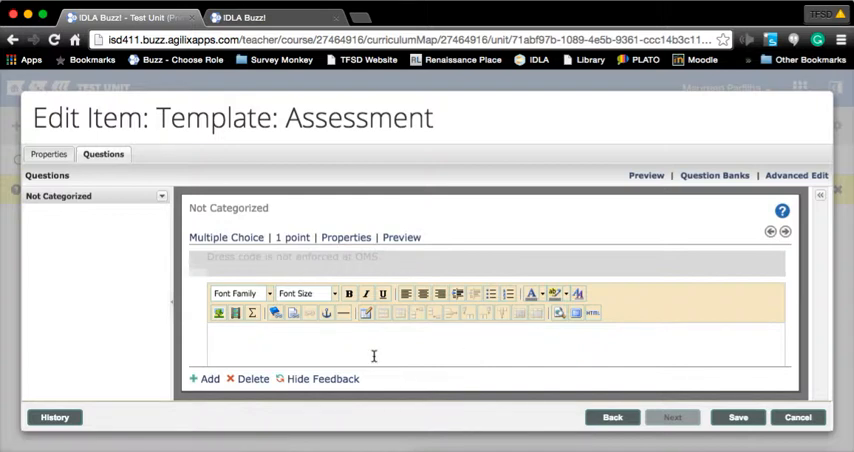
text(Re)
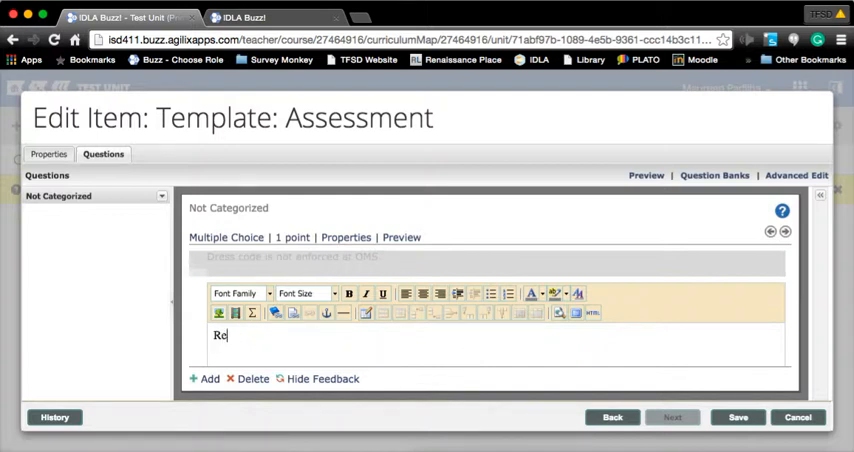
text(Look at)
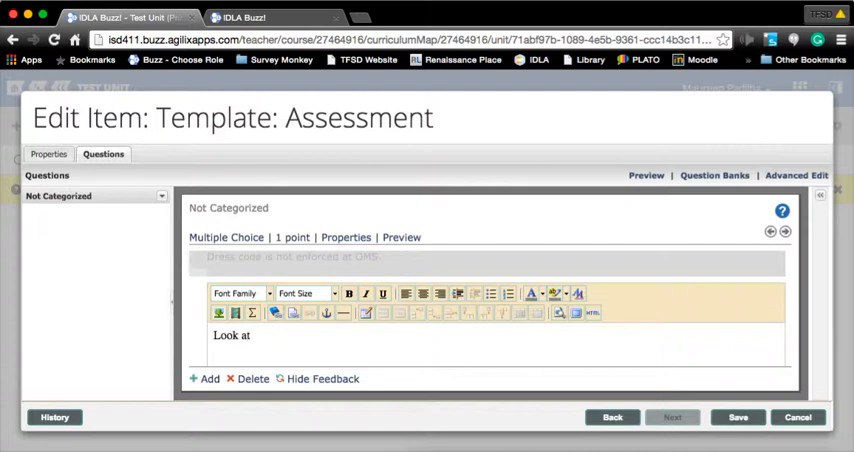
text(your agenda)
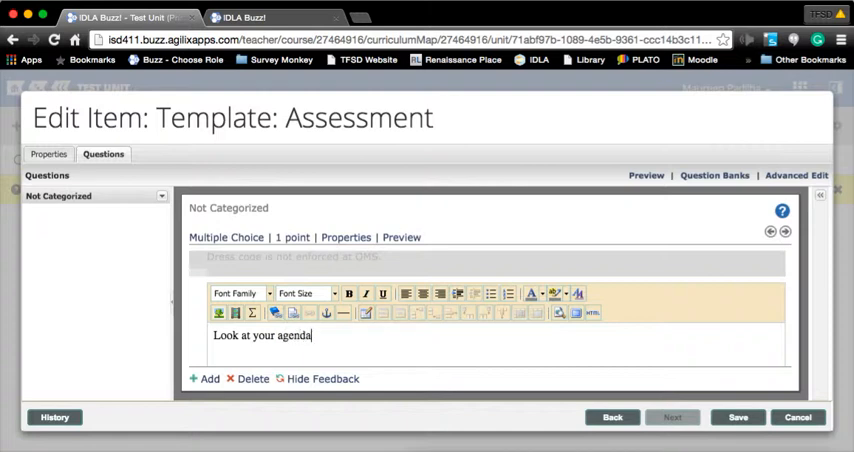
text(page)
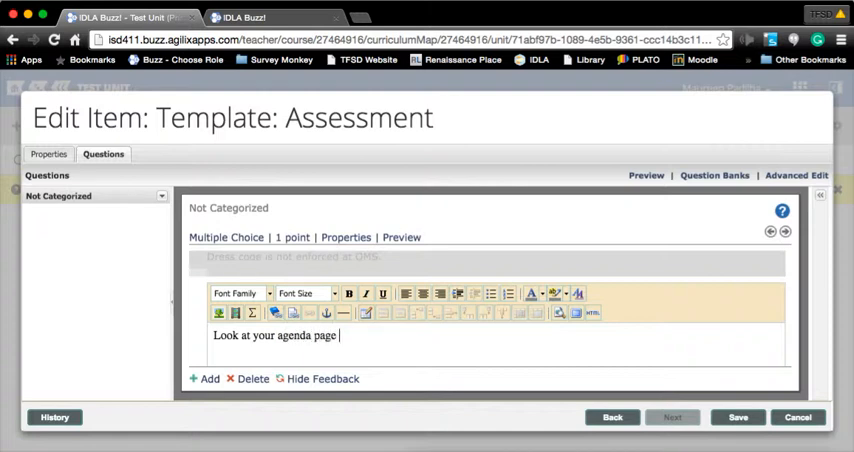
text(5.)
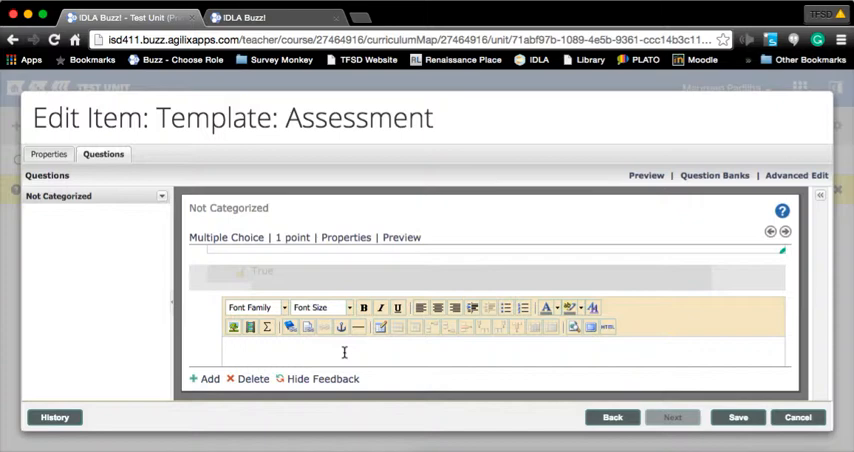
- Give True an 'I'm sorry, that is incorrect' feedback note about OMS's high expectations
text(I'm sorry, that i)
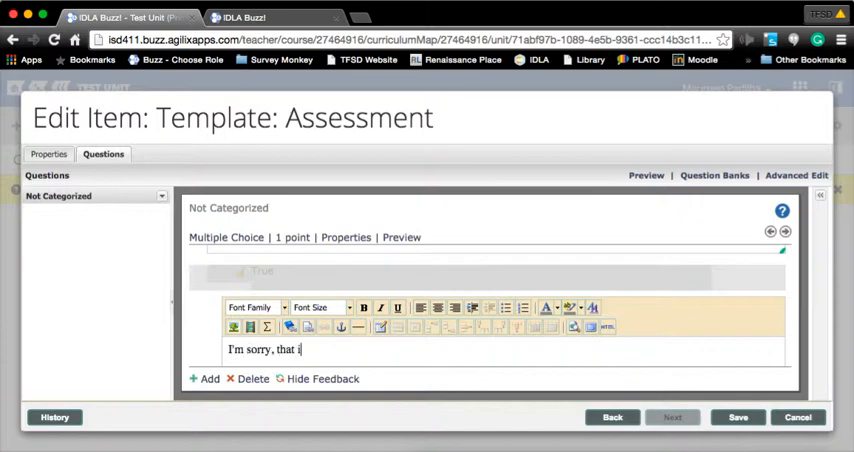
text(s incorrect as)
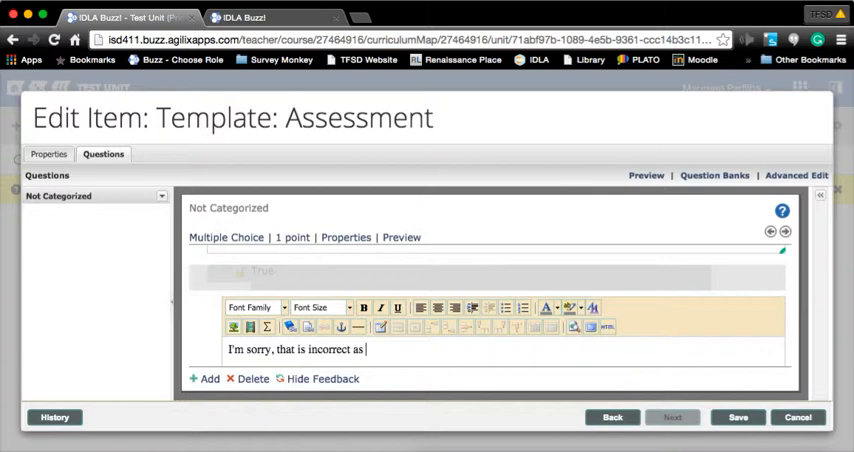
text(OMS)
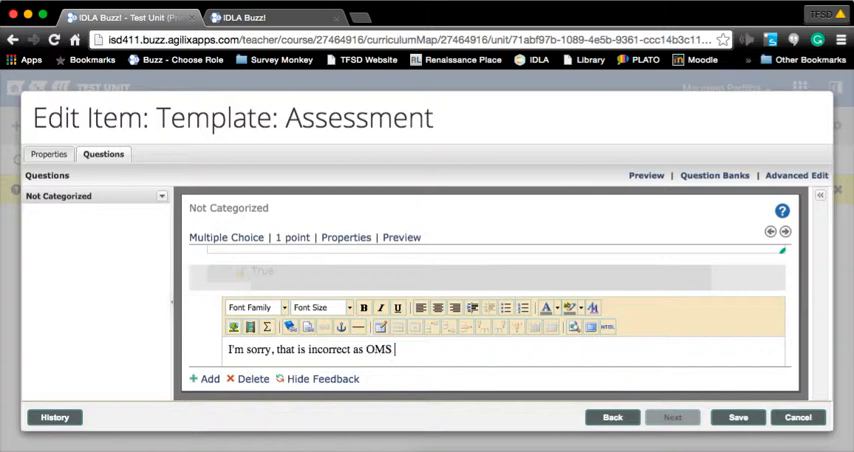
text(has high expe)
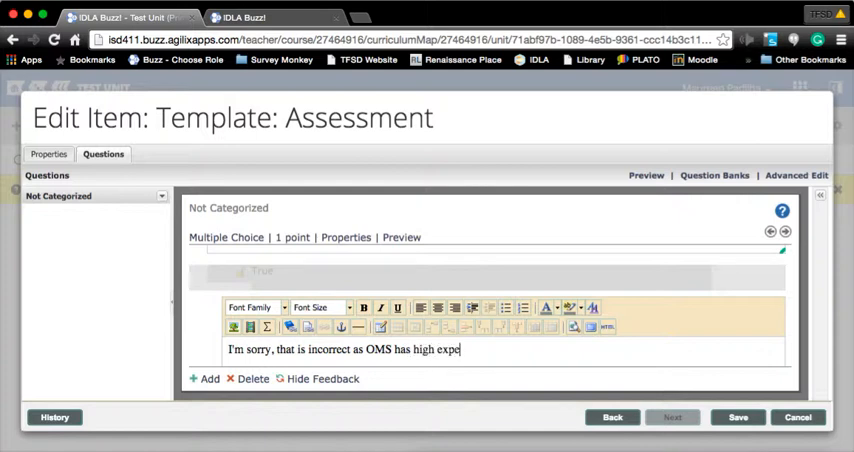
text(ctation.)
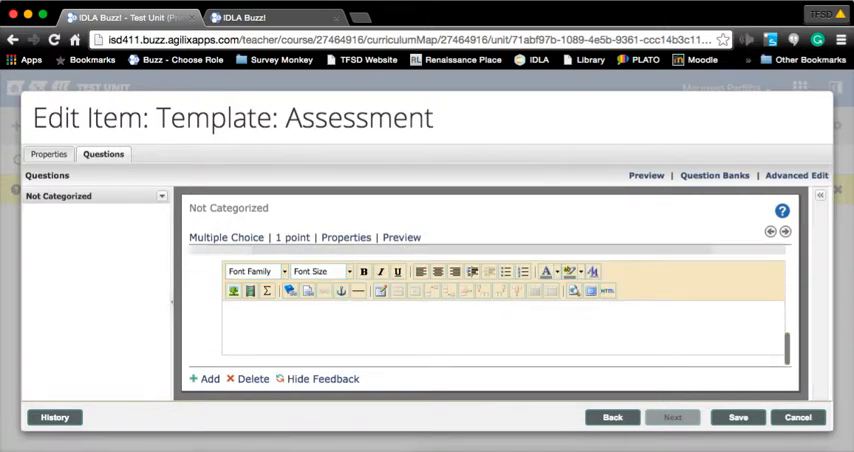
- Give False the feedback 'Correct! Remember to dress nice everyday.' and save the question
click(245, 325)
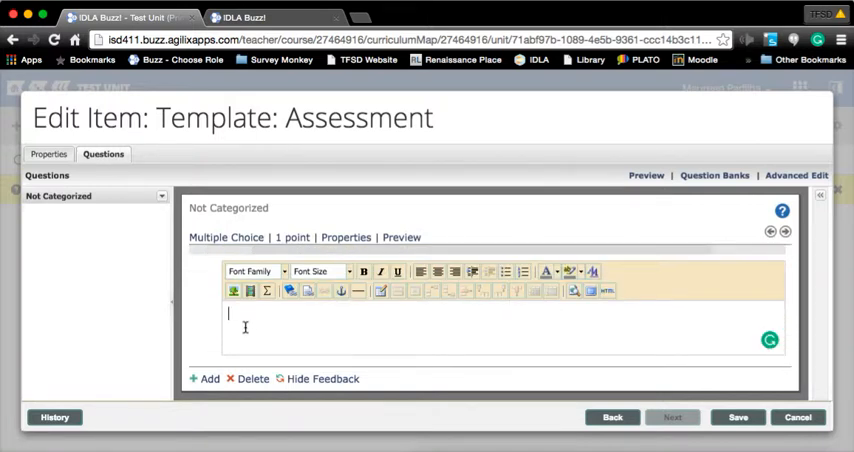
text(True)
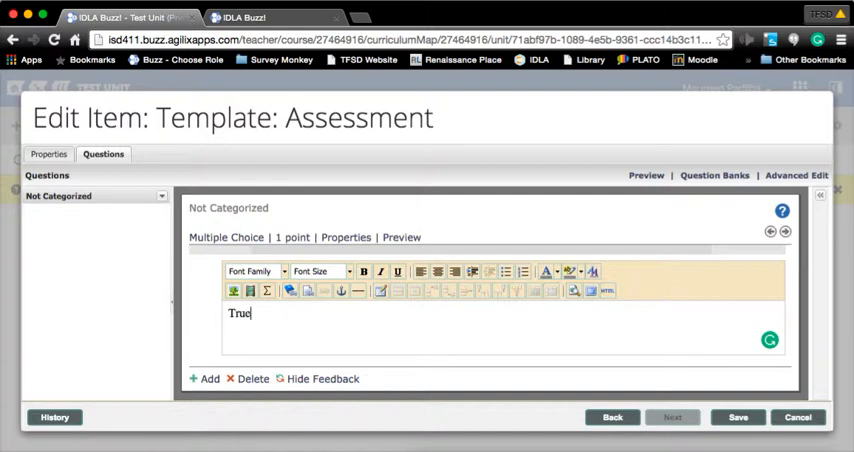
text(Correct! Remember to dre)
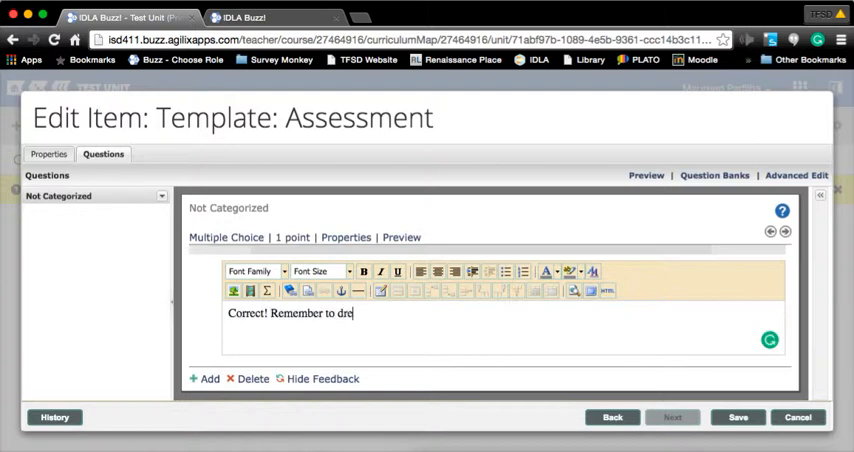
text(ss nice.)
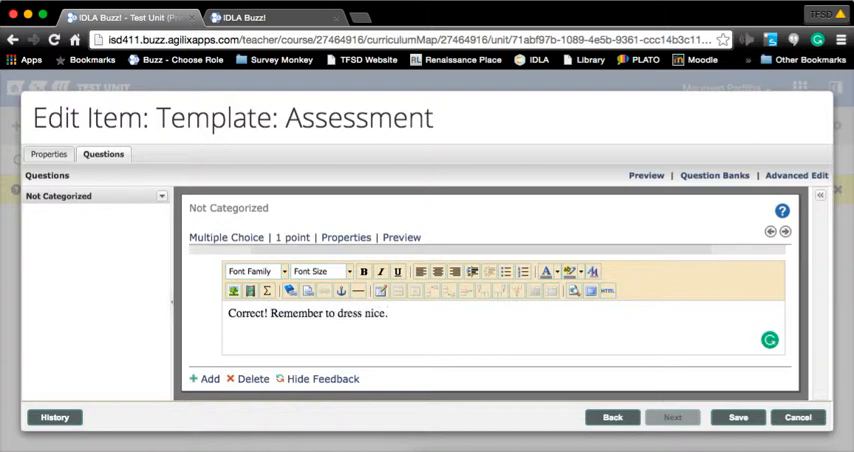
text(ever)
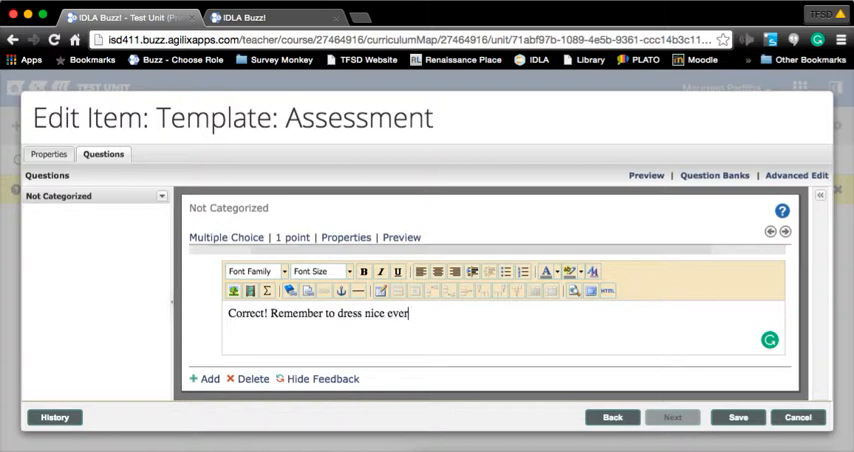
text(yday.)
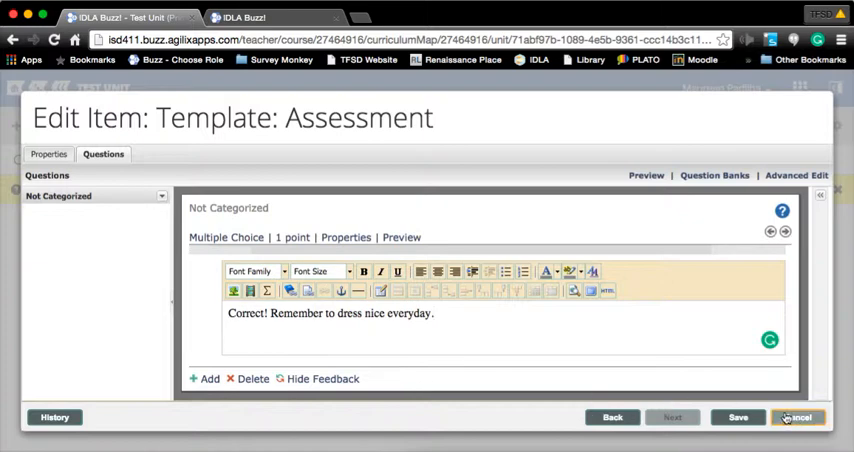
click(738, 417)
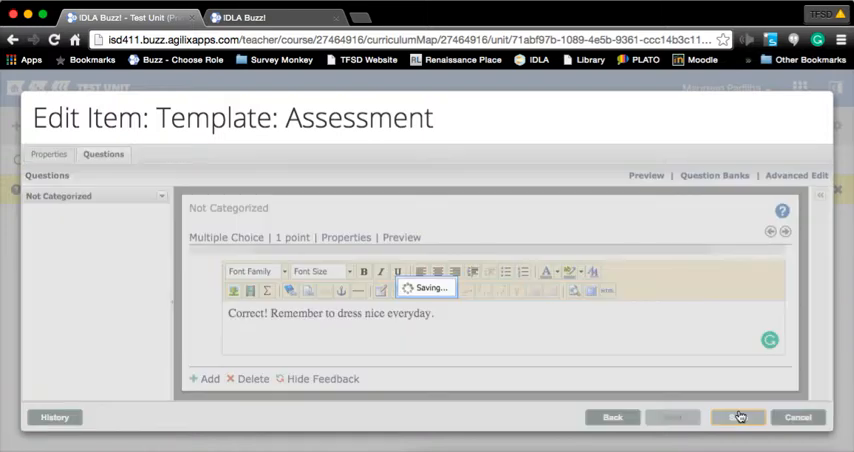
- Save Fun Test, start a preview attempt showing both questions, then close it
click(738, 417)
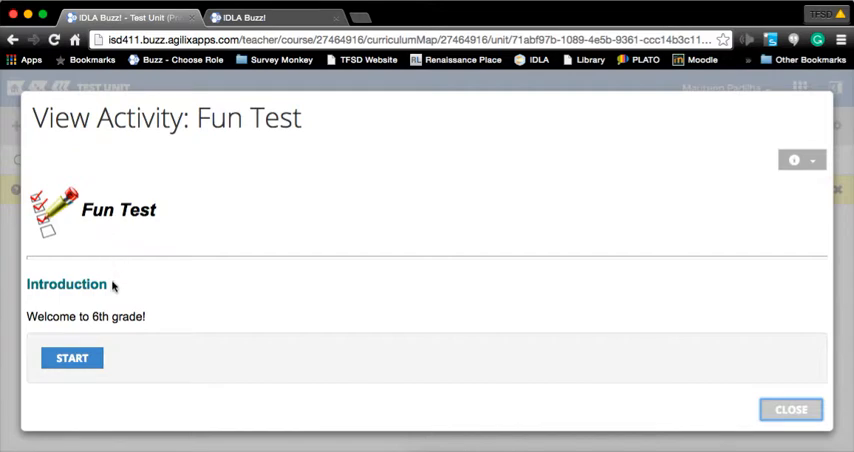
scroll(down, 3)
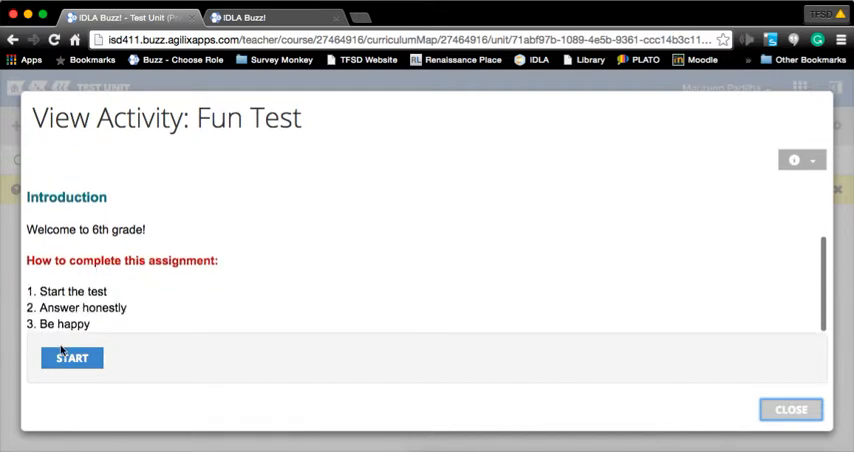
mouse_move(71, 358)
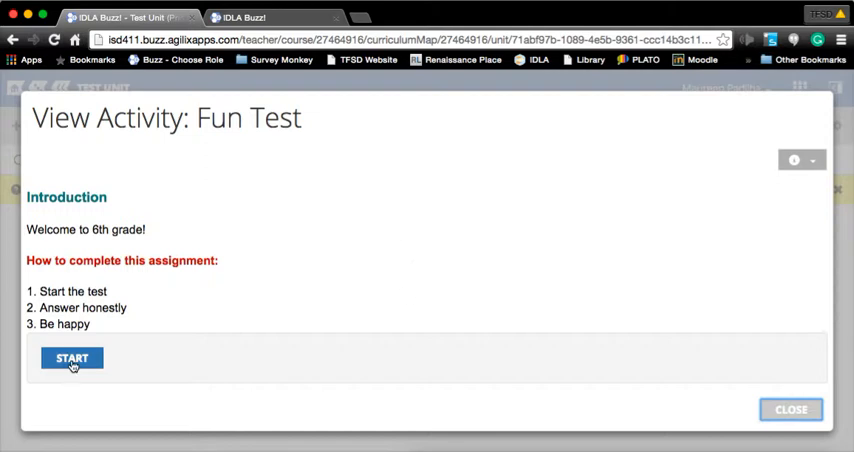
click(71, 358)
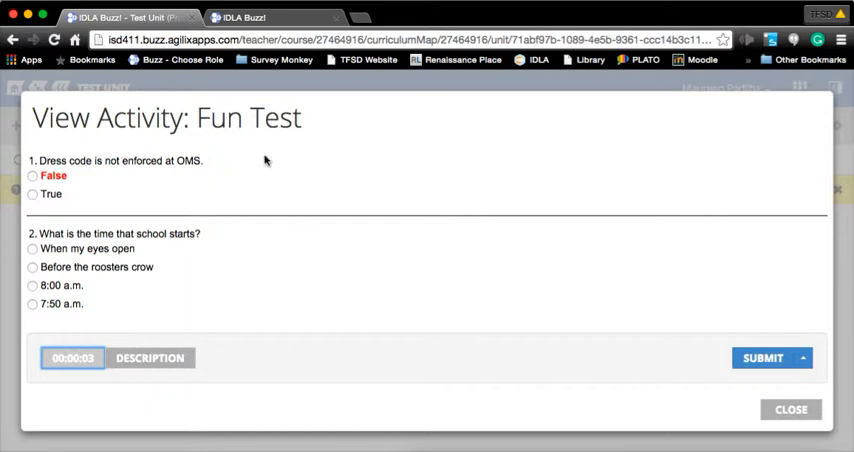
mouse_move(130, 249)
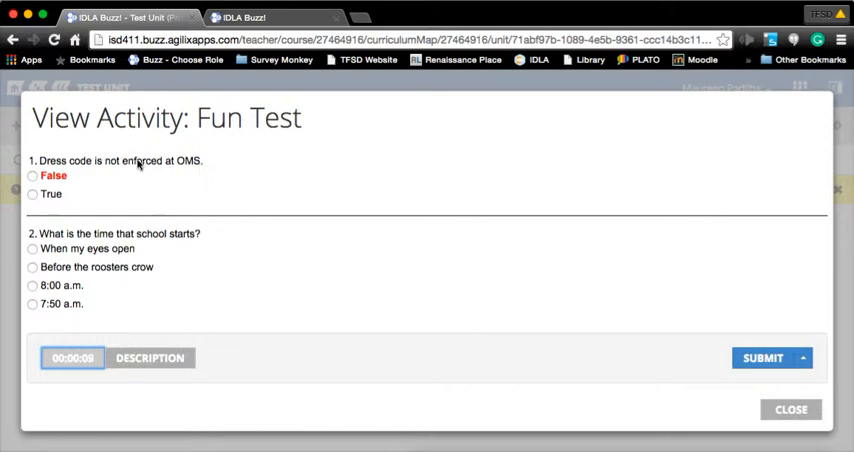
mouse_move(315, 389)
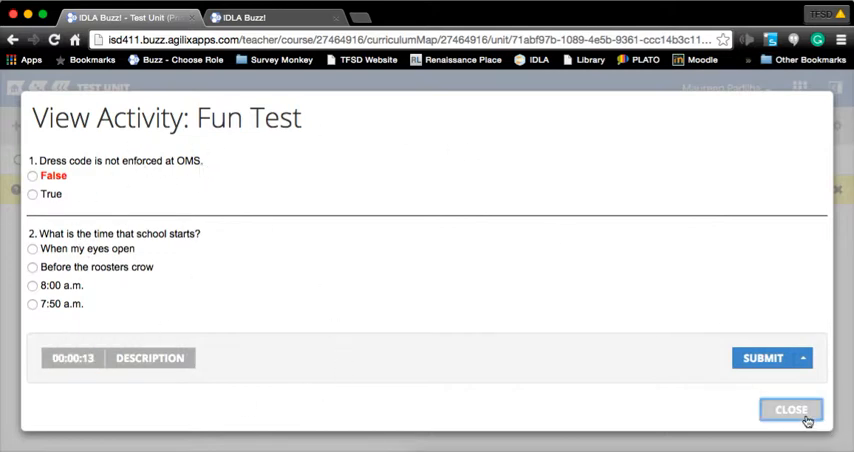
click(790, 409)
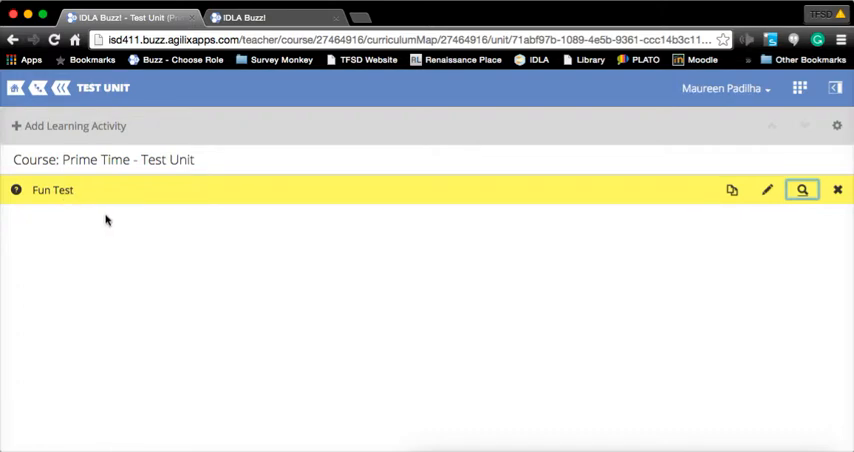
mouse_move(108, 220)
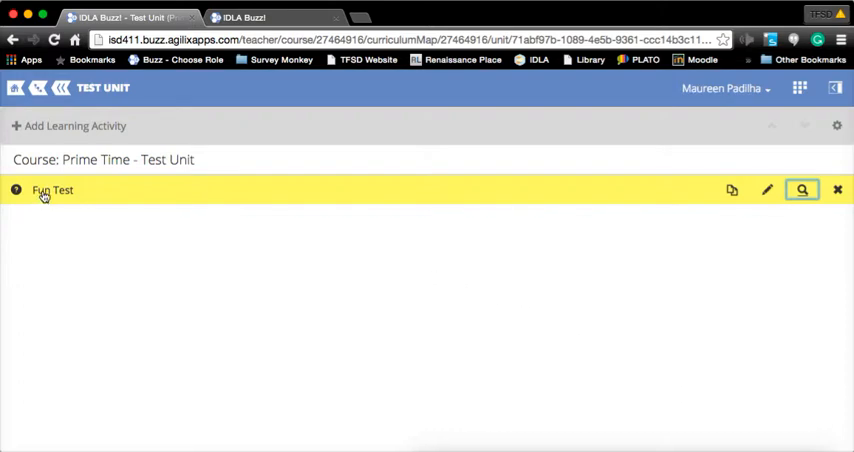
mouse_move(90, 207)
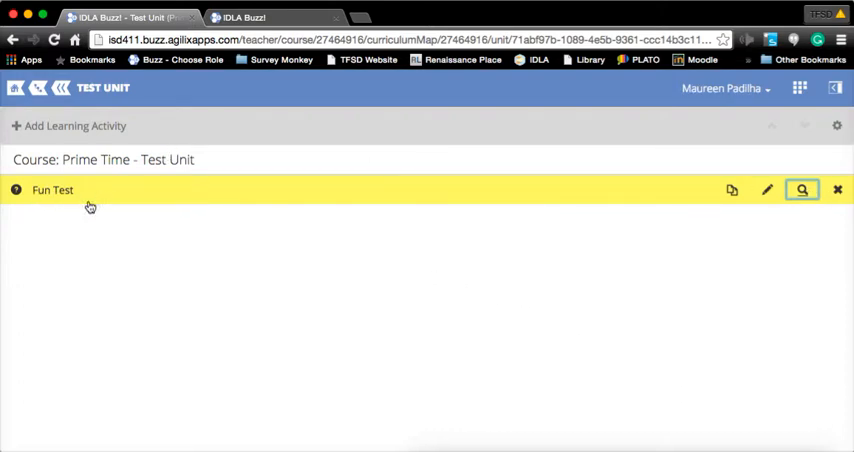
mouse_move(55, 193)
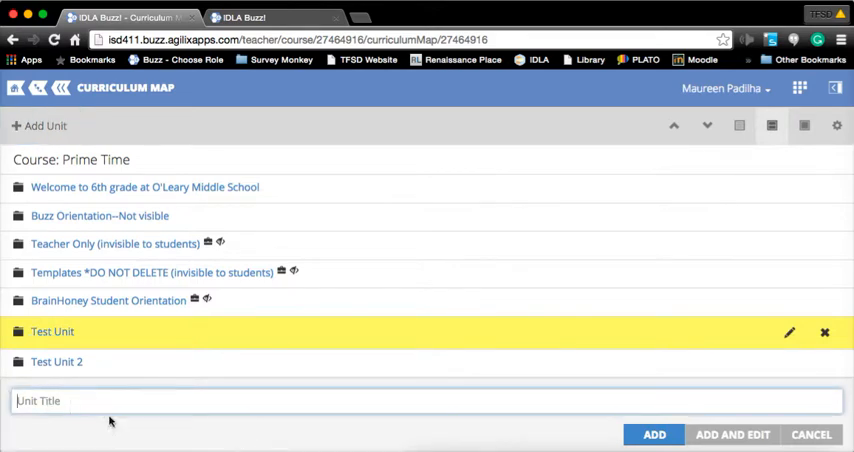
mouse_move(732, 434)
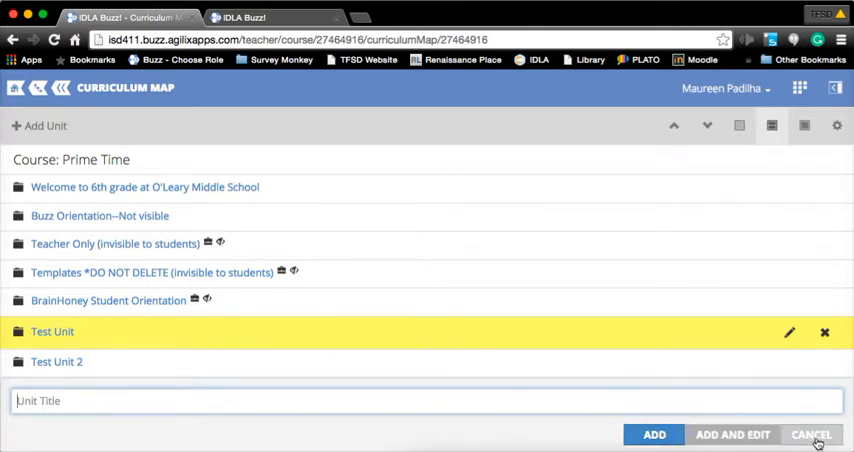
- Cancel adding a new unit on the Prime Time curriculum map
click(811, 434)
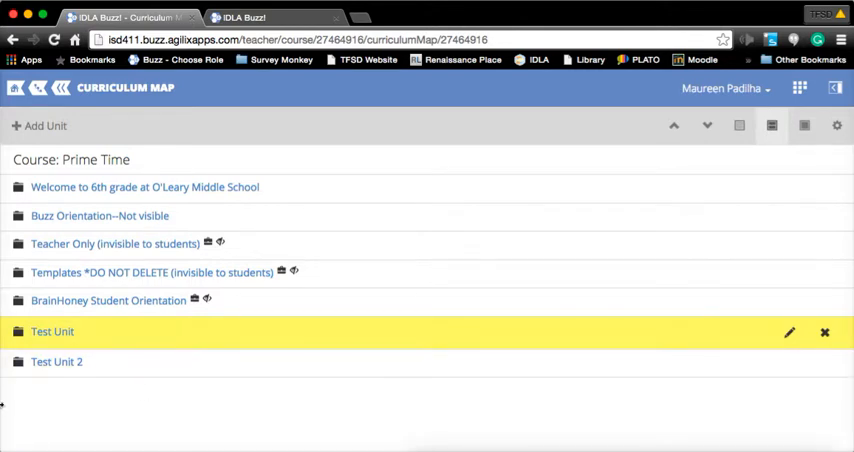
mouse_move(40, 447)
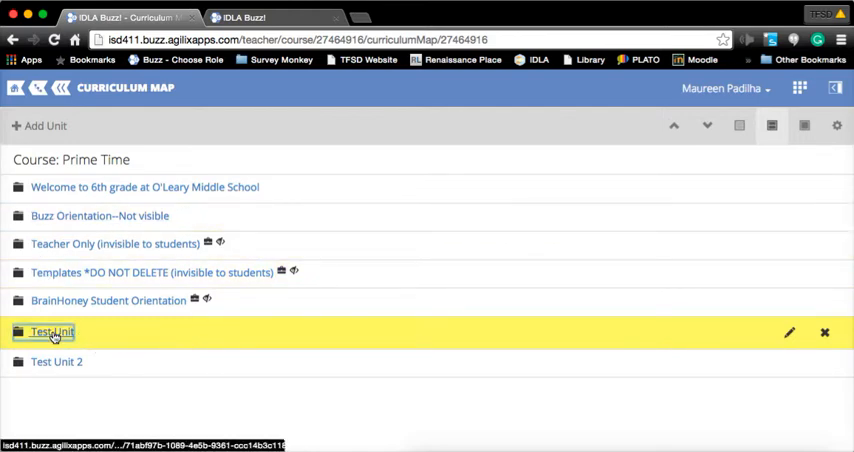
- Open Test Unit from the curriculum map
click(52, 331)
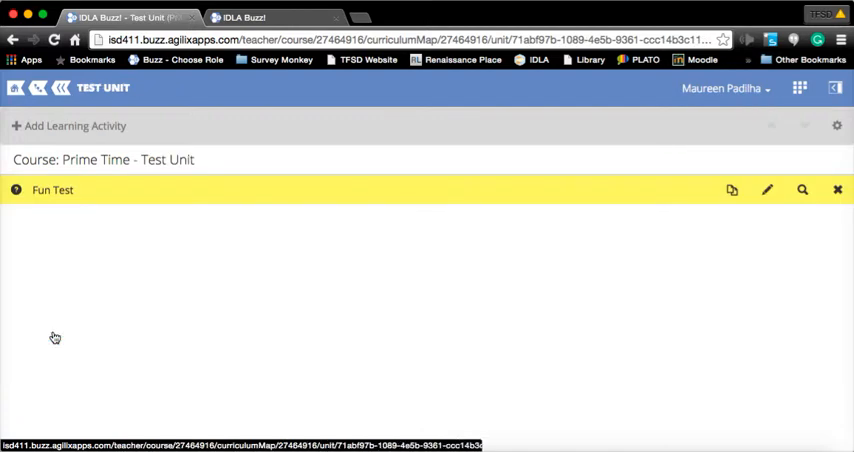
mouse_move(66, 206)
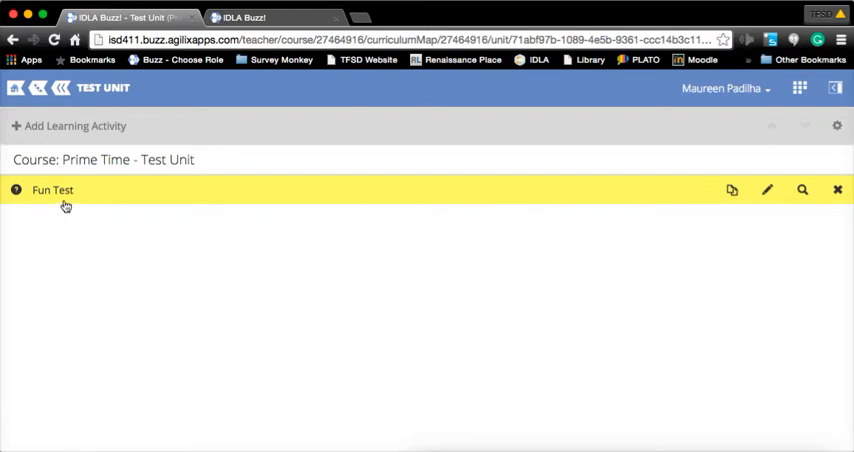
mouse_move(63, 204)
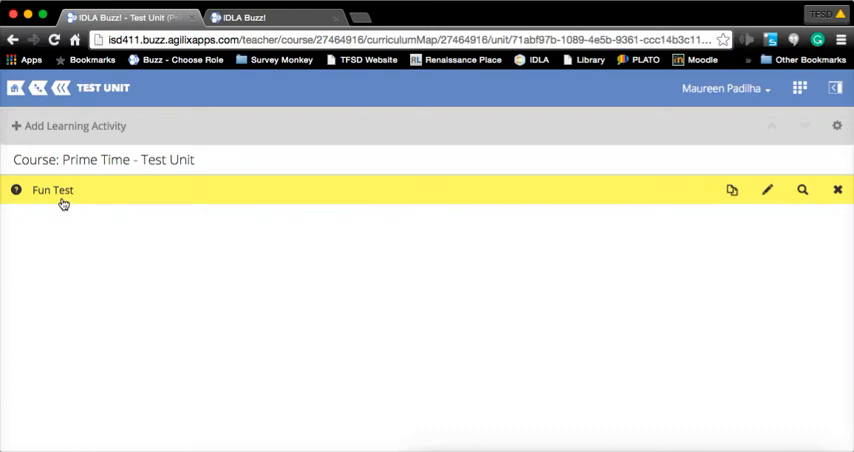
mouse_move(63, 192)
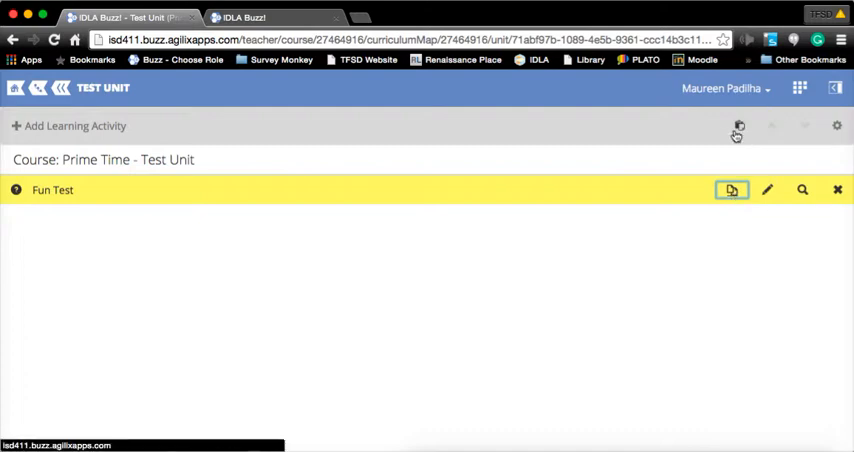
mouse_move(740, 137)
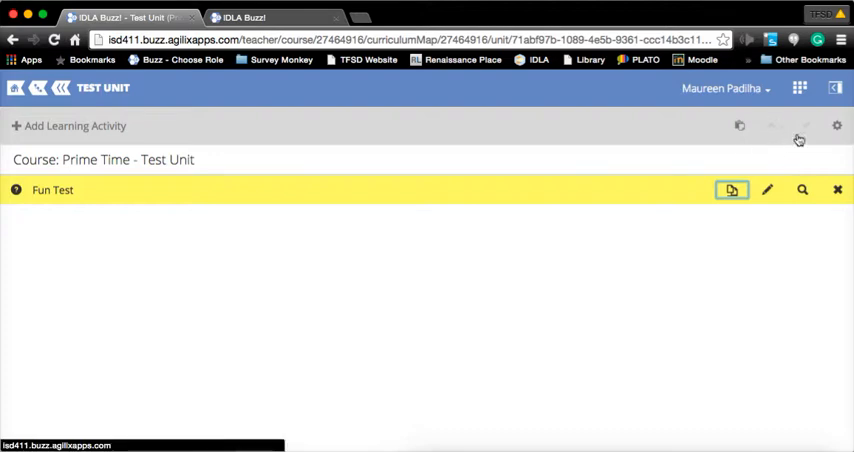
mouse_move(783, 148)
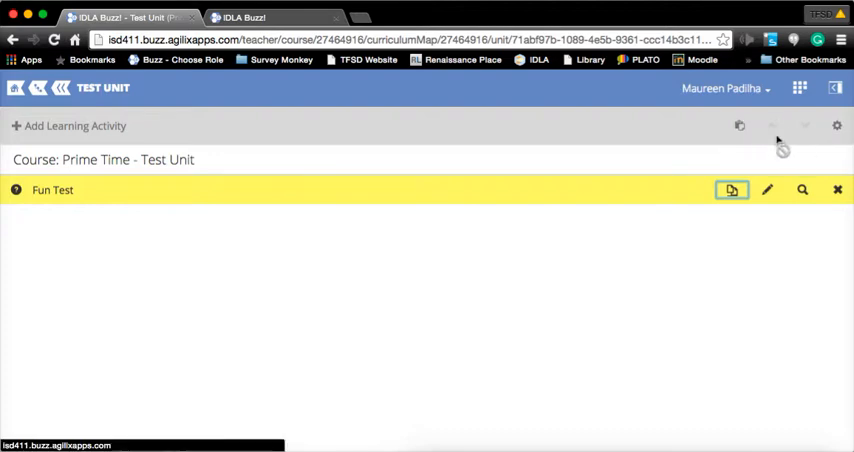
mouse_move(806, 128)
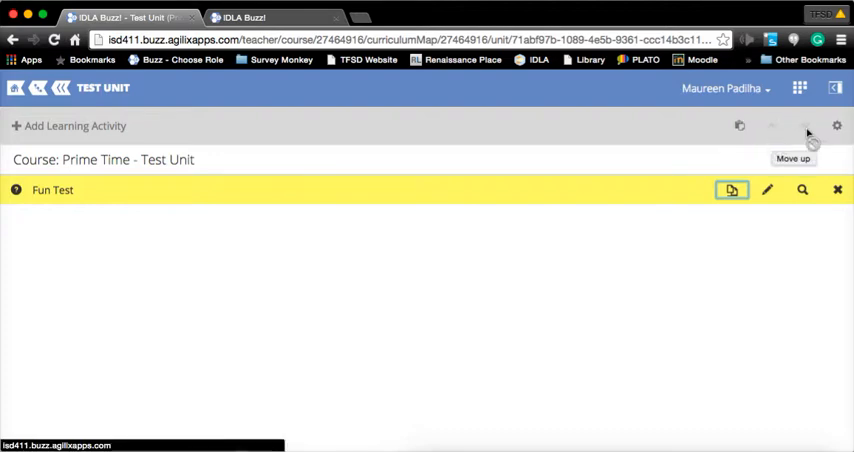
mouse_move(740, 129)
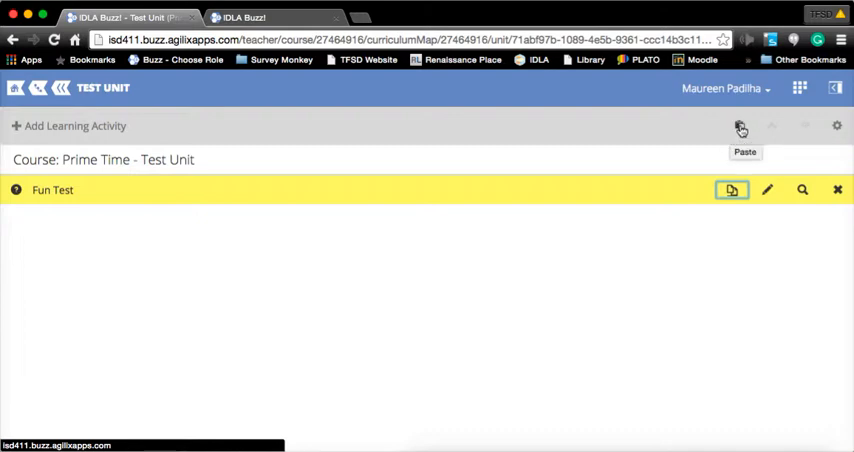
- Paste a duplicate Fun Test into Test Unit and view the first Fun Test
click(740, 126)
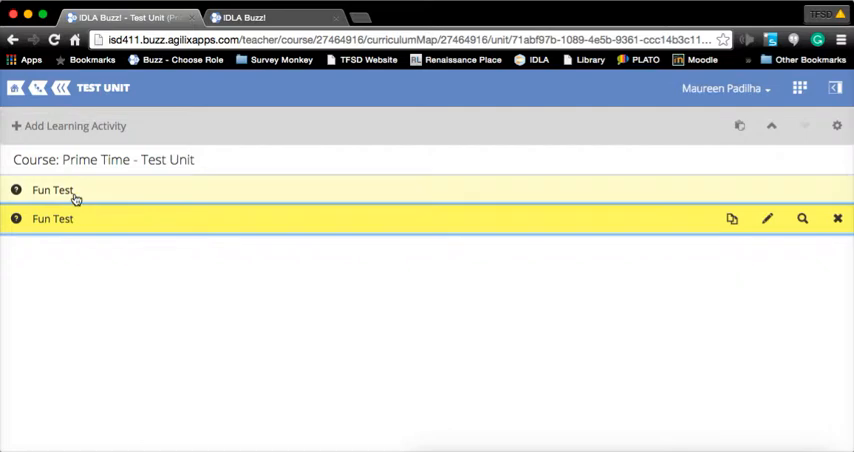
click(53, 189)
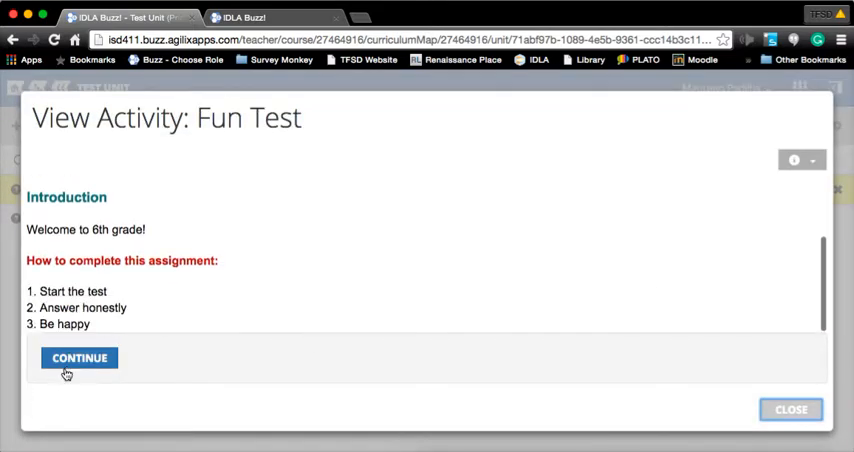
- Preview the Fun Test twice, viewing its two questions, then close the preview
click(79, 358)
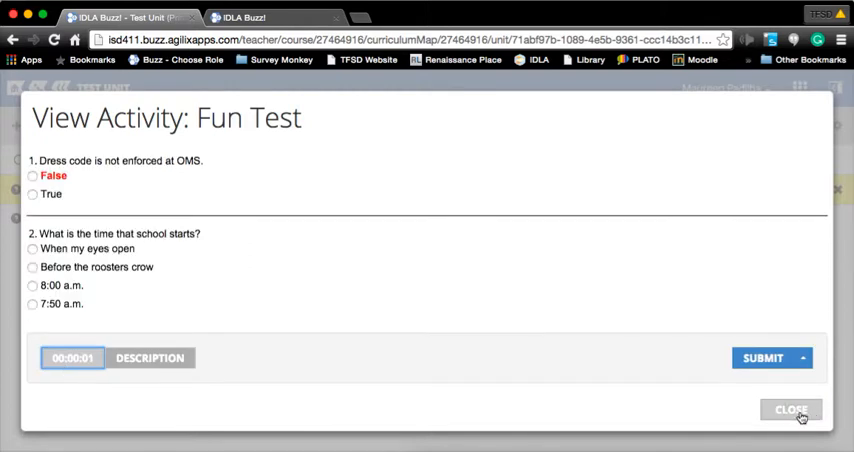
click(791, 409)
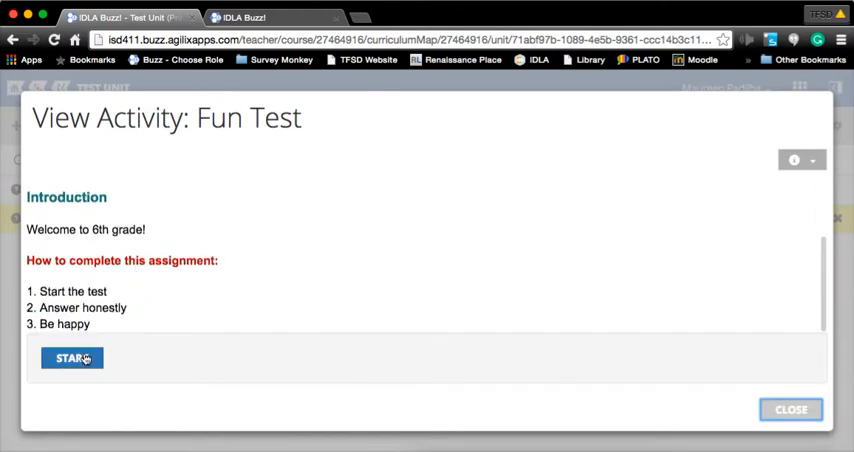
click(71, 357)
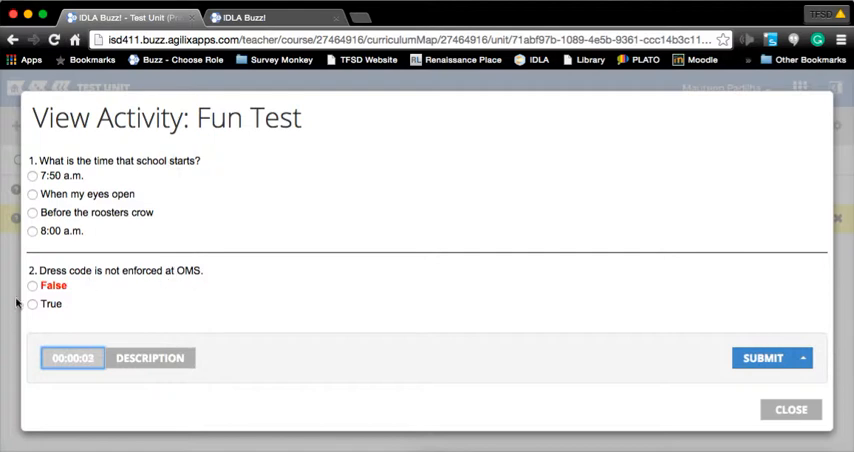
mouse_move(824, 409)
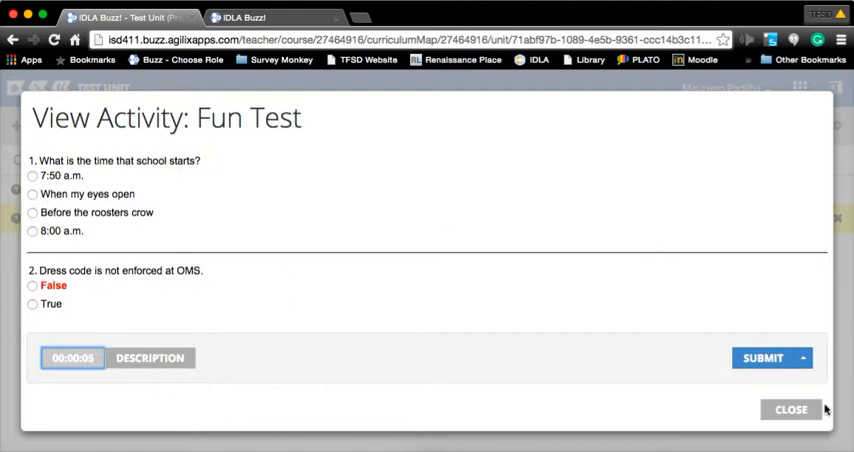
click(790, 409)
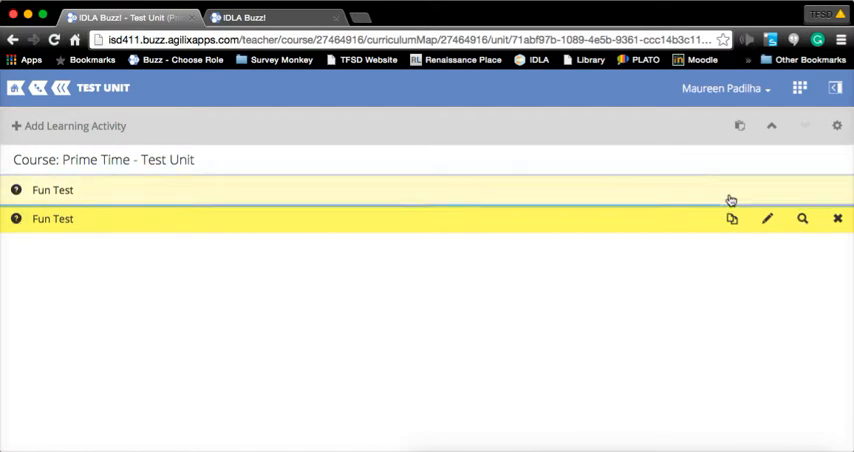
- Retitle the first Fun Test 'Pre-Assessment Fun Test' and adjust its gradebook setting checkboxes
click(767, 218)
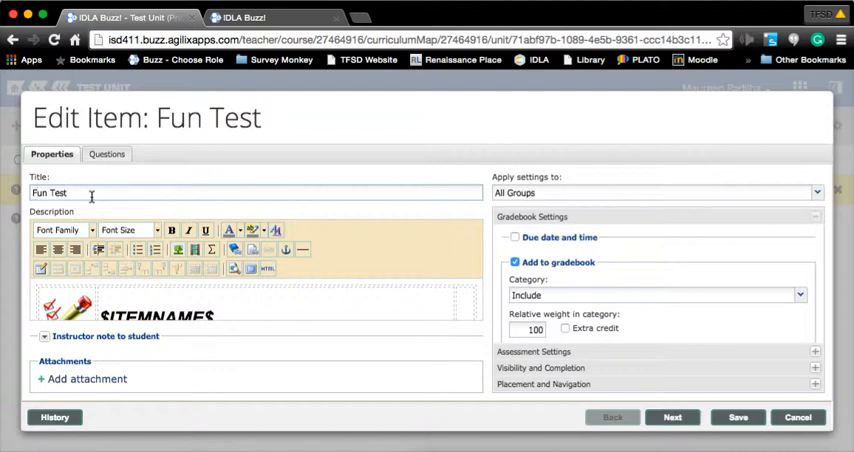
text(Pre-Assessment)
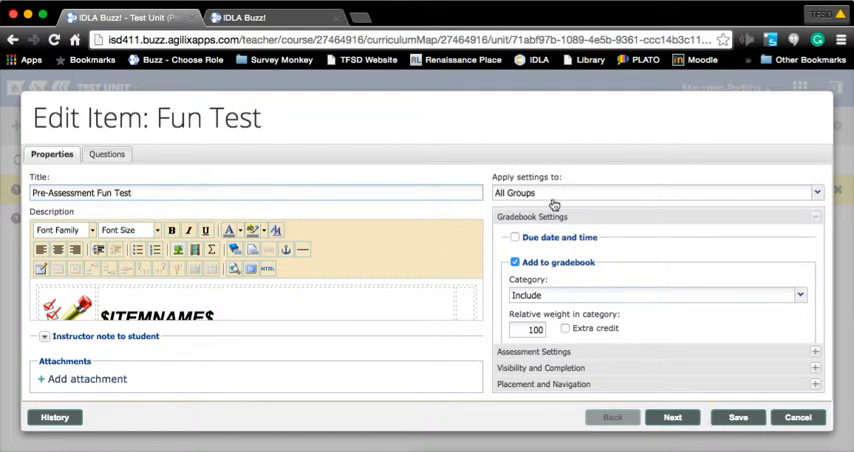
mouse_move(520, 276)
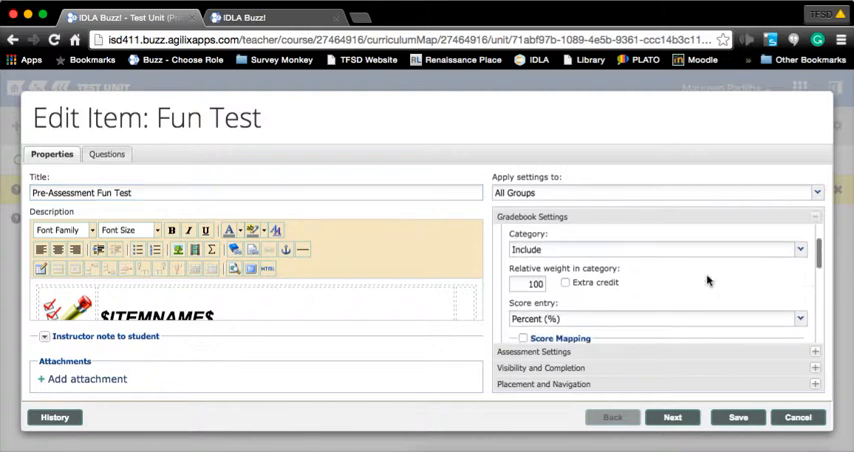
scroll(down, 3)
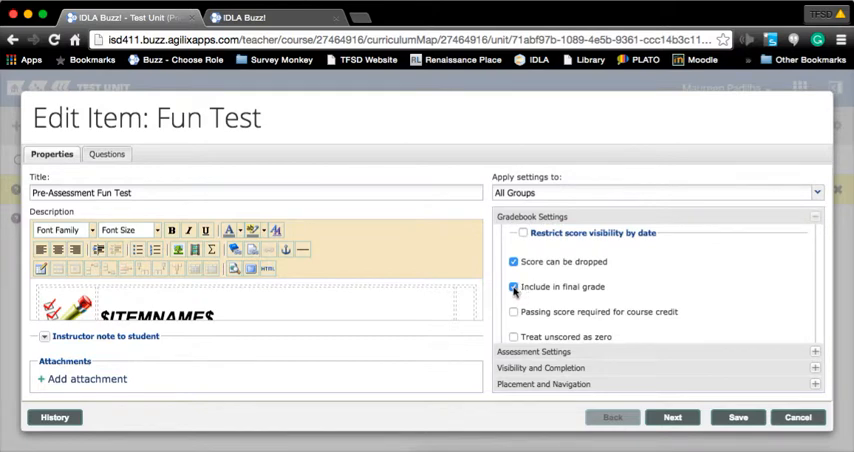
click(514, 287)
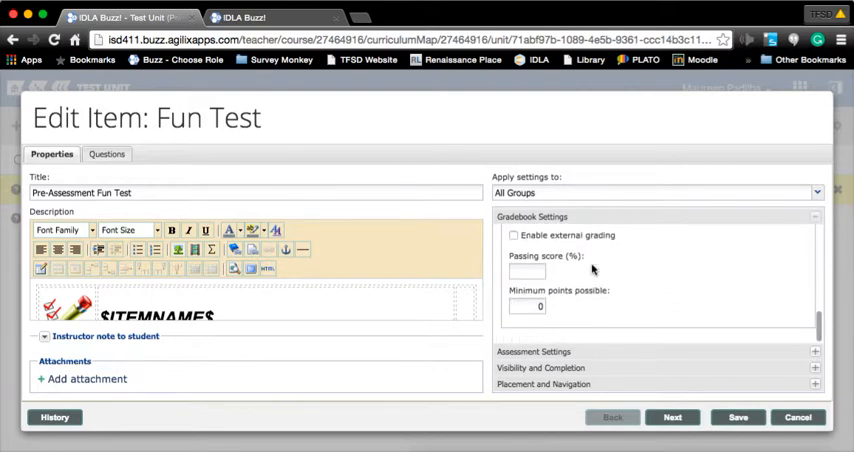
click(514, 262)
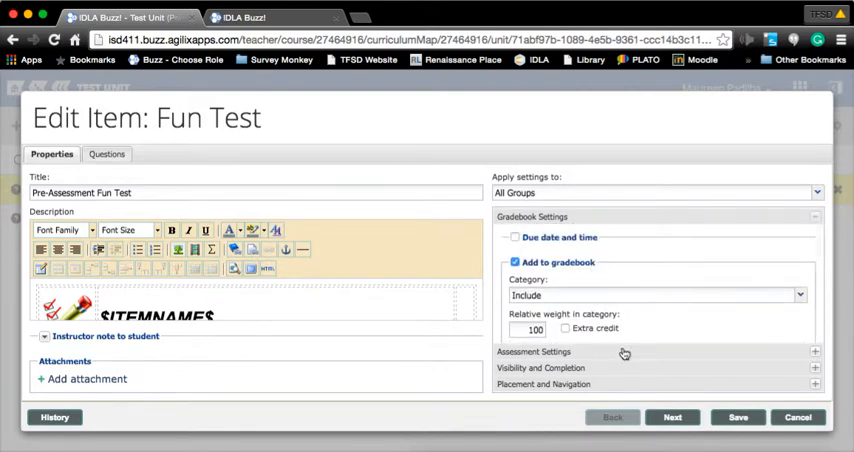
- Apply the Pretest assessment template to Pre-Assessment Fun Test
click(533, 233)
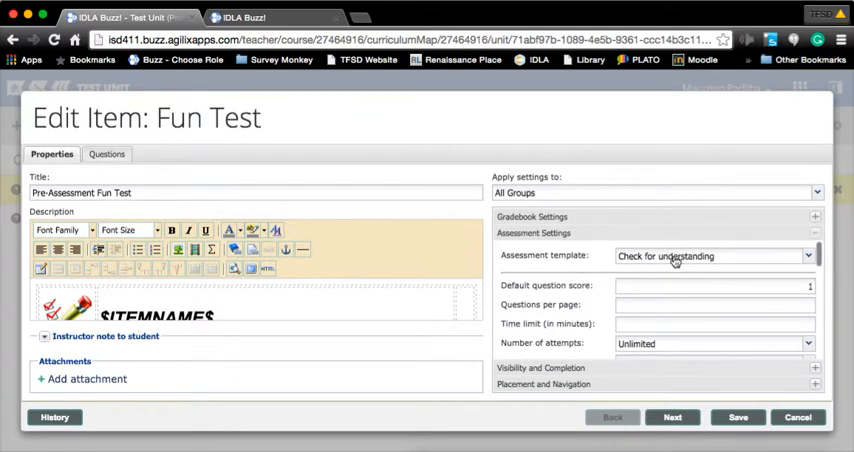
click(712, 256)
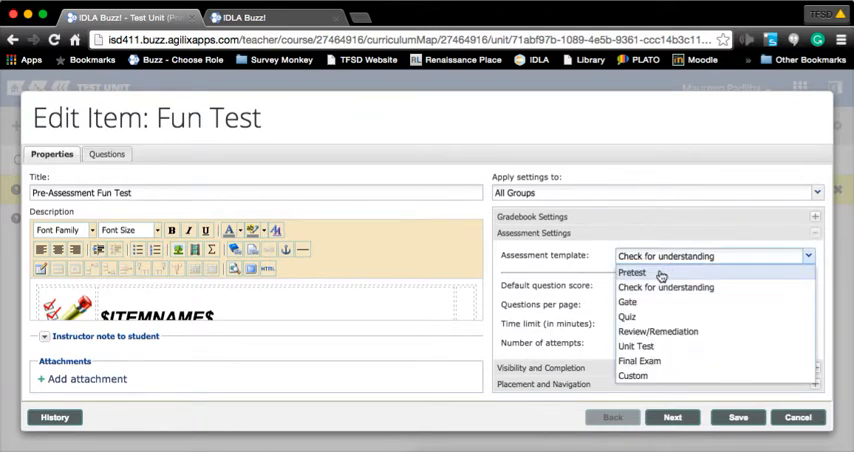
click(632, 272)
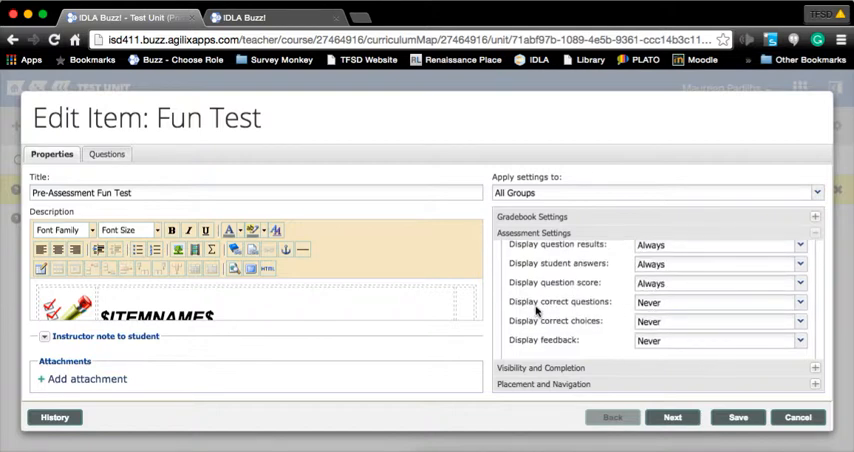
mouse_move(560, 330)
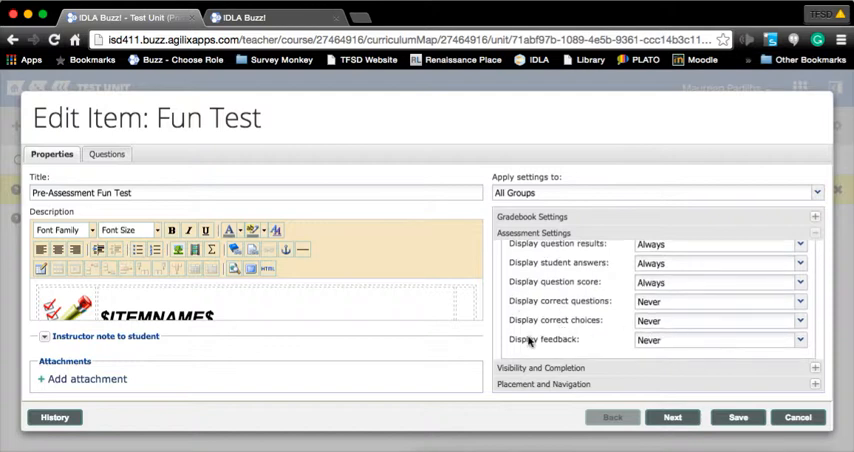
mouse_move(665, 349)
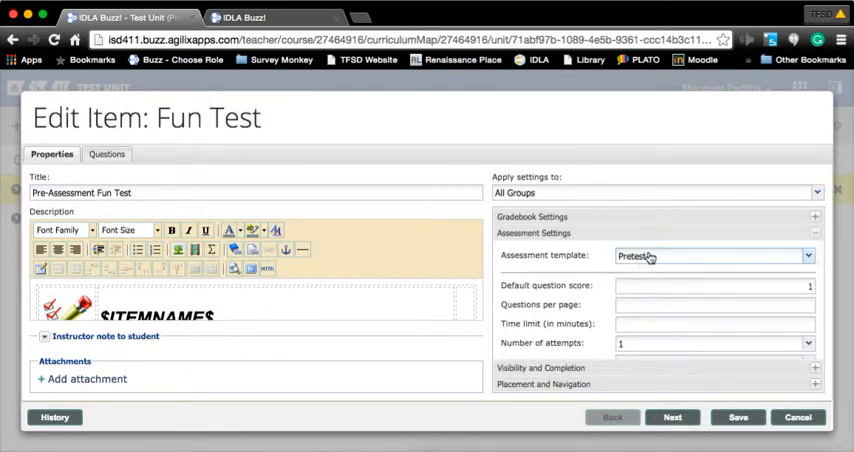
- Review the scored attempt options, then reapply the Pretest template
click(710, 256)
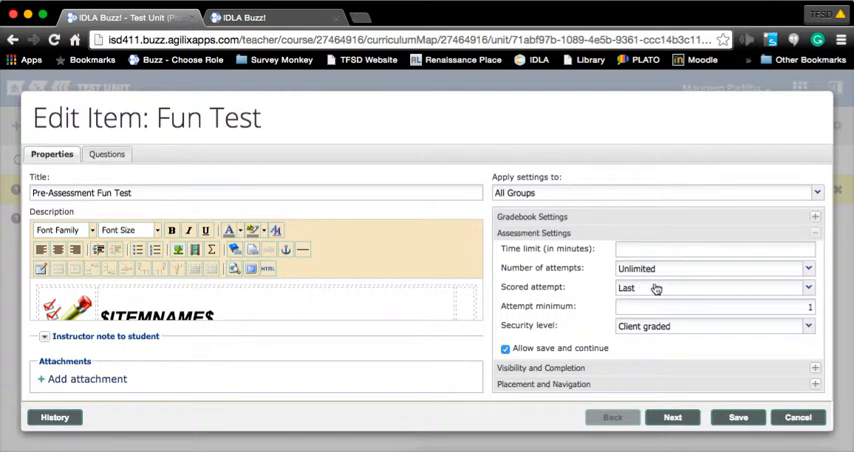
click(712, 288)
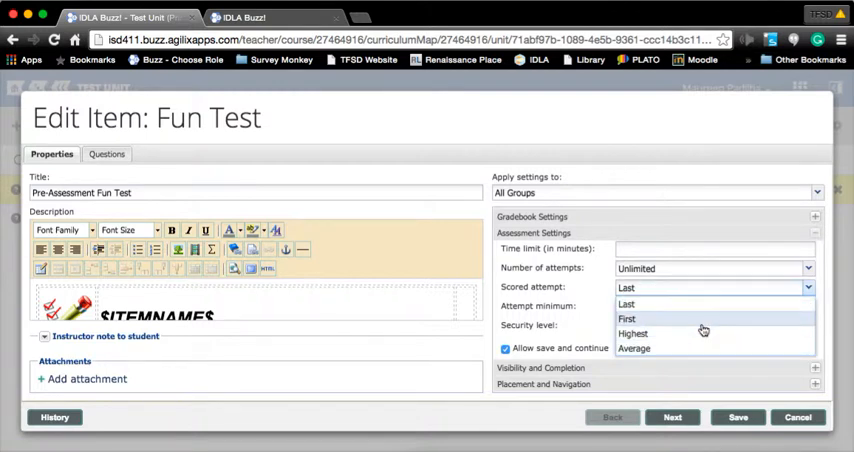
click(626, 304)
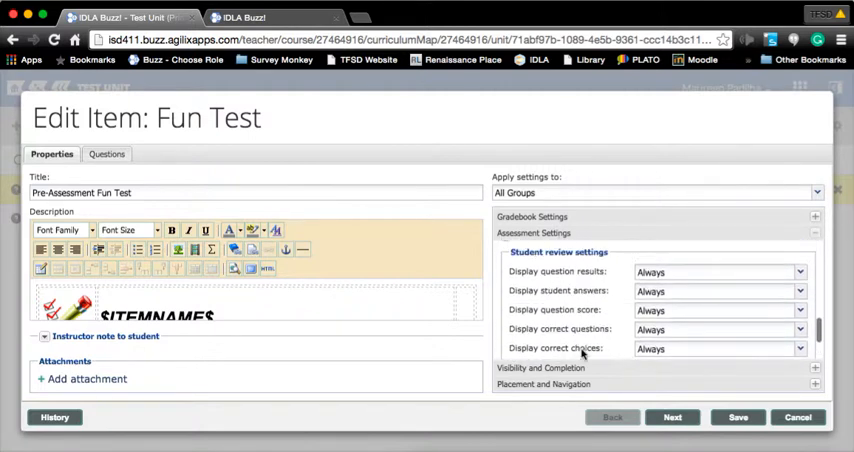
click(712, 256)
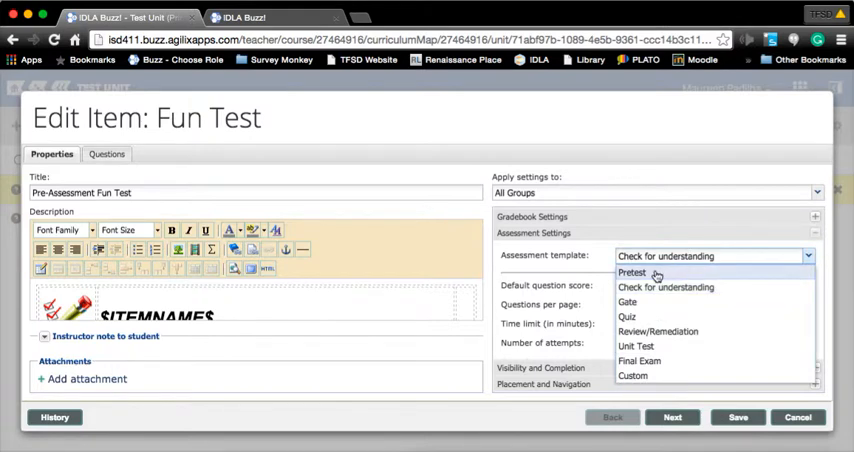
click(631, 272)
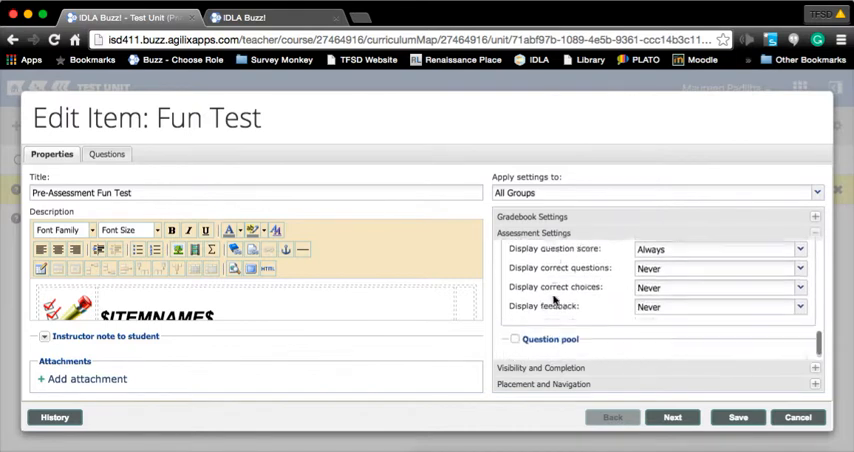
scroll(down, 3)
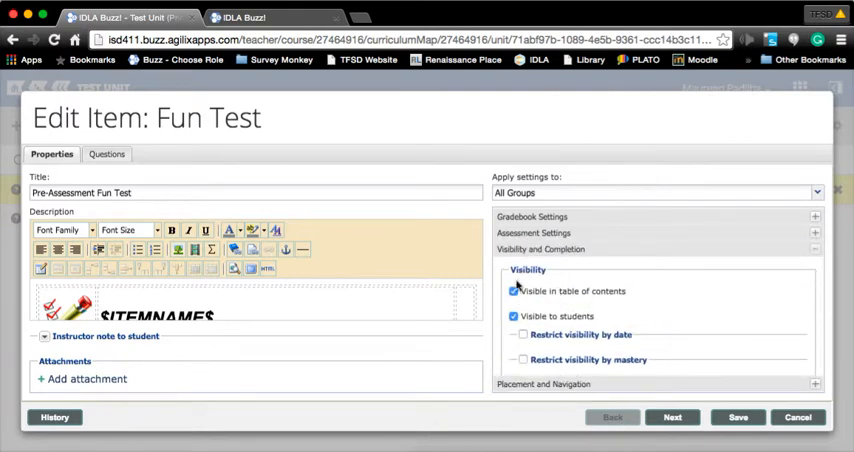
- Review Visibility and Completion settings, then save the Pre-Assessment Fun Test
scroll(down, 3)
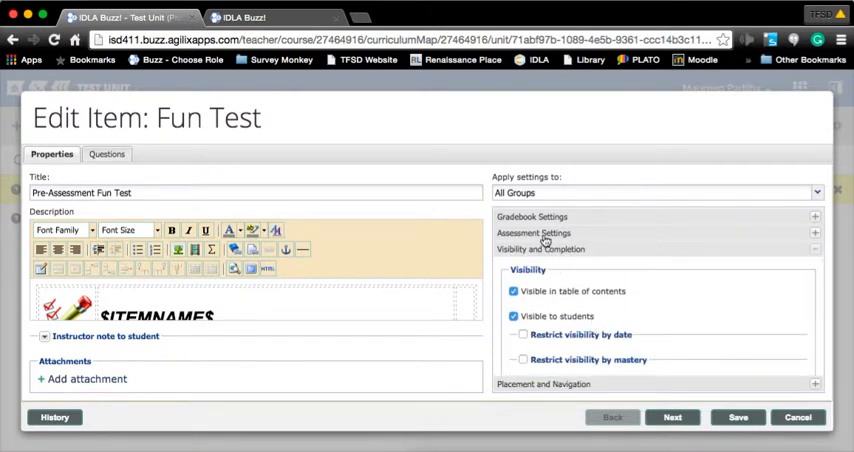
click(533, 233)
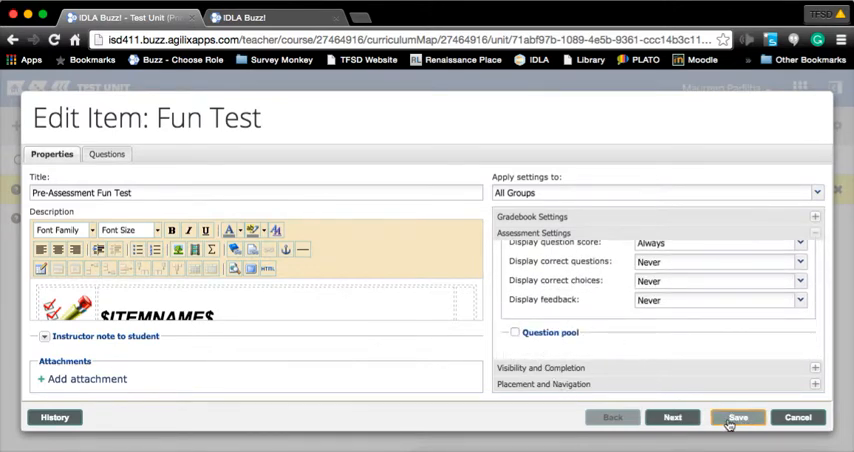
click(738, 417)
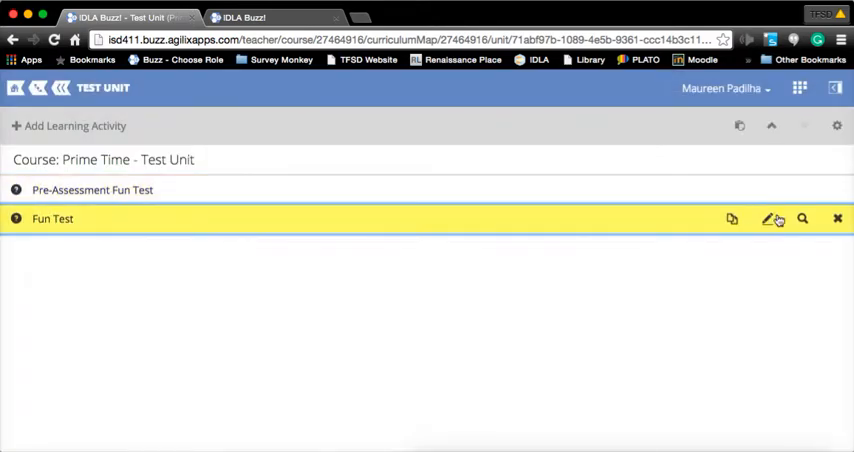
- Edit Fun Test to require an 80% passing score for course credit
click(767, 219)
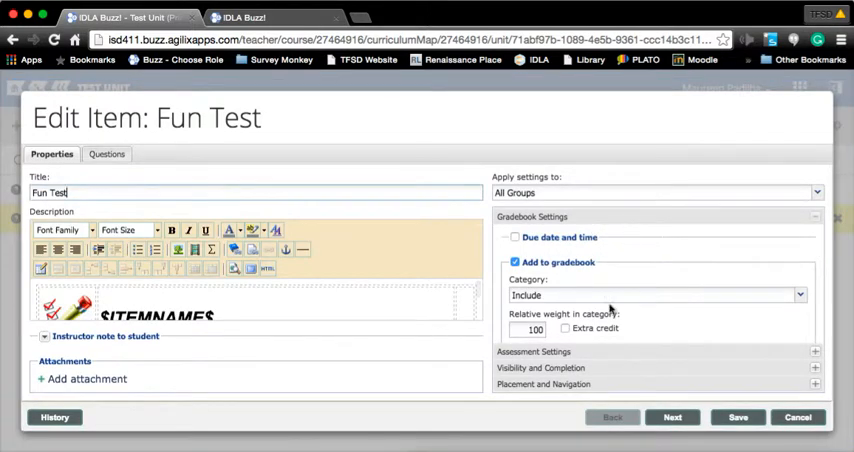
mouse_move(525, 352)
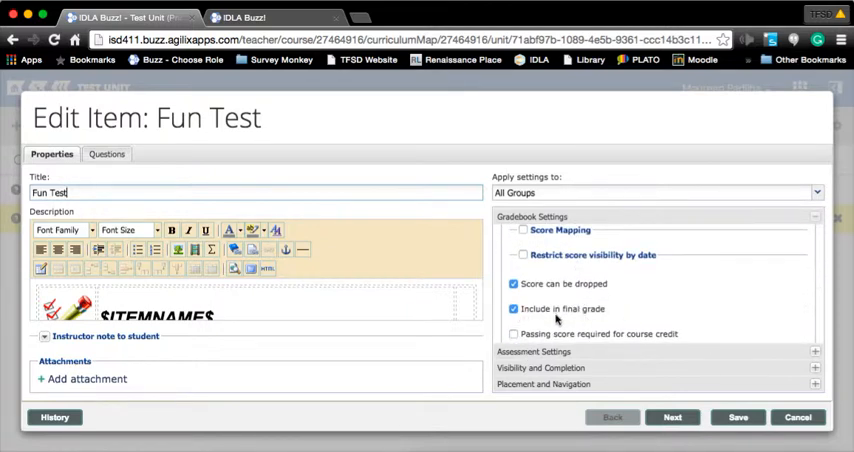
scroll(down, 3)
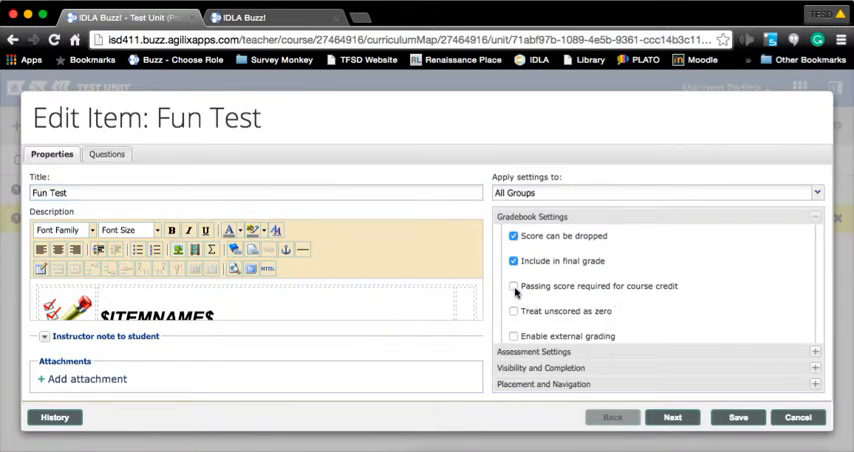
click(513, 286)
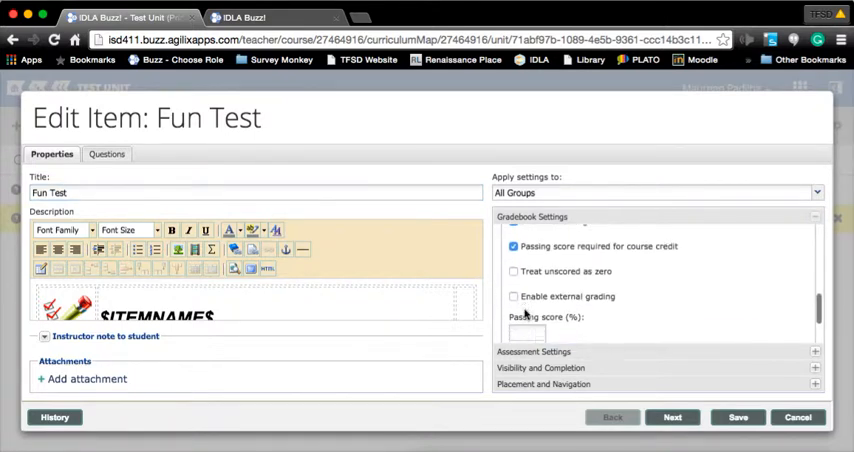
scroll(down, 3)
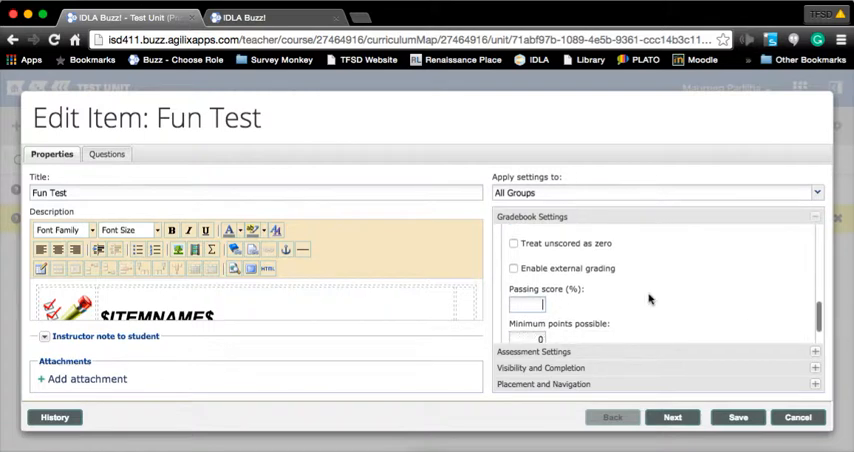
text(80)
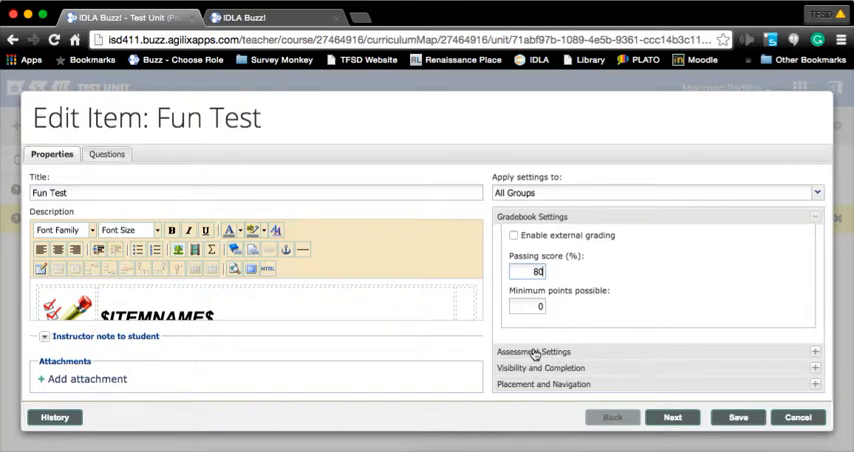
click(534, 351)
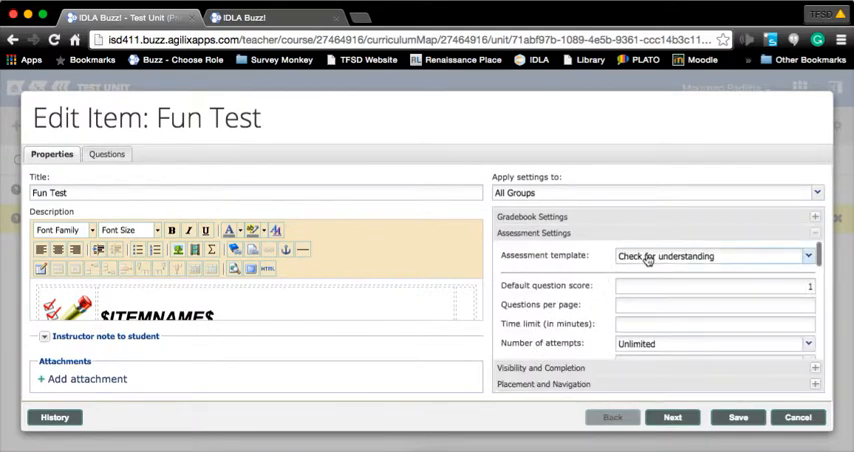
- Apply the Unit Test assessment template to Fun Test and adjust two option checkboxes
click(710, 256)
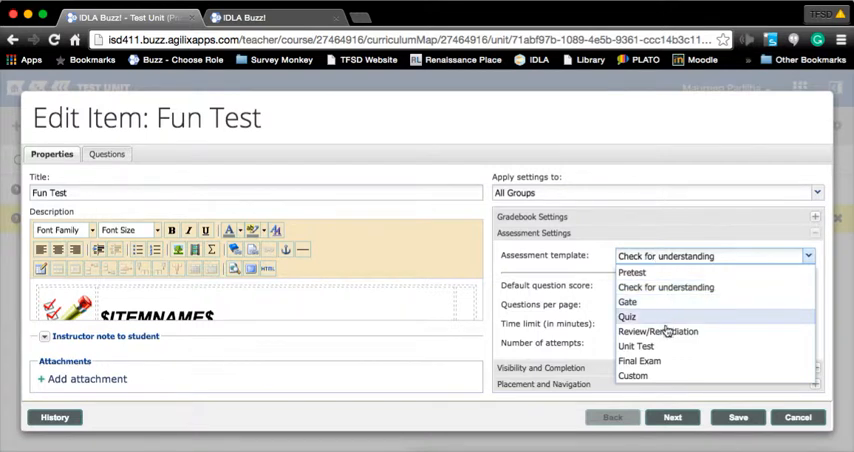
mouse_move(665, 346)
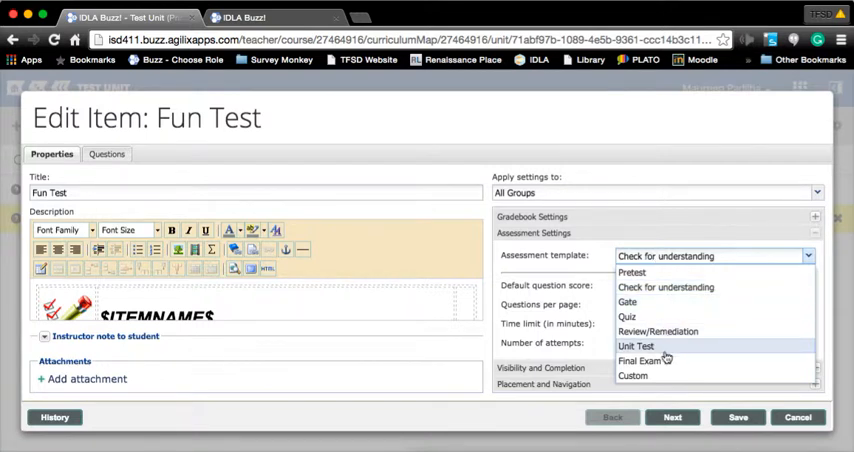
click(636, 345)
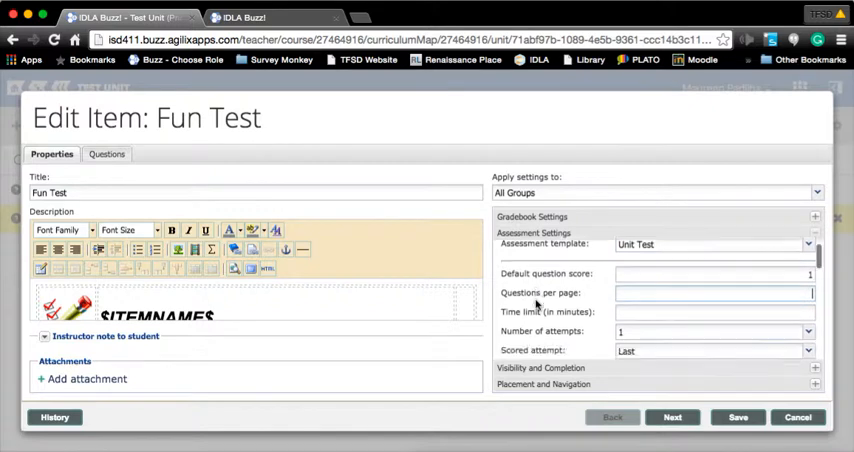
scroll(down, 3)
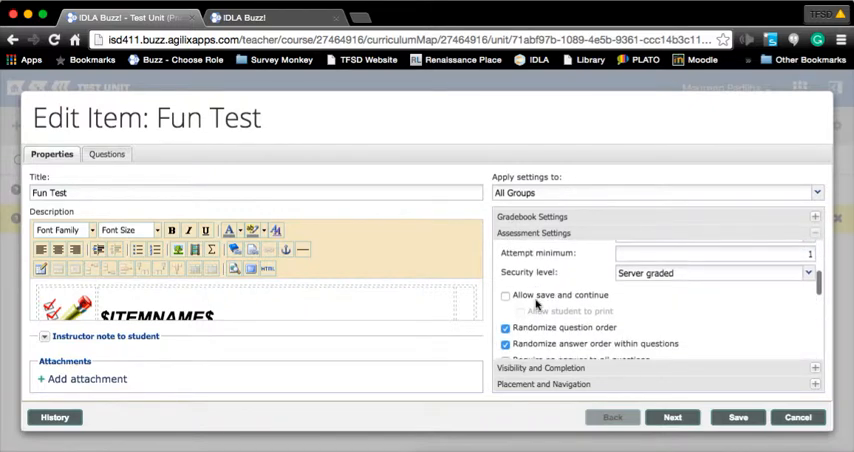
scroll(down, 3)
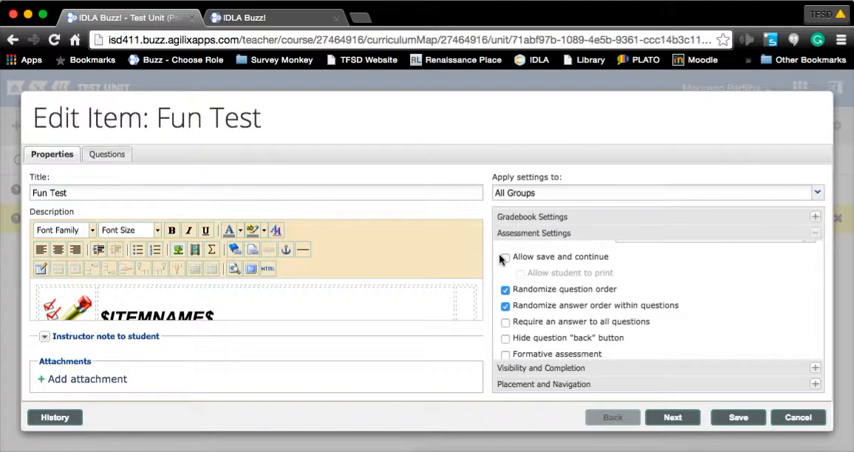
click(505, 257)
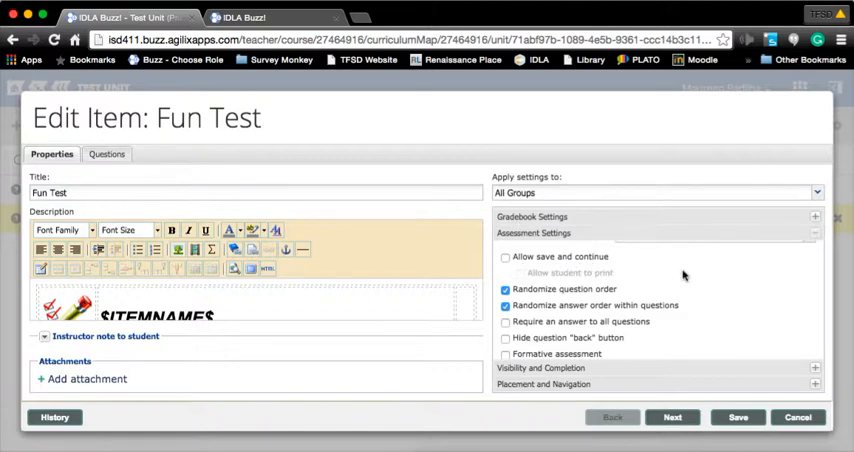
mouse_move(545, 270)
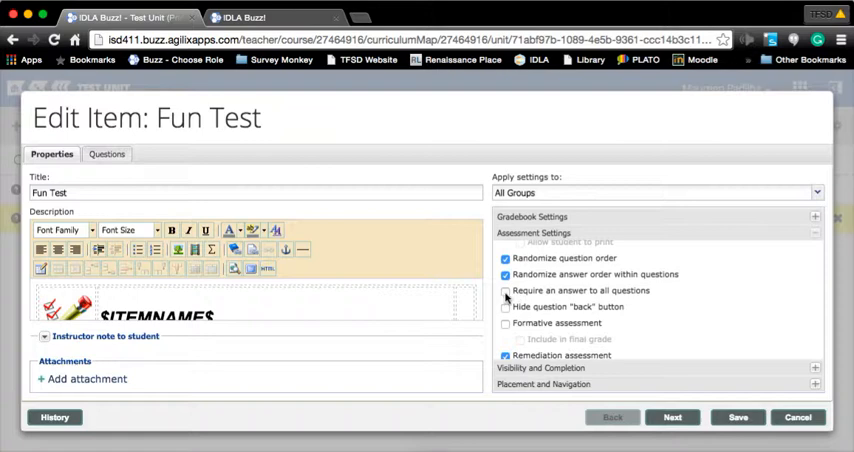
click(505, 290)
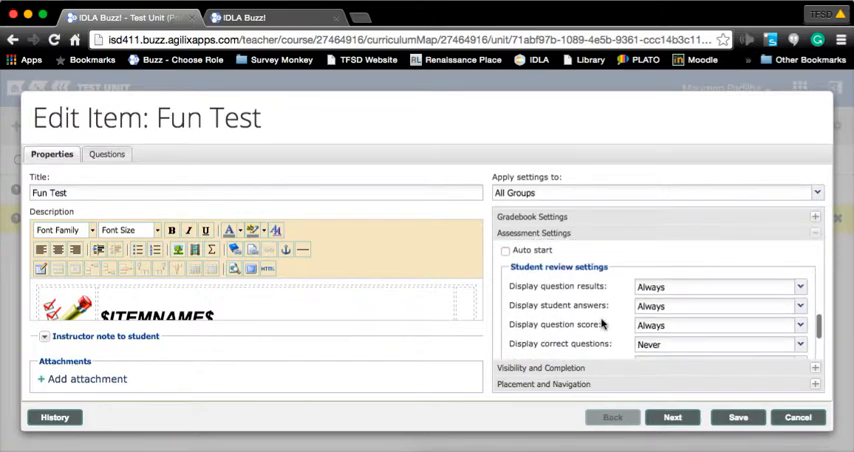
- Set feedback to display after the minimum attempt and save Fun Test
scroll(down, 3)
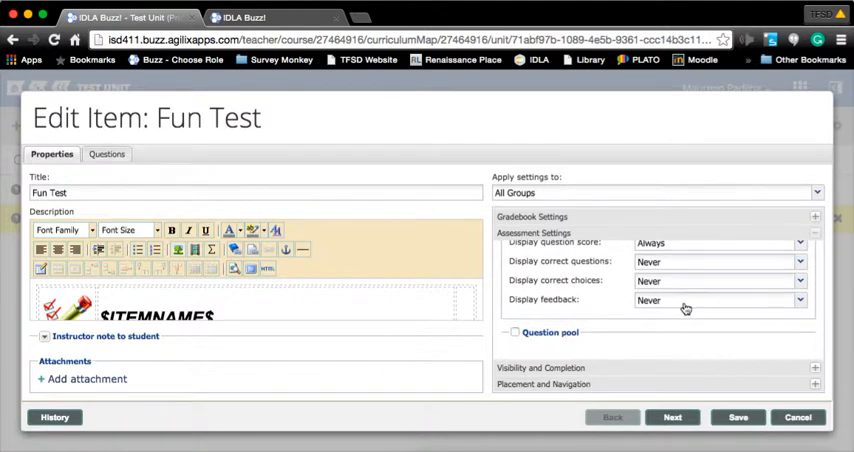
click(719, 300)
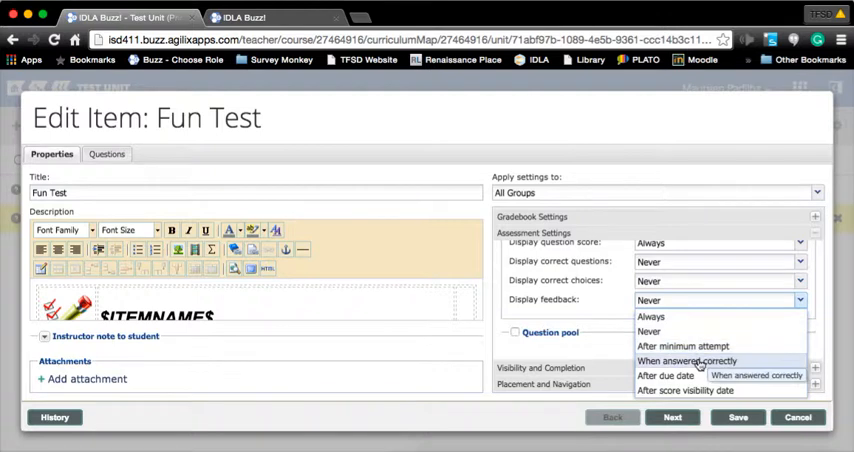
click(684, 345)
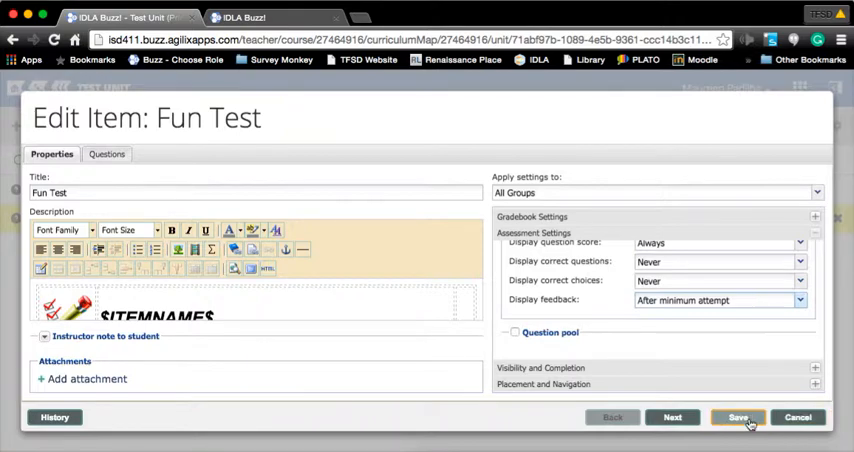
click(738, 417)
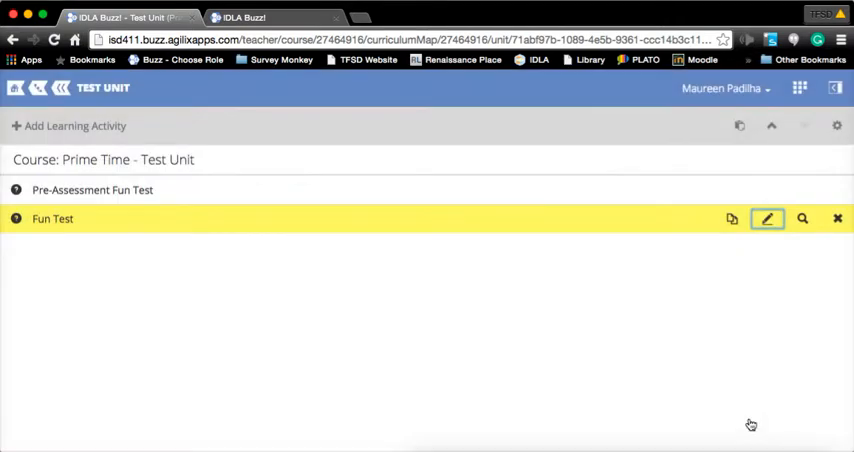